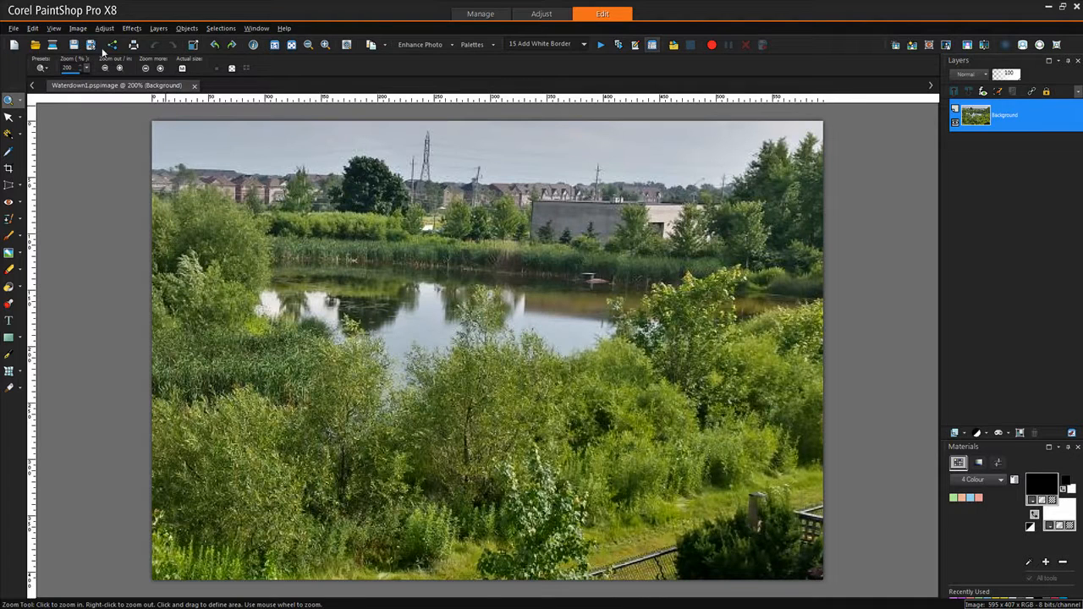
# - Open Adjust > Brightness and Contrast > Curves over the Waterdown pond photo
pyautogui.click(105, 28)
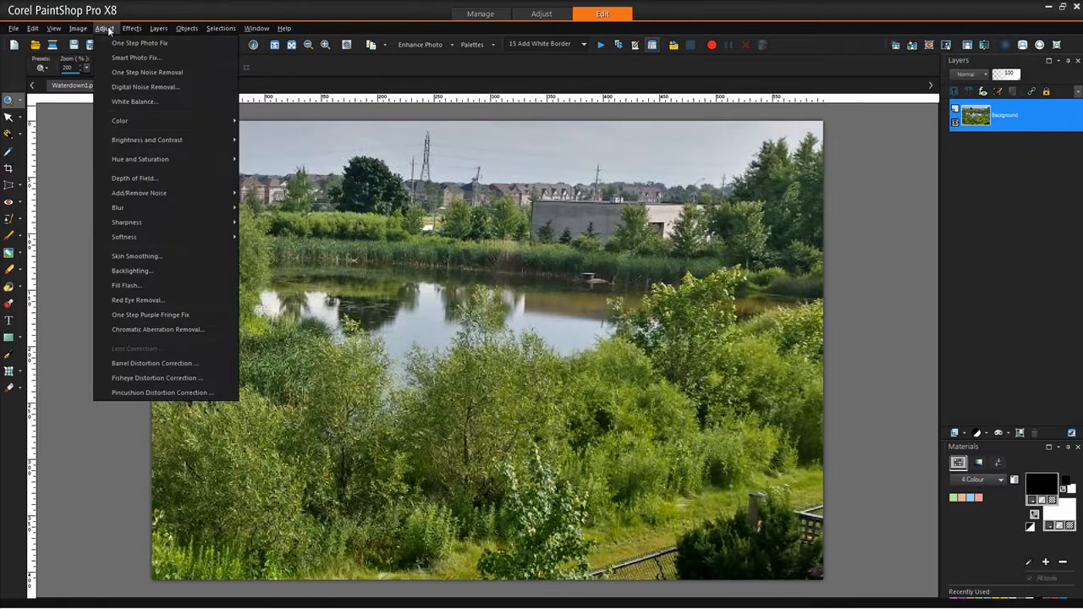
pyautogui.moveTo(147, 140)
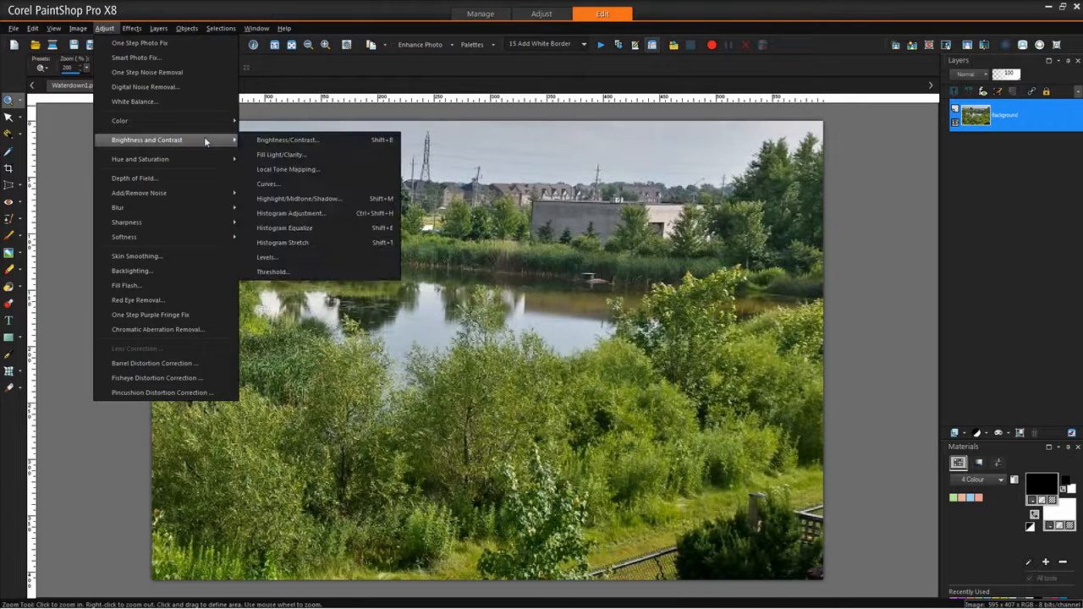
pyautogui.moveTo(322, 184)
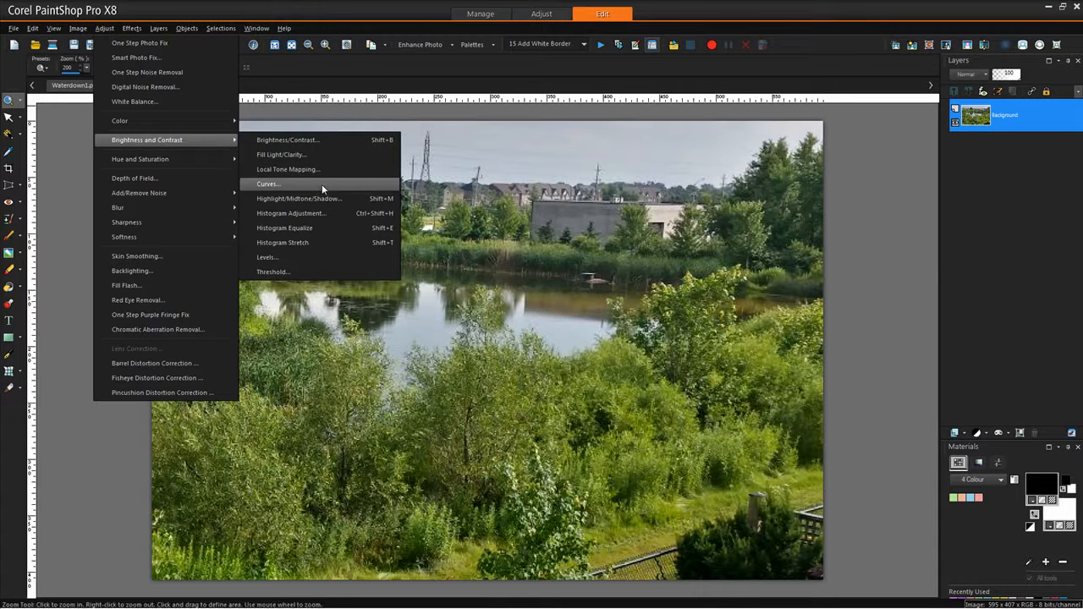
pyautogui.click(268, 184)
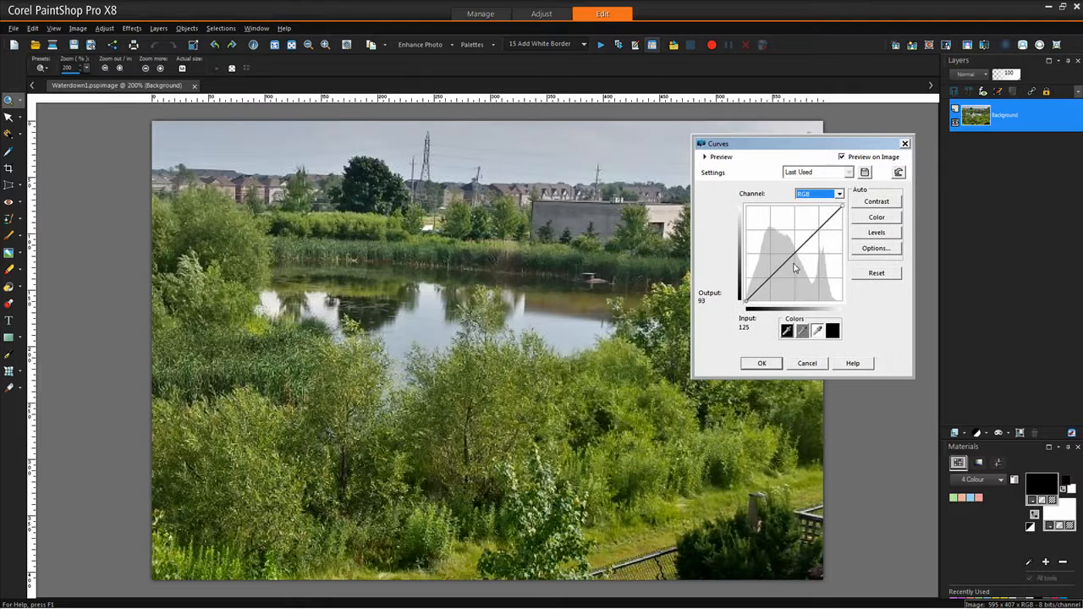
pyautogui.moveTo(794, 267); pyautogui.dragTo(841, 305)
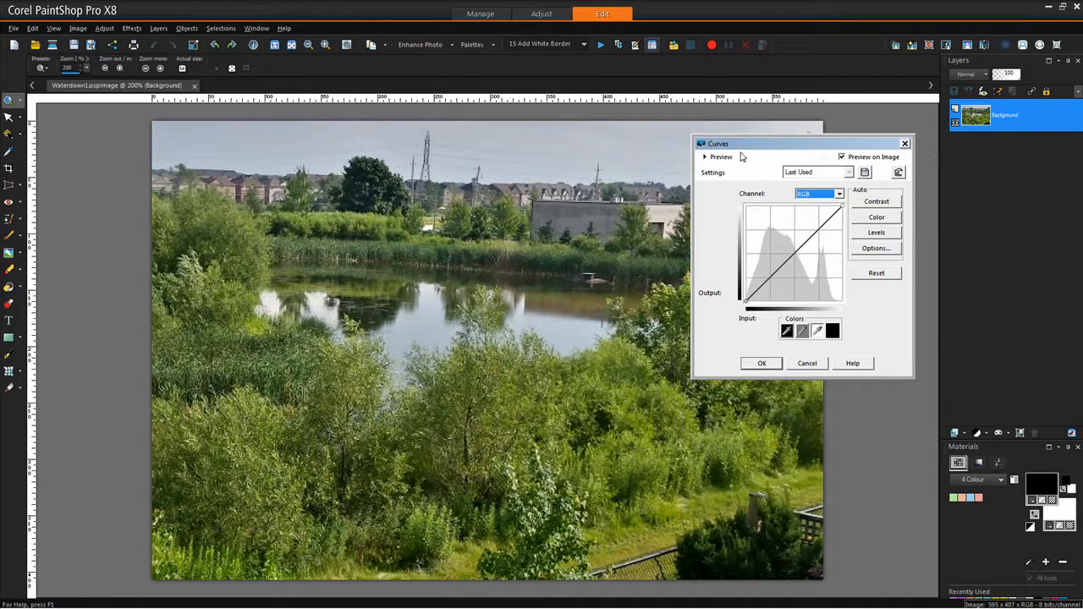
pyautogui.moveTo(760, 153)
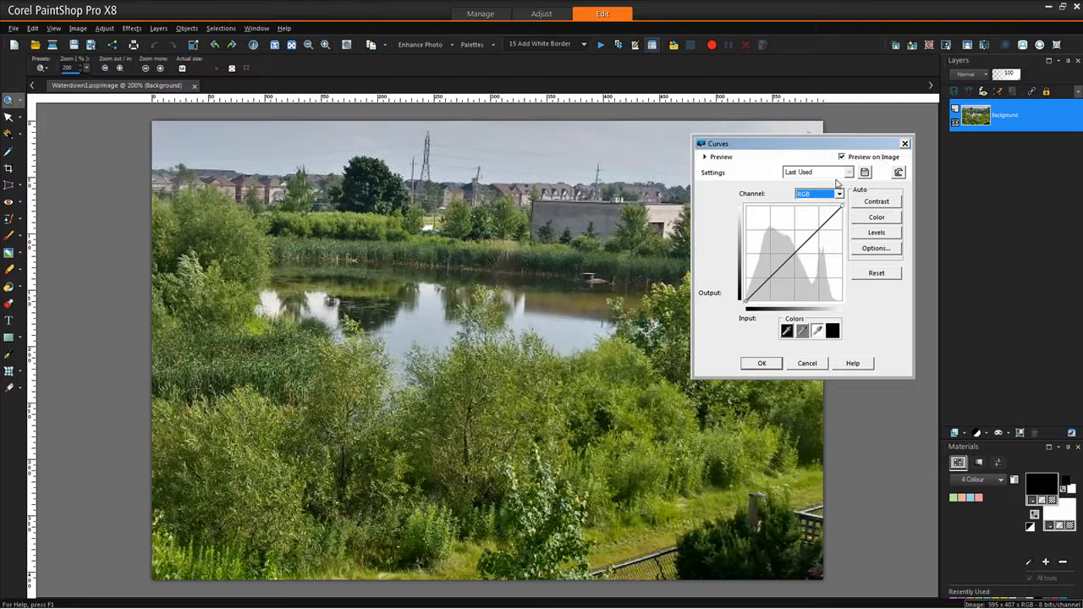
pyautogui.moveTo(825, 179)
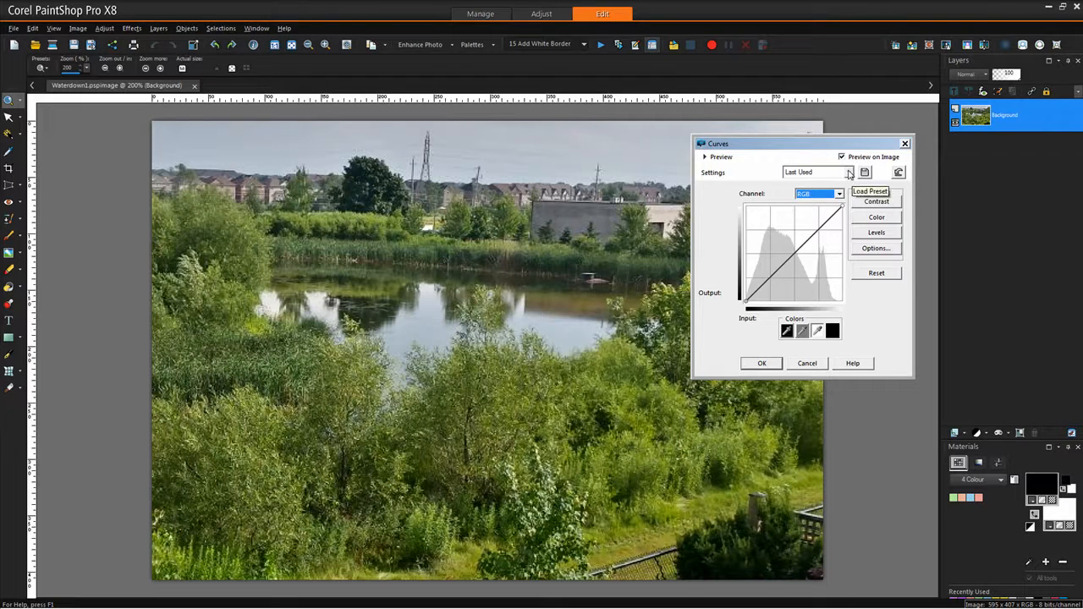
pyautogui.click(865, 172)
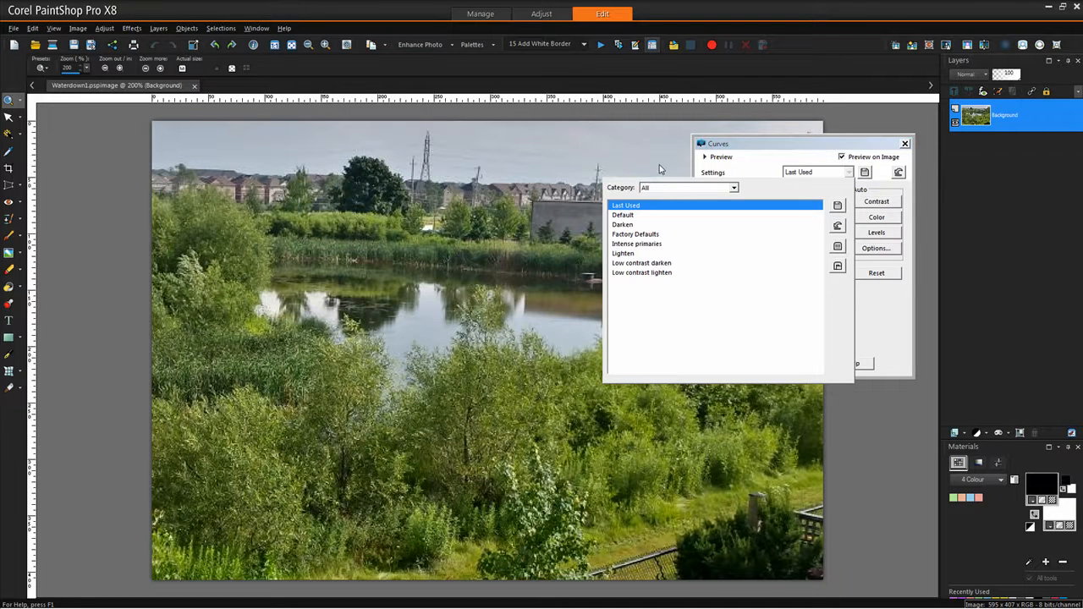
pyautogui.moveTo(749, 152)
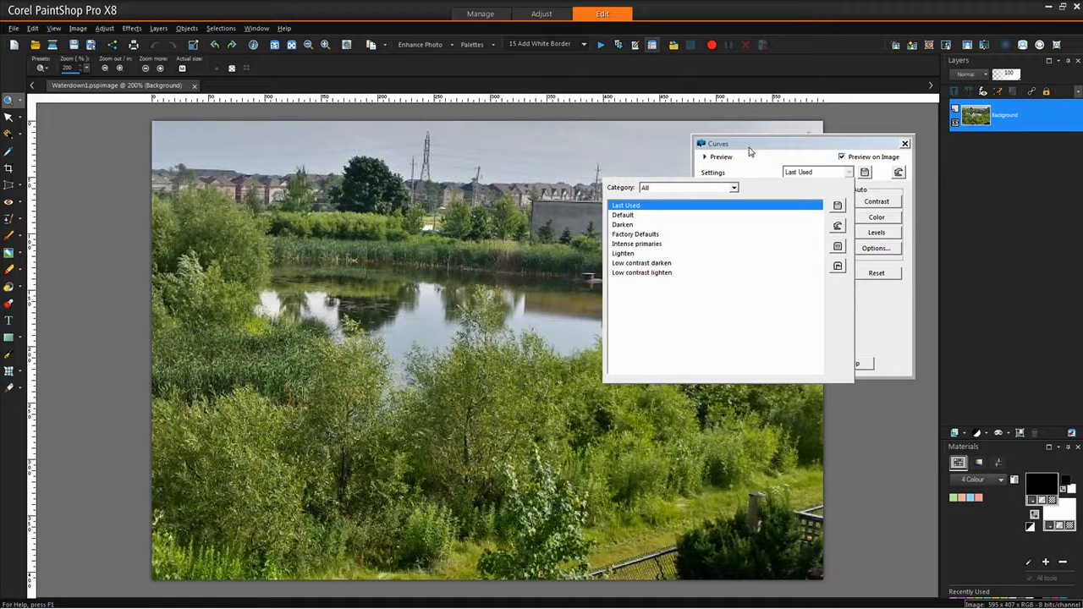
pyautogui.moveTo(762, 149)
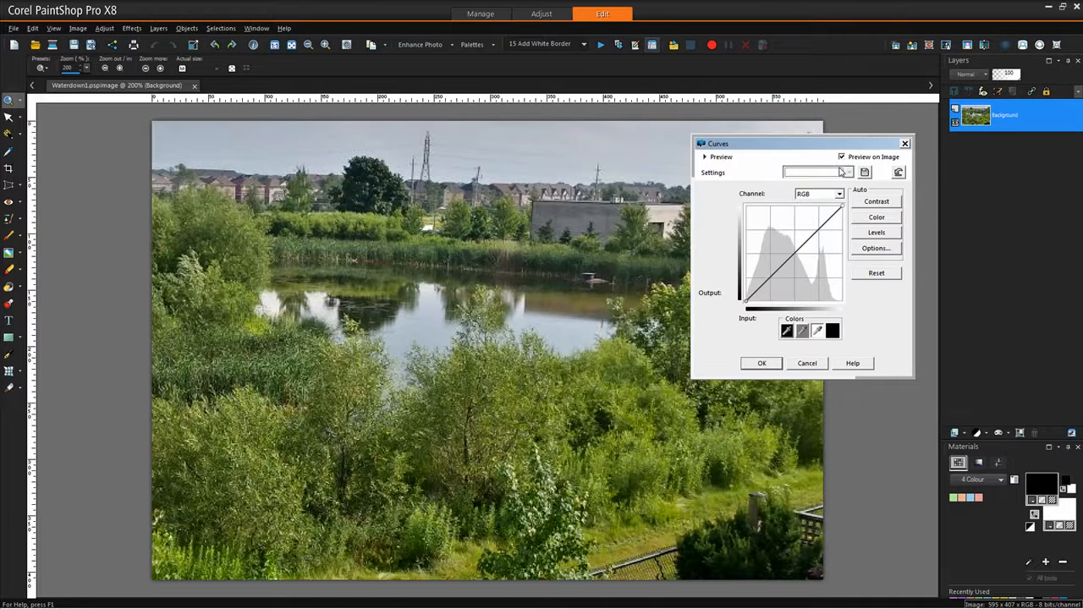
pyautogui.click(847, 172)
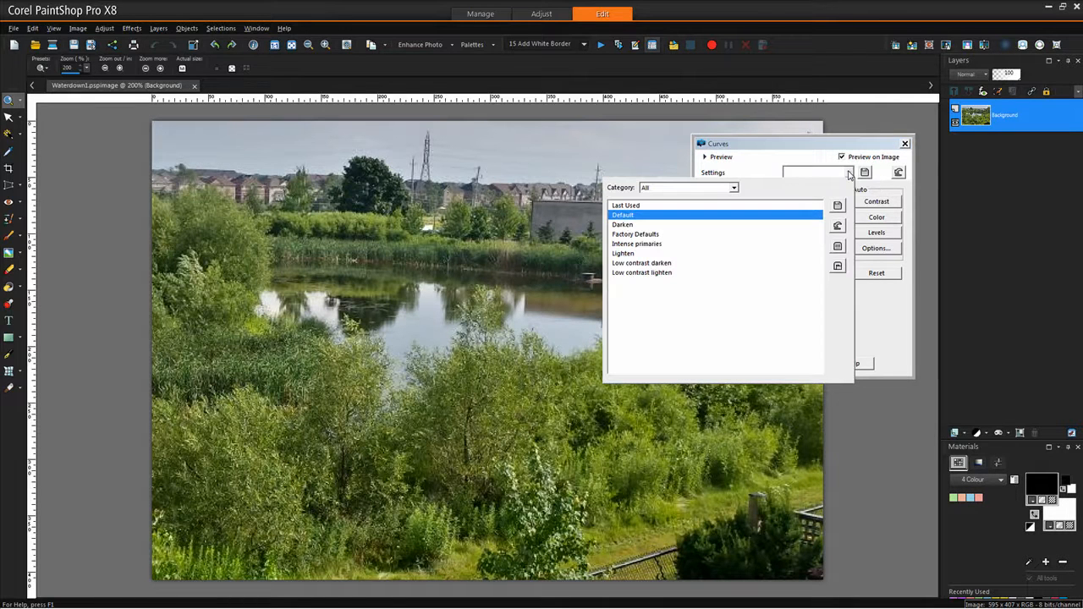
pyautogui.moveTo(842, 192)
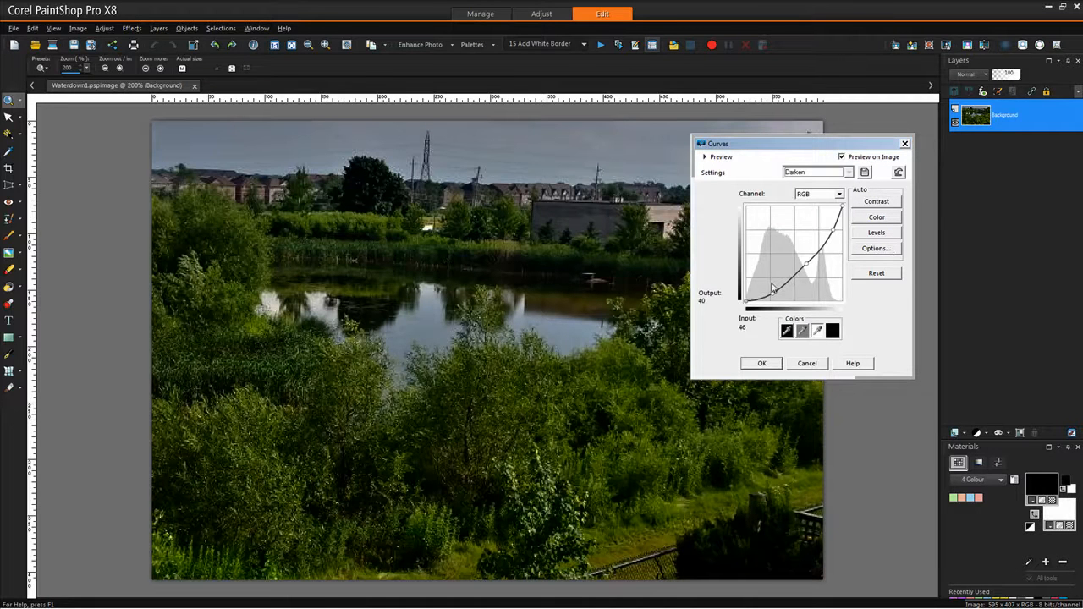
pyautogui.moveTo(773, 286); pyautogui.dragTo(770, 275)
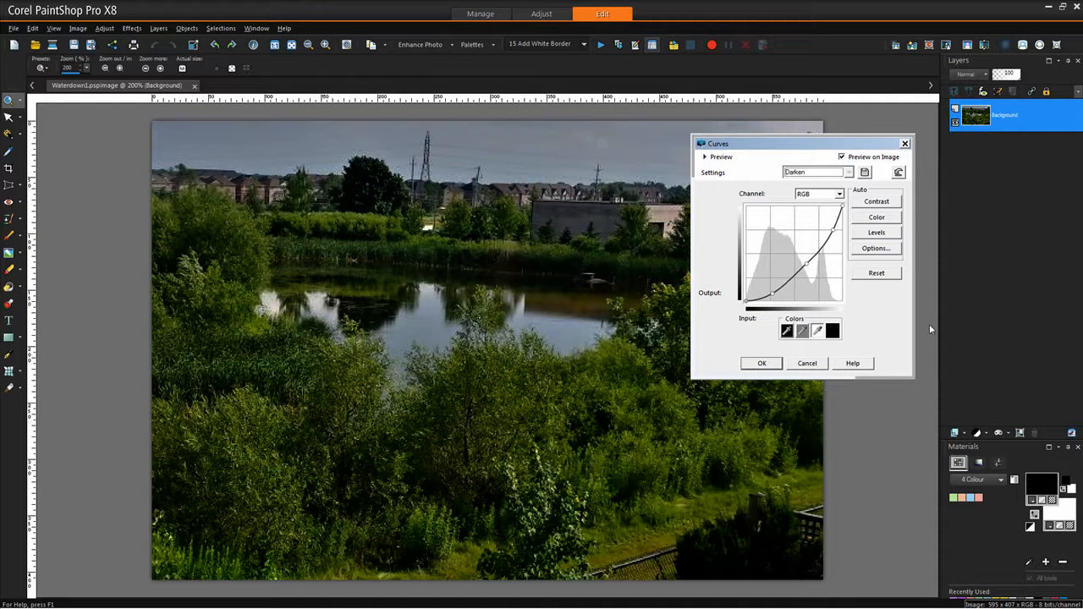
pyautogui.click(876, 272)
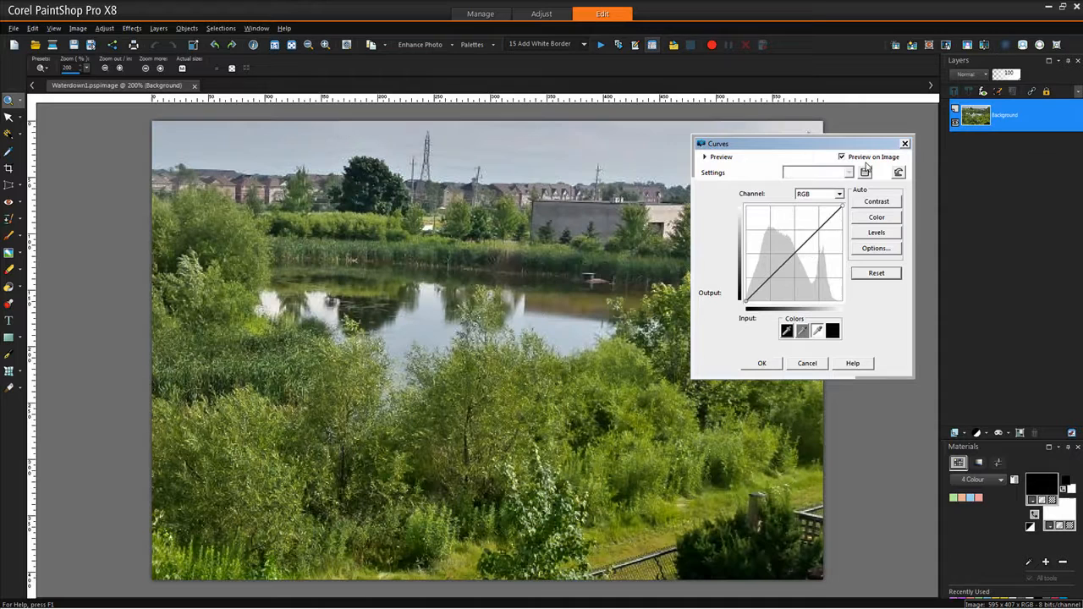
pyautogui.click(850, 172)
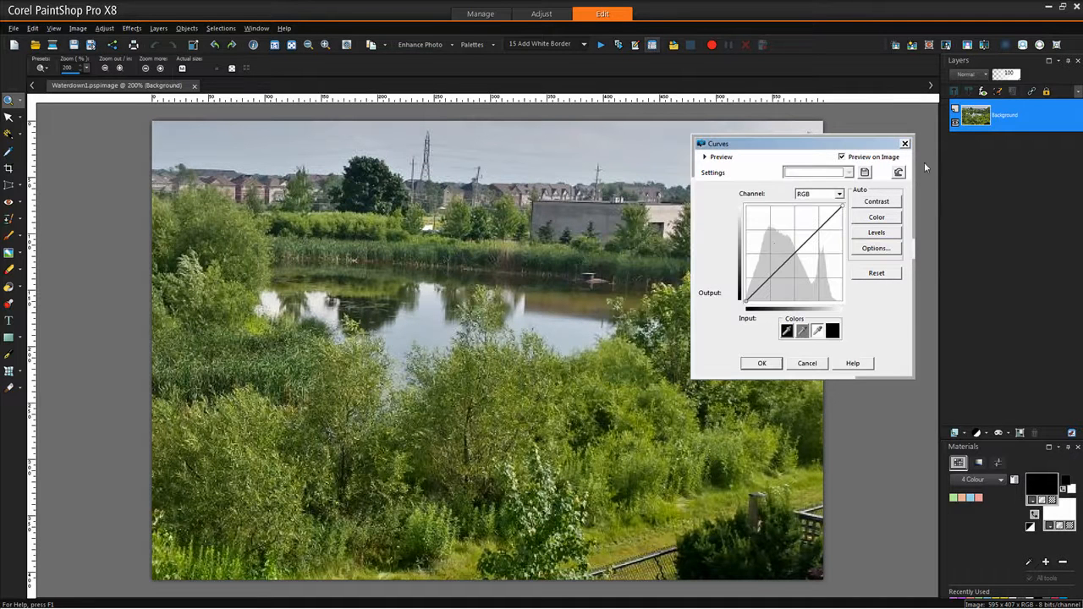
pyautogui.click(849, 173)
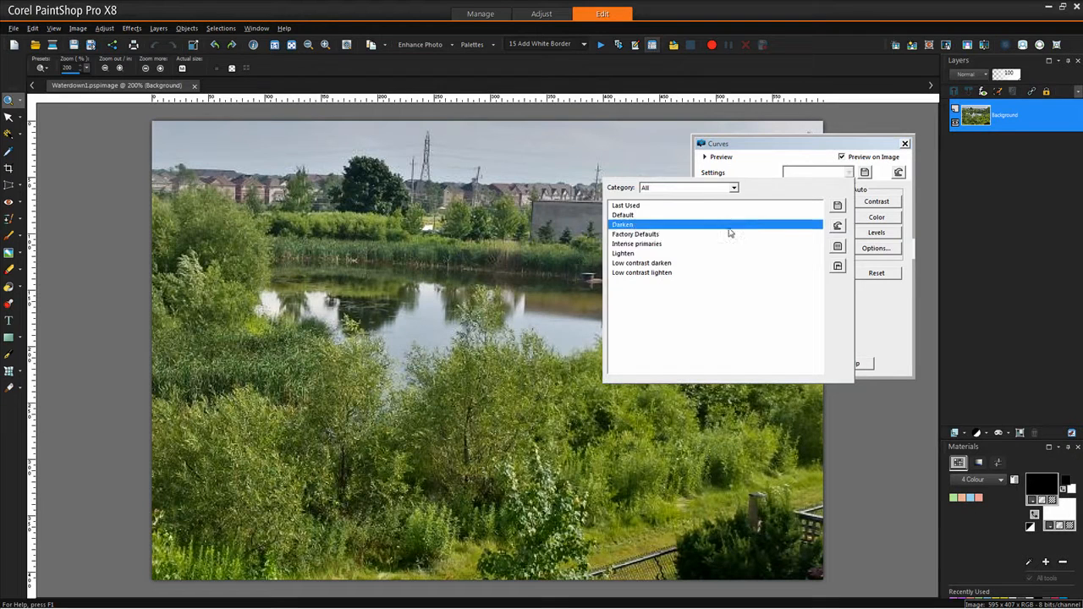
pyautogui.moveTo(720, 244)
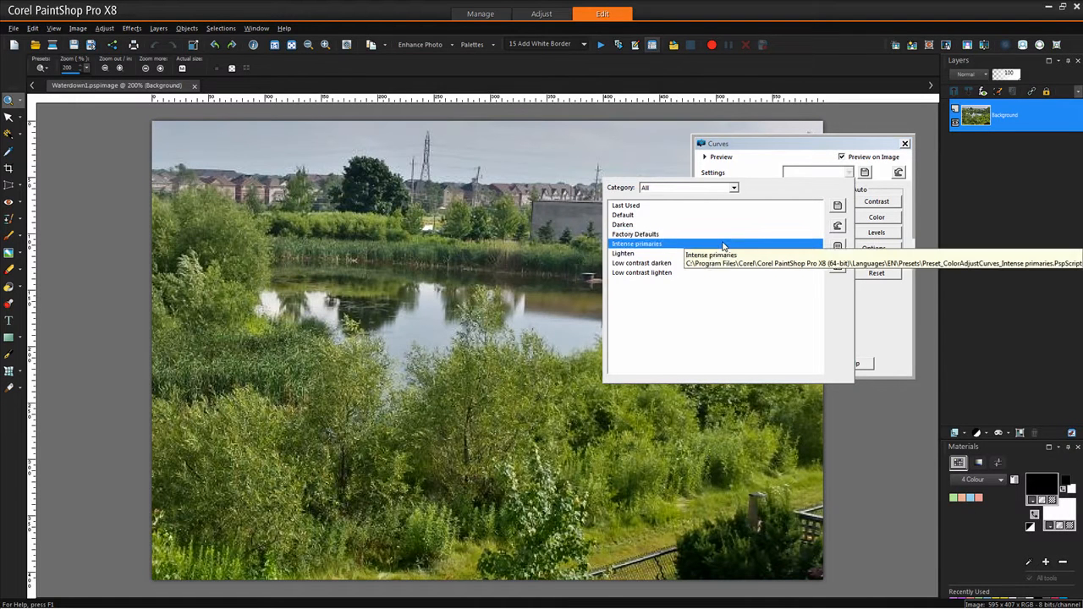
pyautogui.click(636, 244)
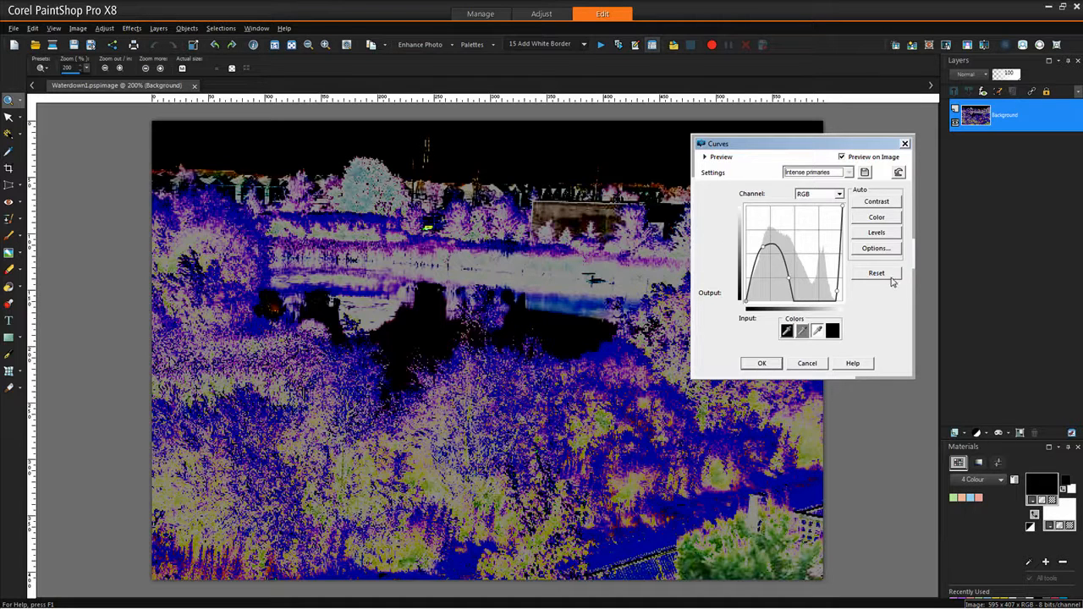
pyautogui.click(876, 273)
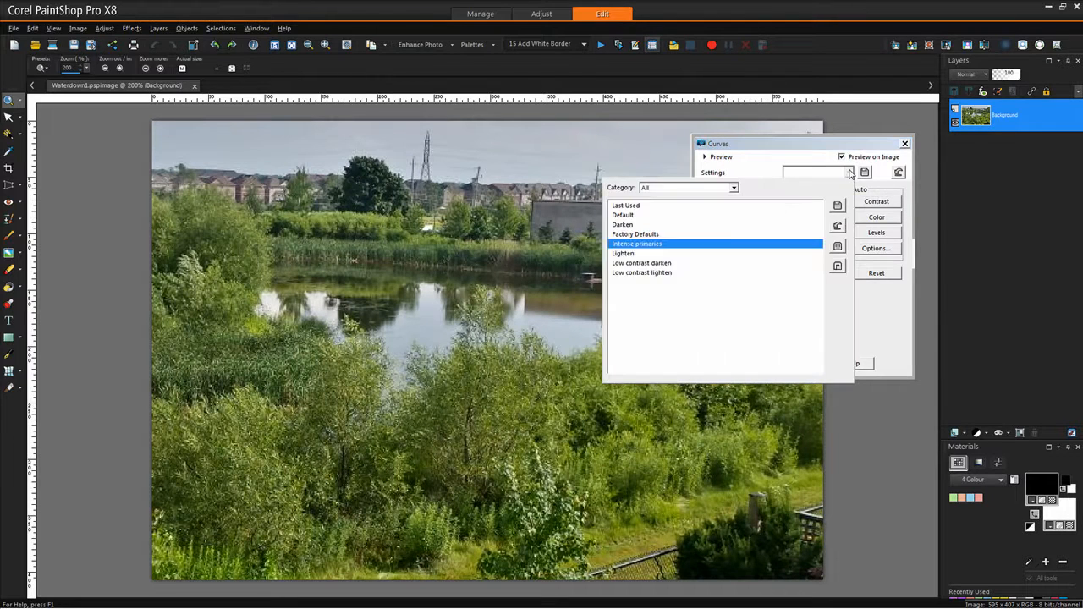
# - Preview the Lighten curve preset, then reset the curve to straight
pyautogui.click(623, 253)
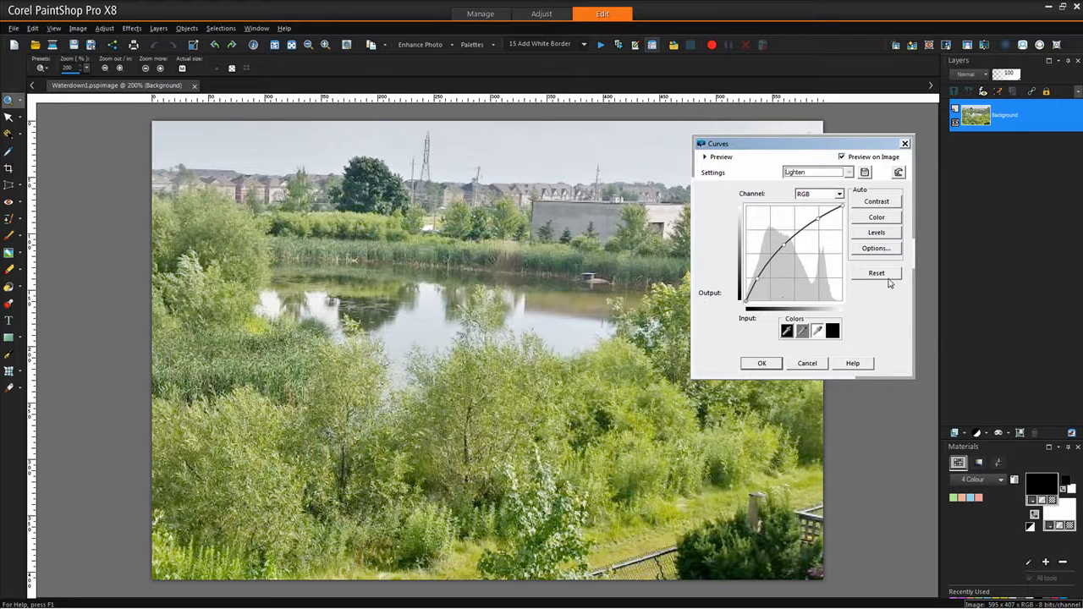
pyautogui.click(876, 273)
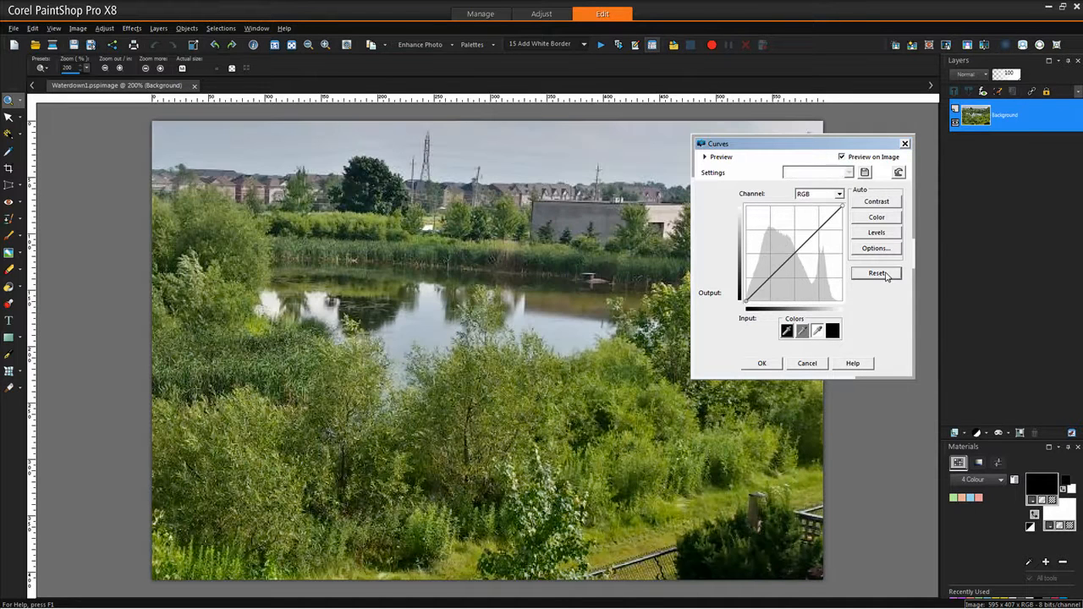
pyautogui.click(877, 273)
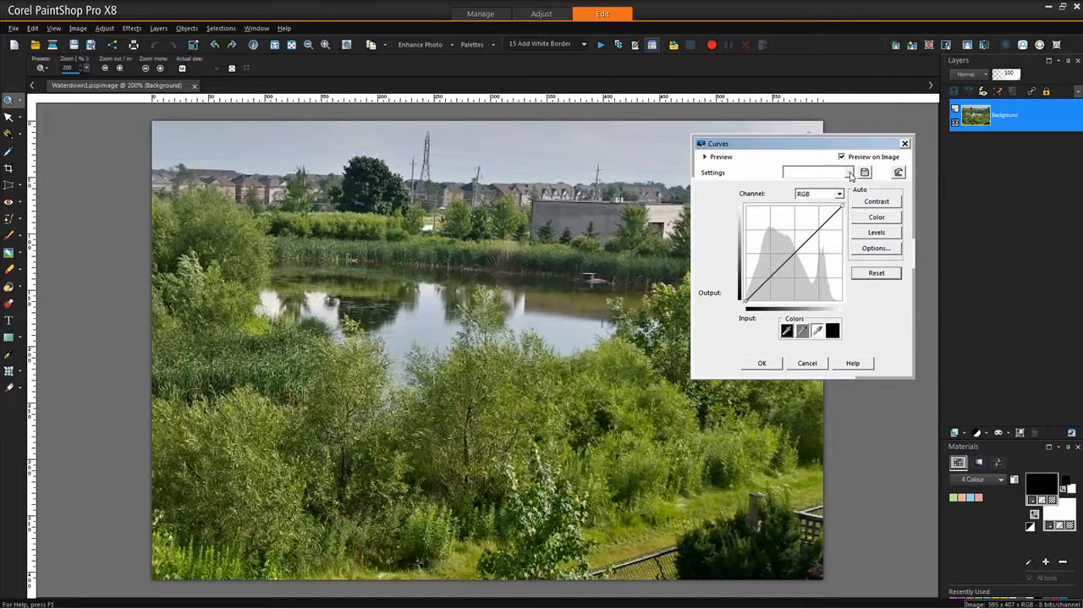
# - Load and reshape the Low contrast darken preset, then reset the curve
pyautogui.click(849, 172)
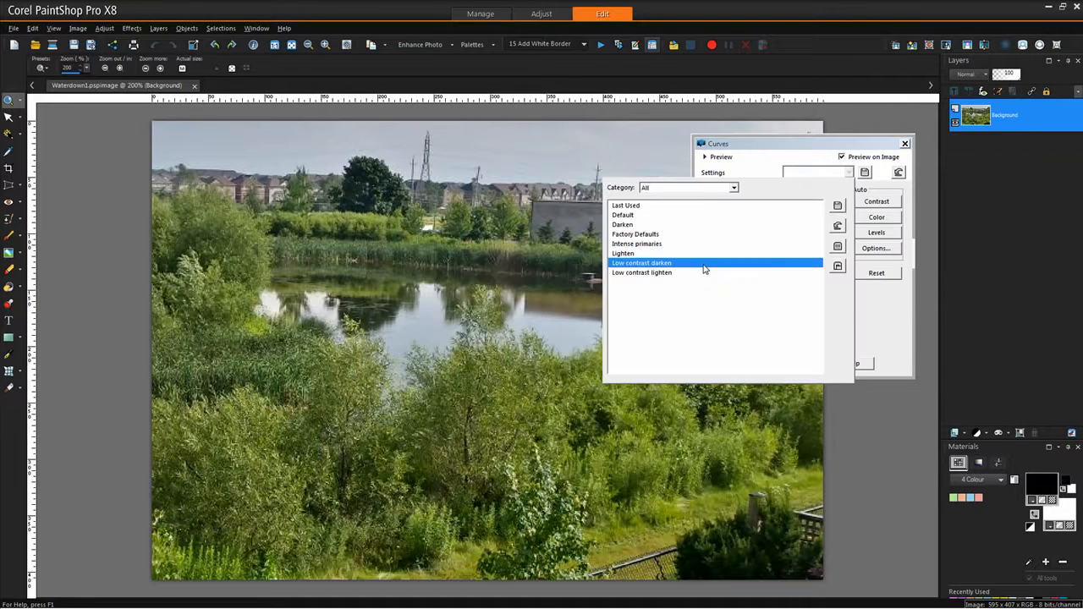
pyautogui.click(642, 263)
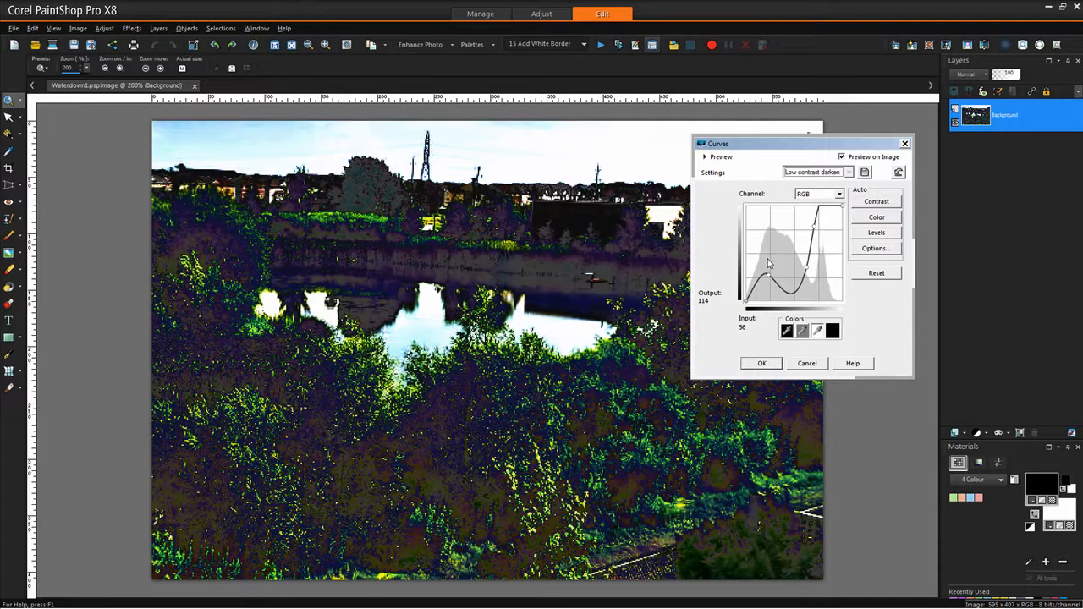
pyautogui.moveTo(770, 262); pyautogui.dragTo(841, 213)
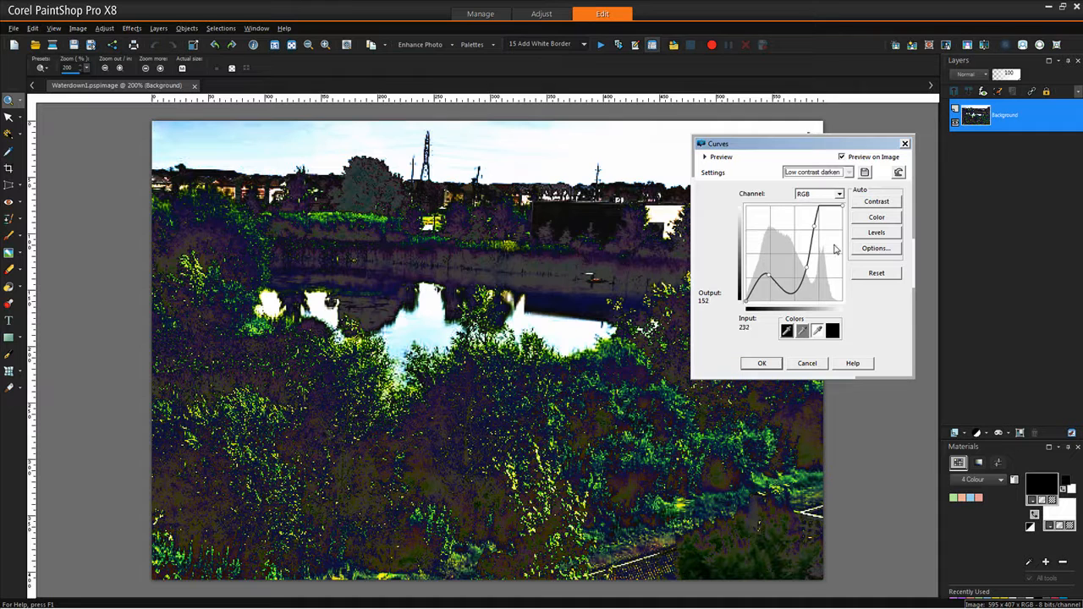
pyautogui.moveTo(815, 227); pyautogui.dragTo(774, 286)
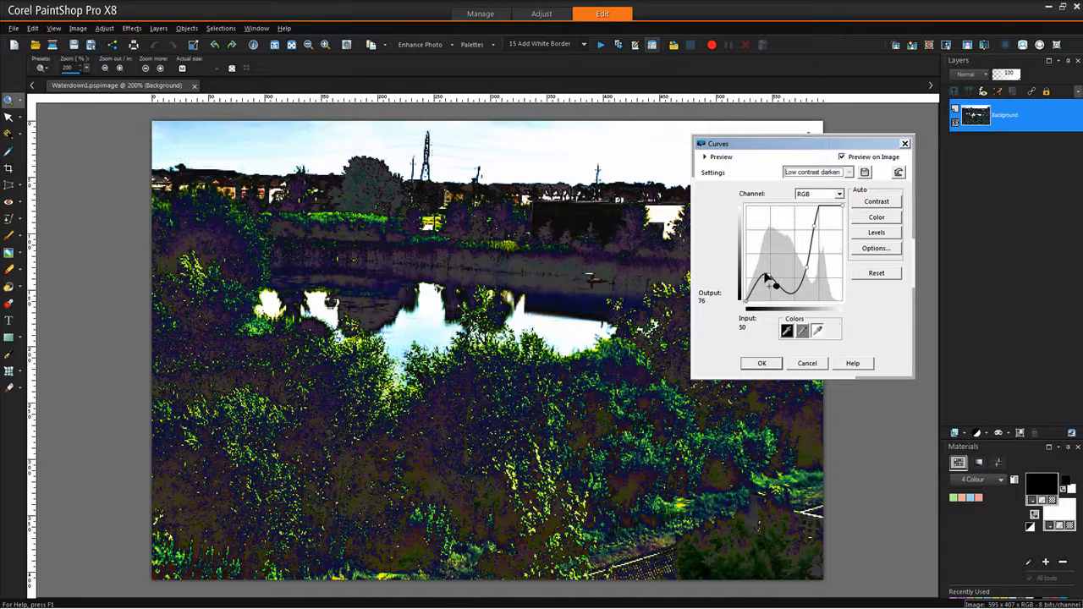
pyautogui.moveTo(765, 284); pyautogui.dragTo(772, 294)
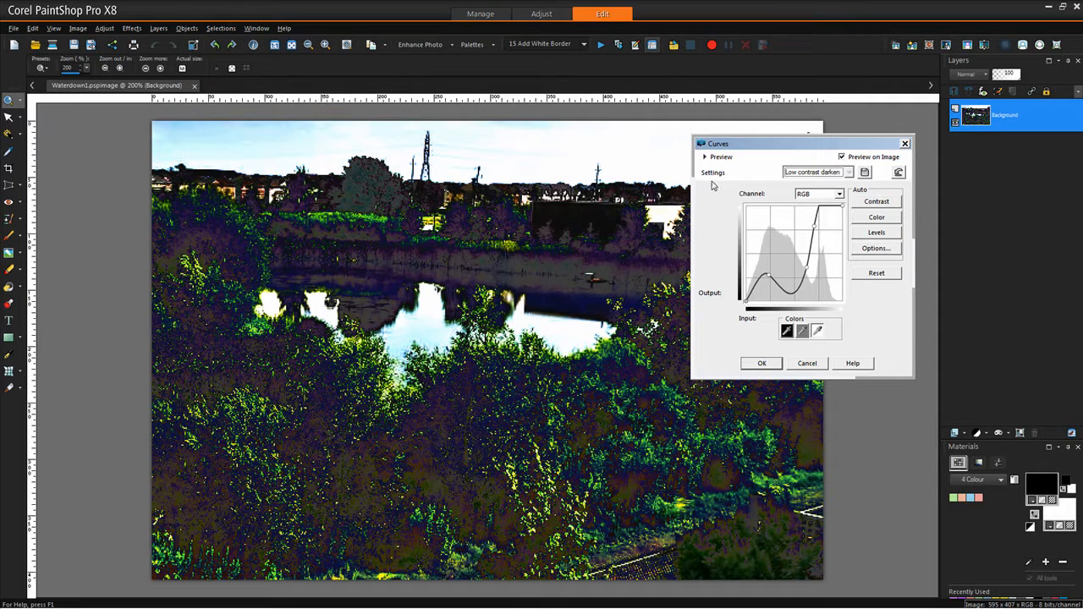
pyautogui.moveTo(722, 255)
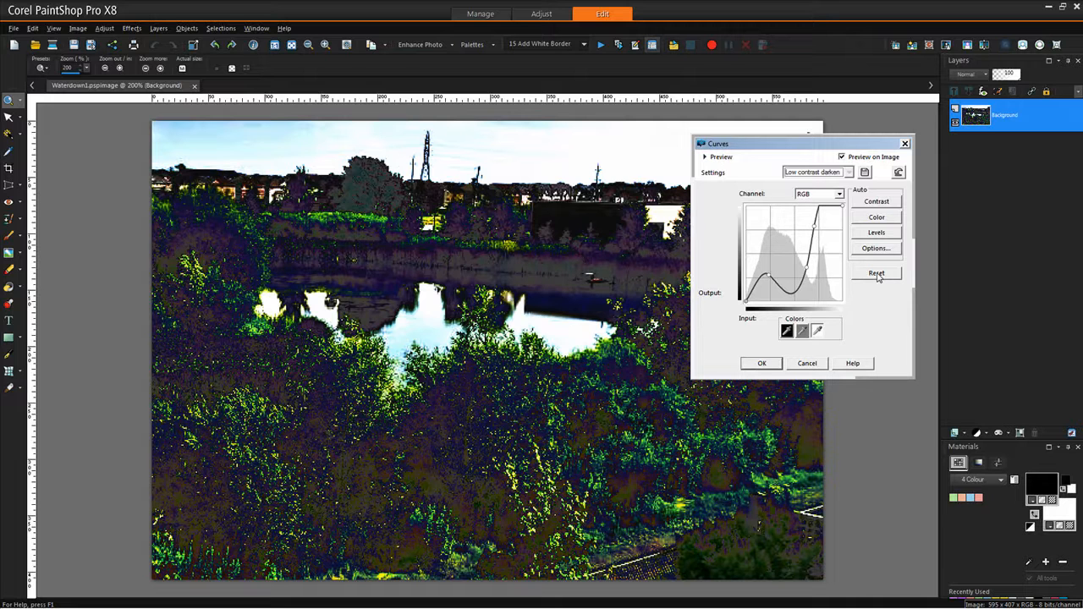
pyautogui.click(877, 272)
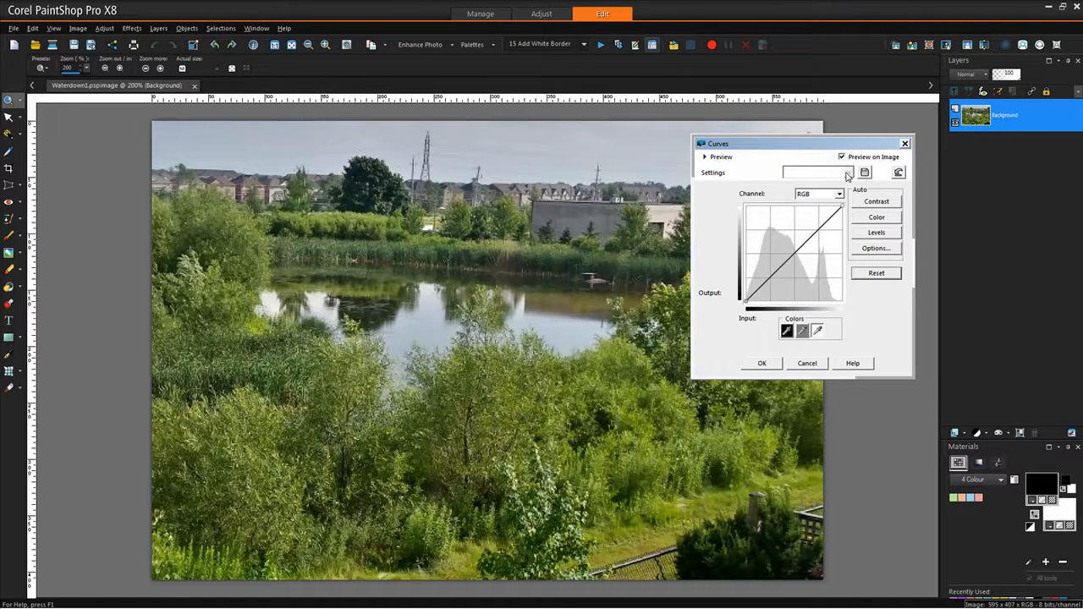
pyautogui.click(849, 173)
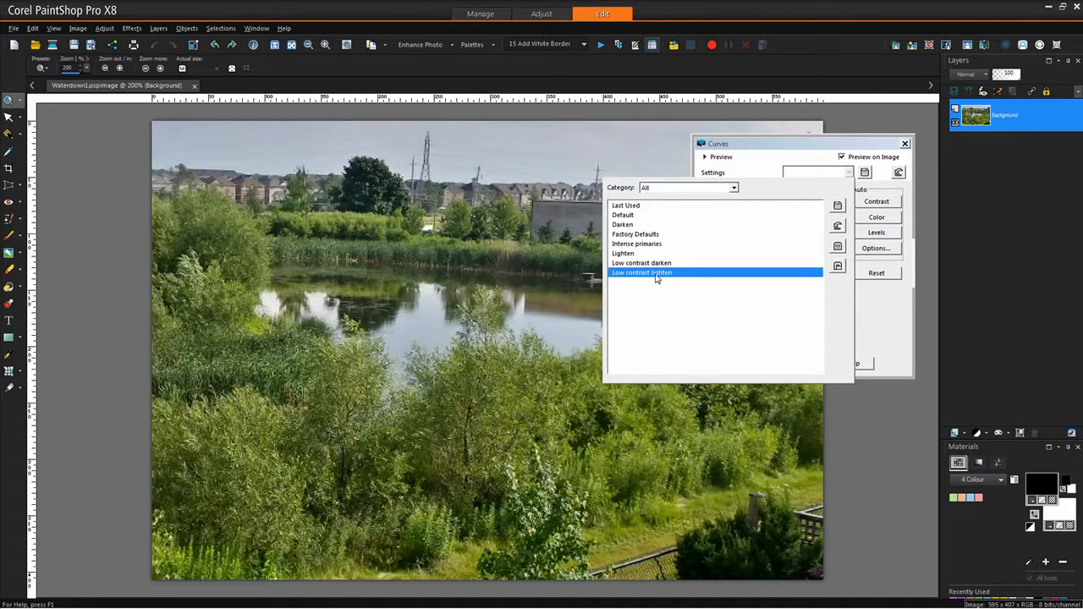
pyautogui.click(641, 273)
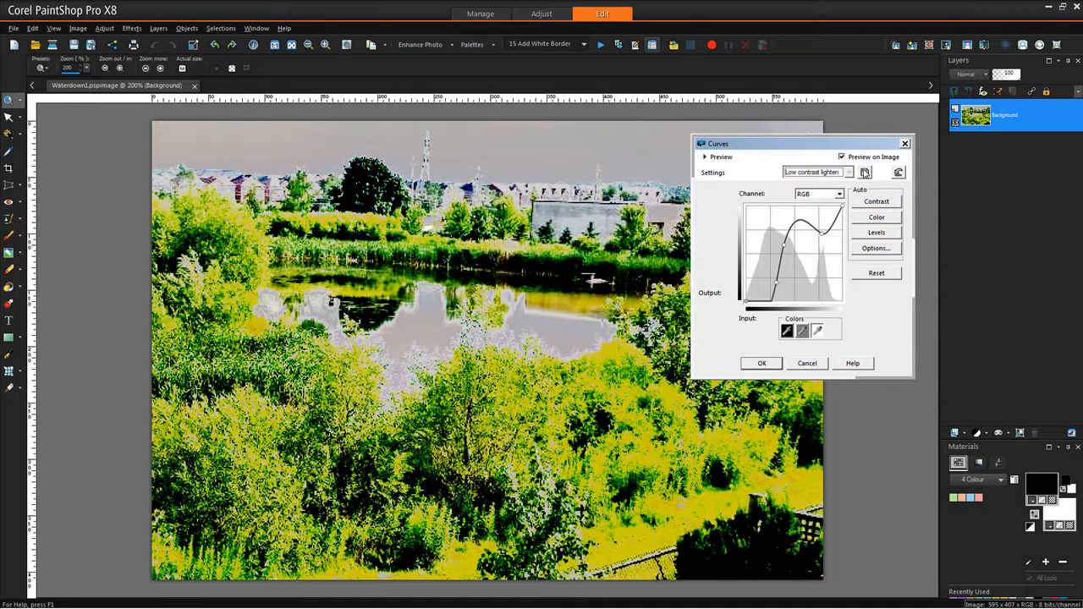
pyautogui.moveTo(886, 269)
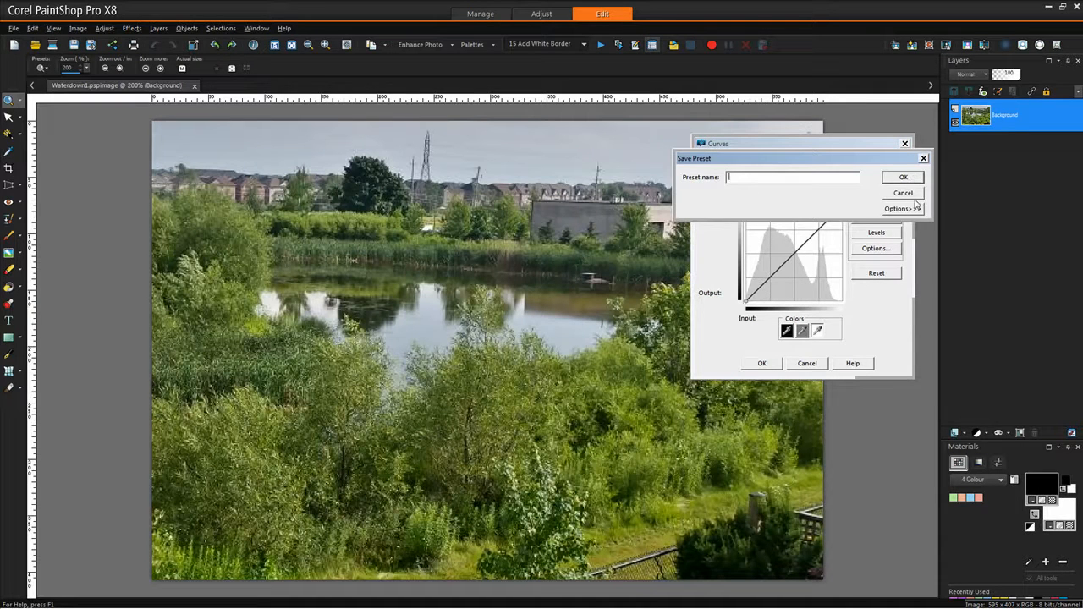
pyautogui.click(902, 193)
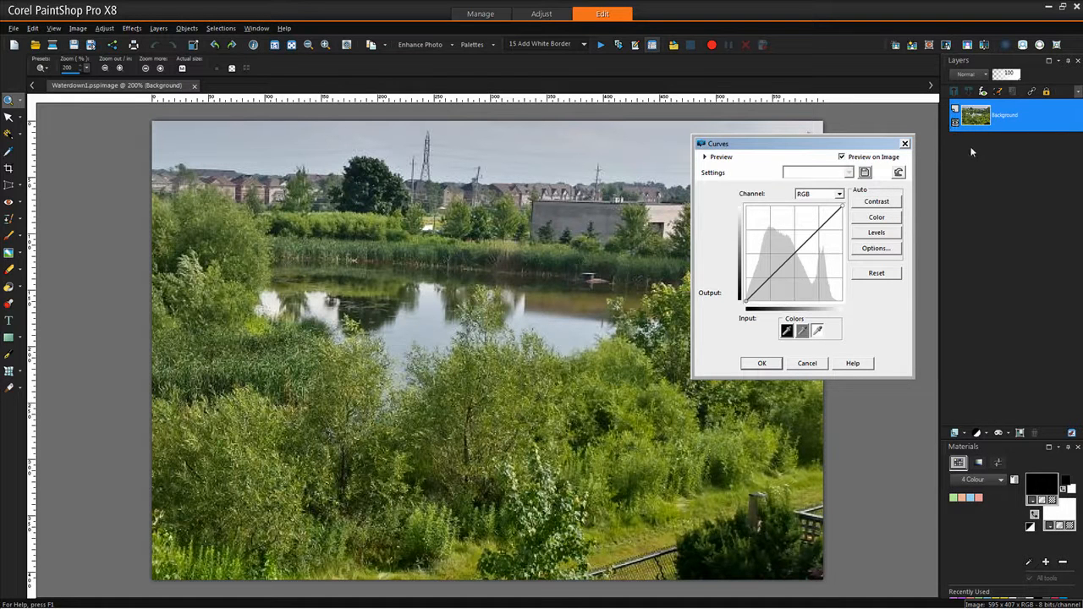
pyautogui.moveTo(854, 181)
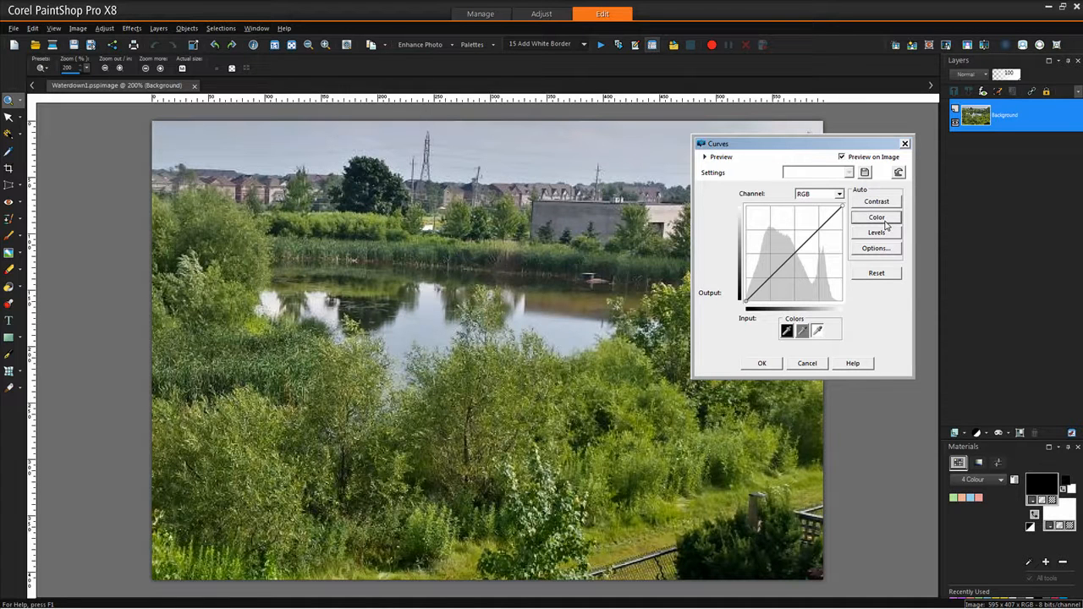
# - Set the Auto Color Options clipping limit and pull the white point inward
pyautogui.click(876, 273)
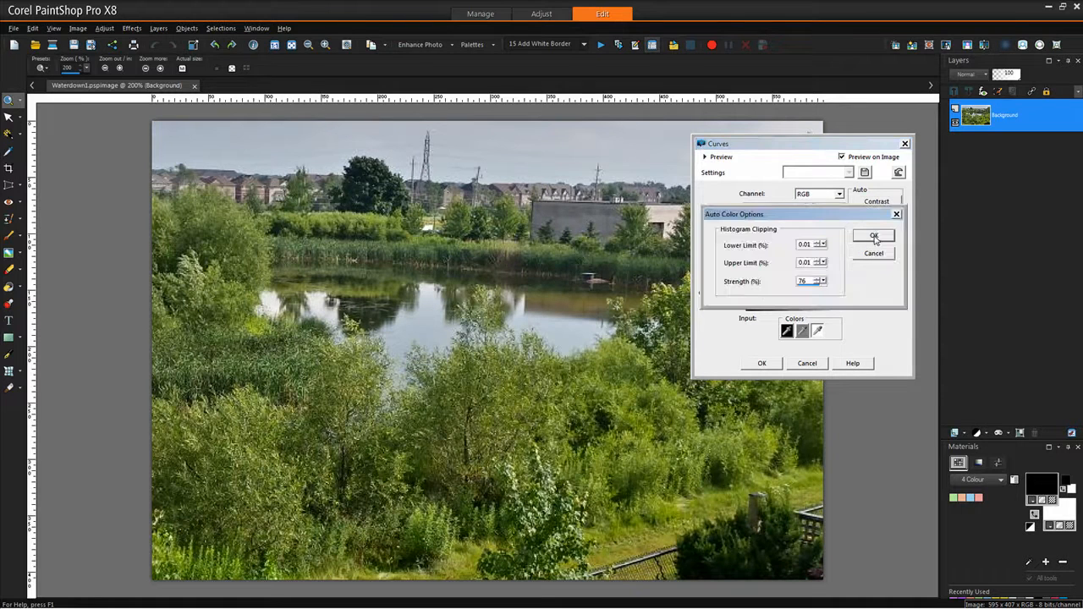
pyautogui.moveTo(888, 228)
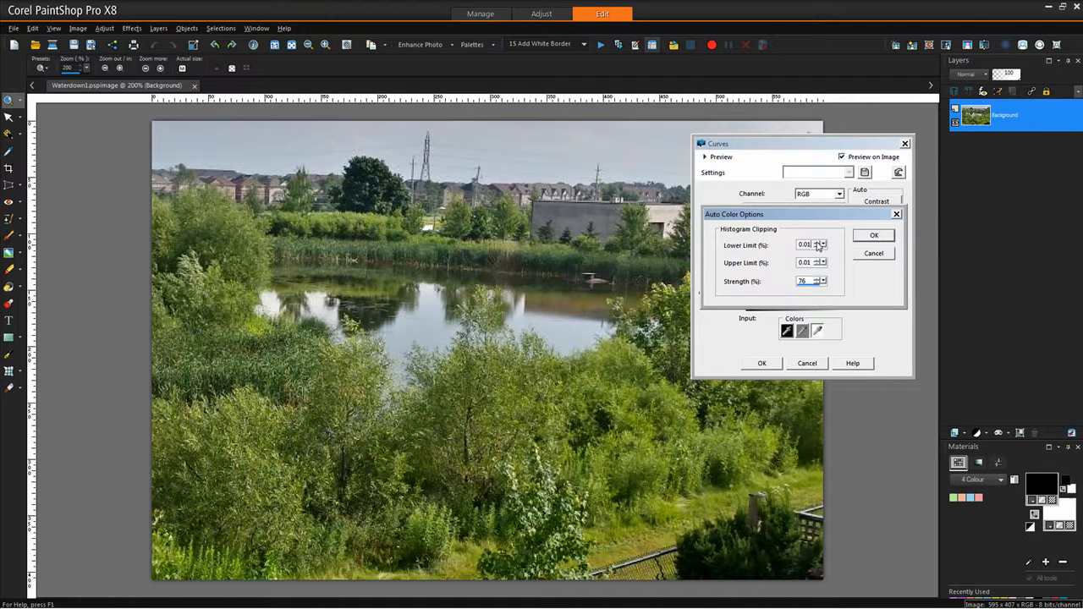
pyautogui.click(821, 243)
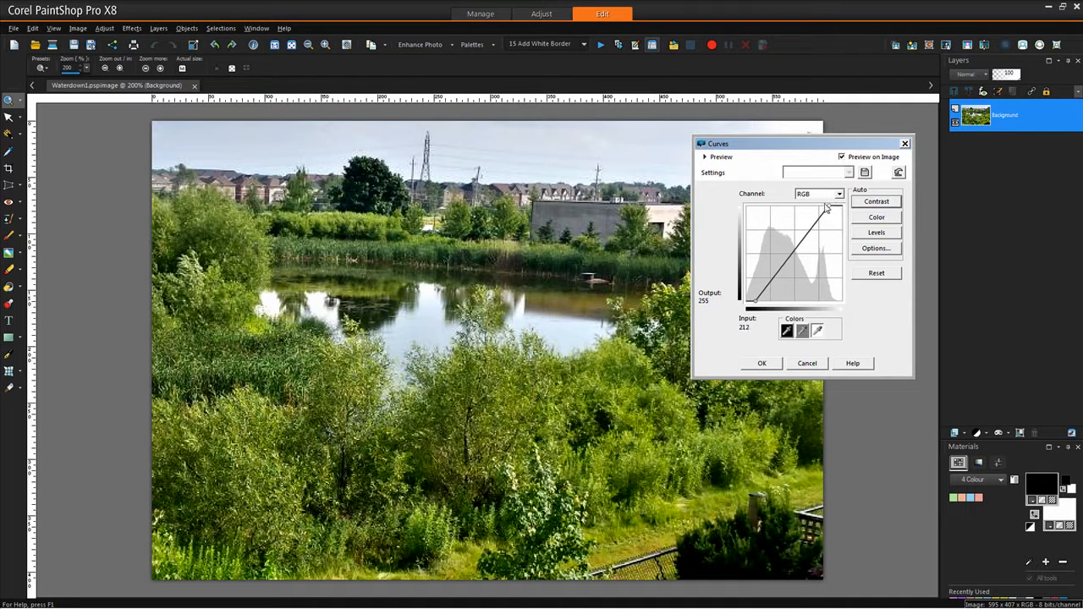
pyautogui.moveTo(828, 210); pyautogui.dragTo(757, 306)
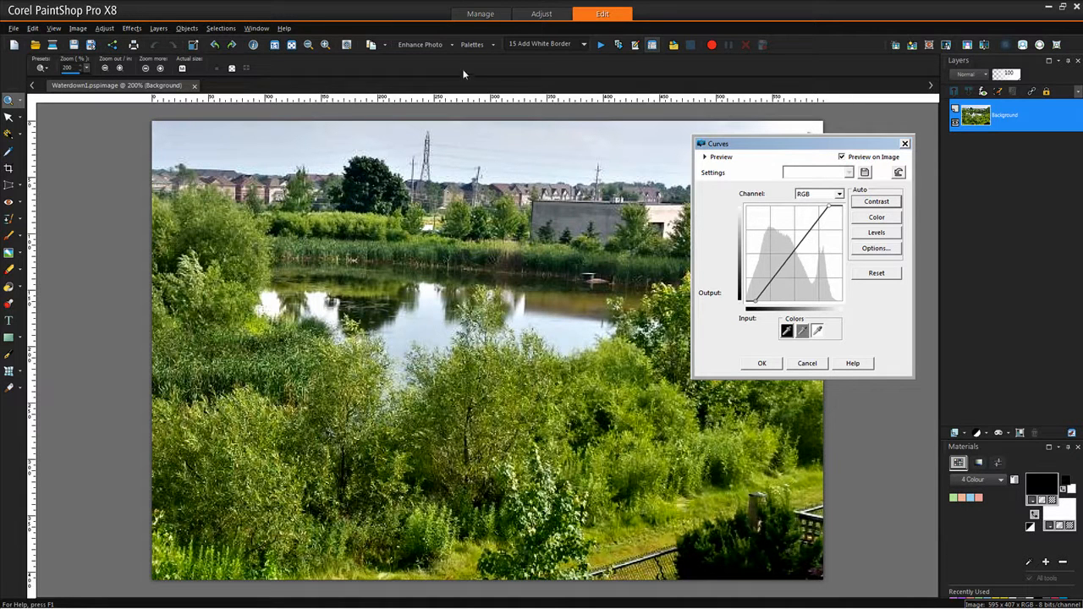
pyautogui.moveTo(493, 53)
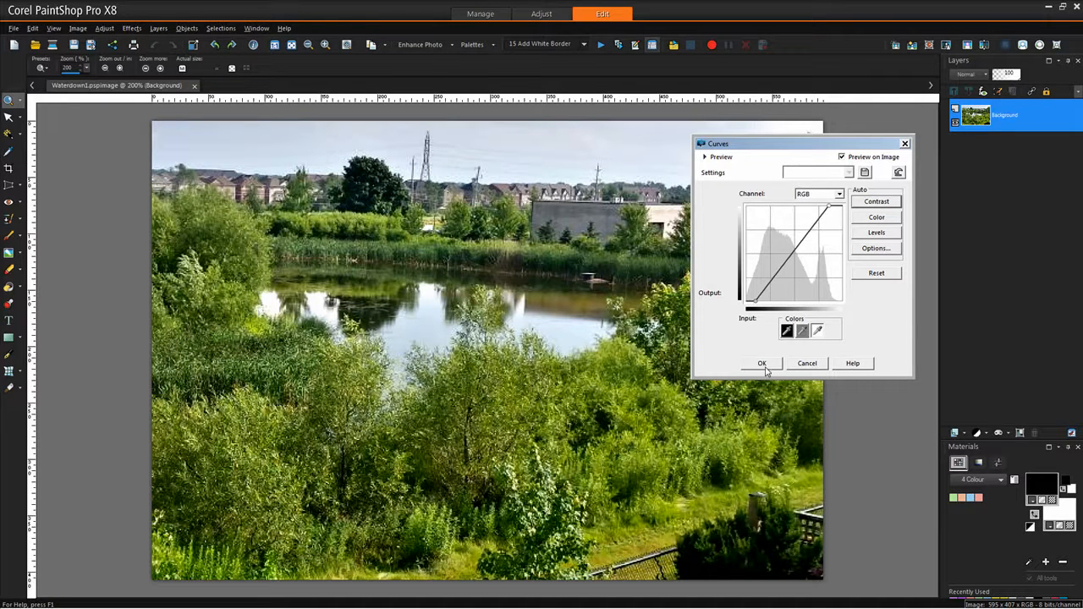
# - Apply the Curves adjustment to the photo
pyautogui.click(761, 363)
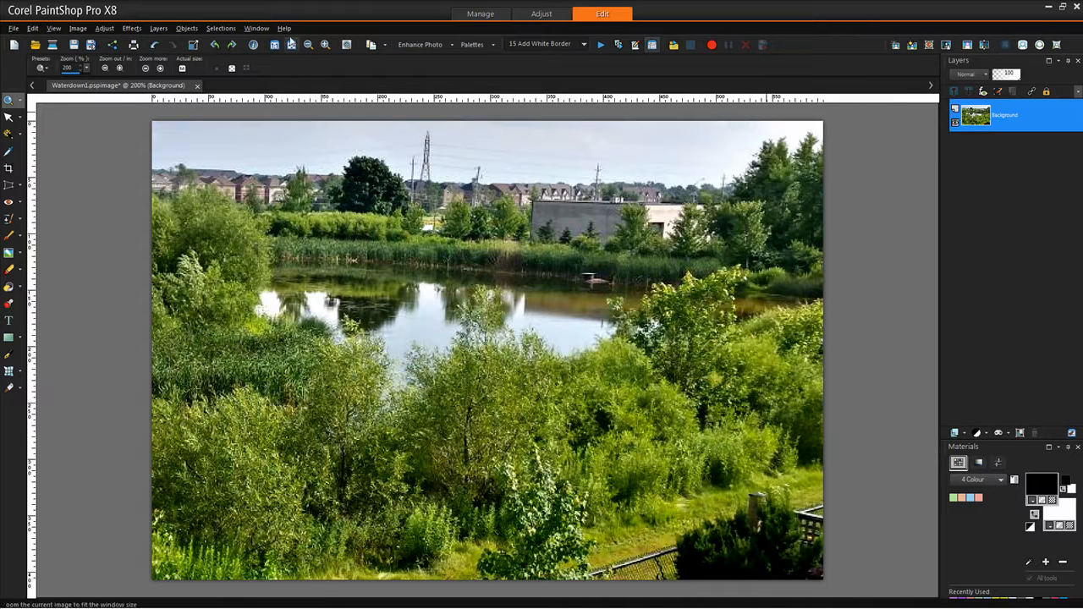
# - Show the Histogram palette to inspect the photo's lightness, then close it
pyautogui.click(472, 44)
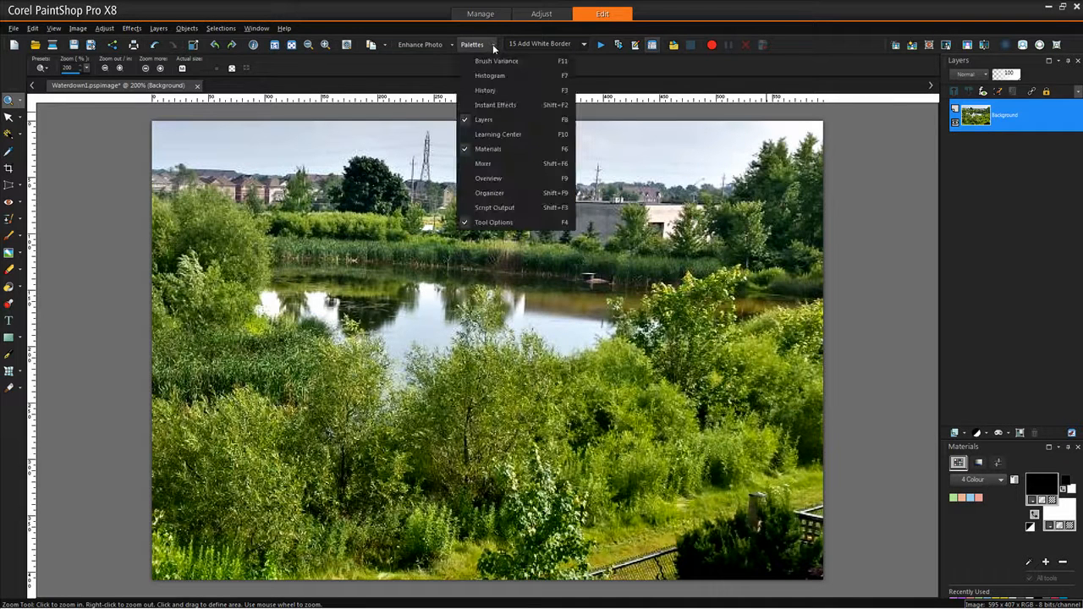
pyautogui.click(485, 75)
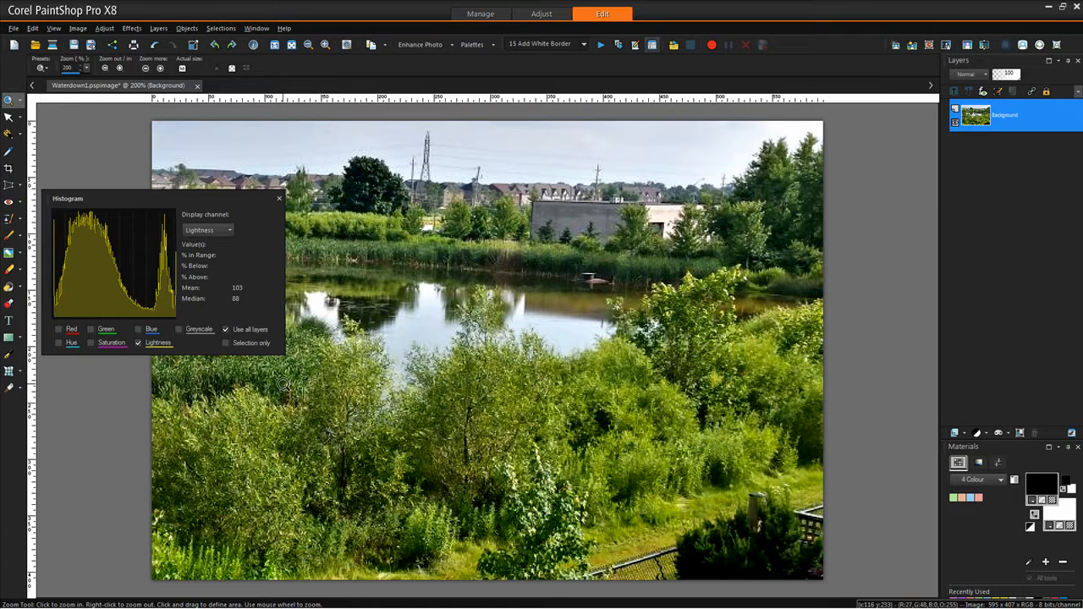
pyautogui.click(278, 198)
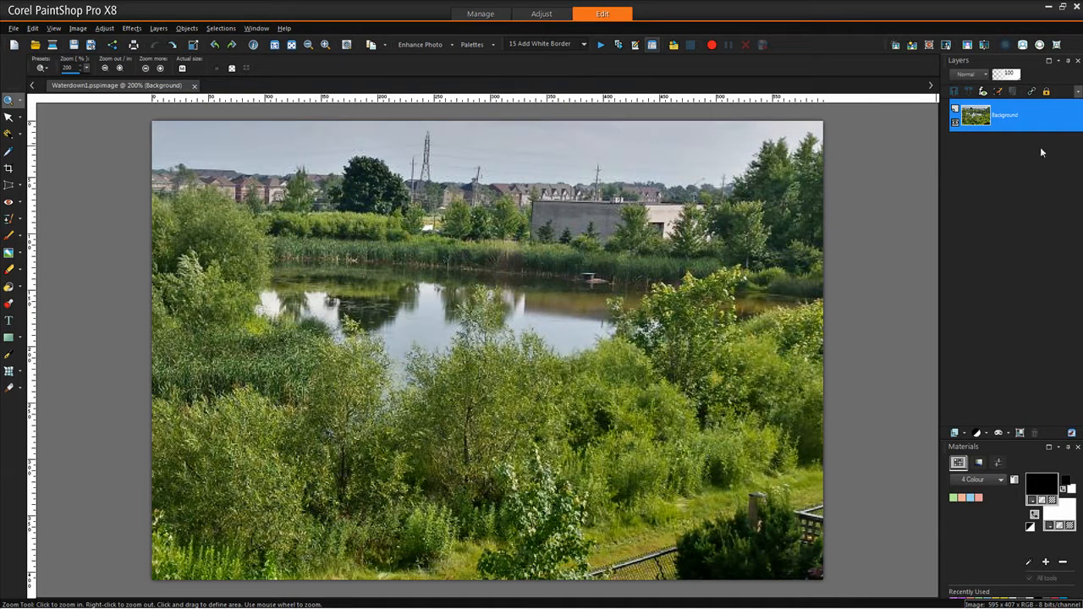
pyautogui.moveTo(131, 28)
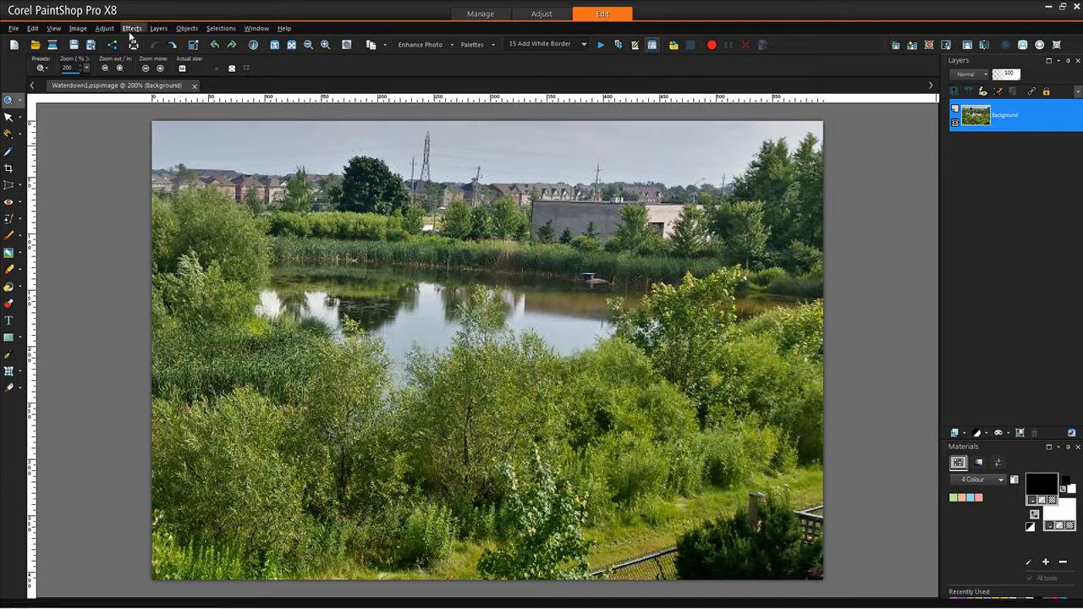
# - Reopen Curves, reset it to a straight line, and keep Channel on RGB
pyautogui.click(131, 28)
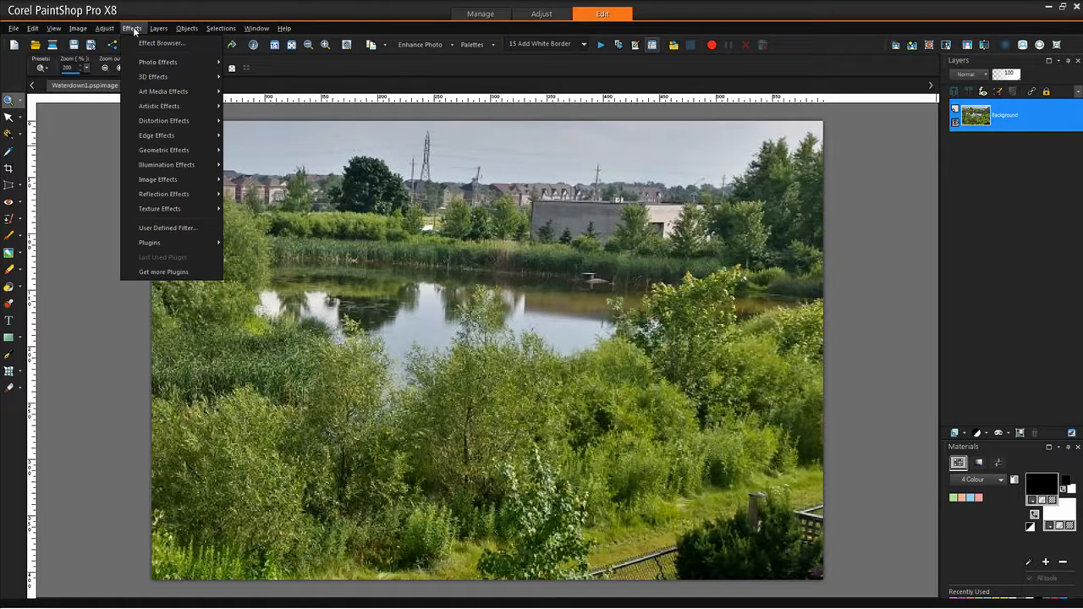
pyautogui.click(104, 28)
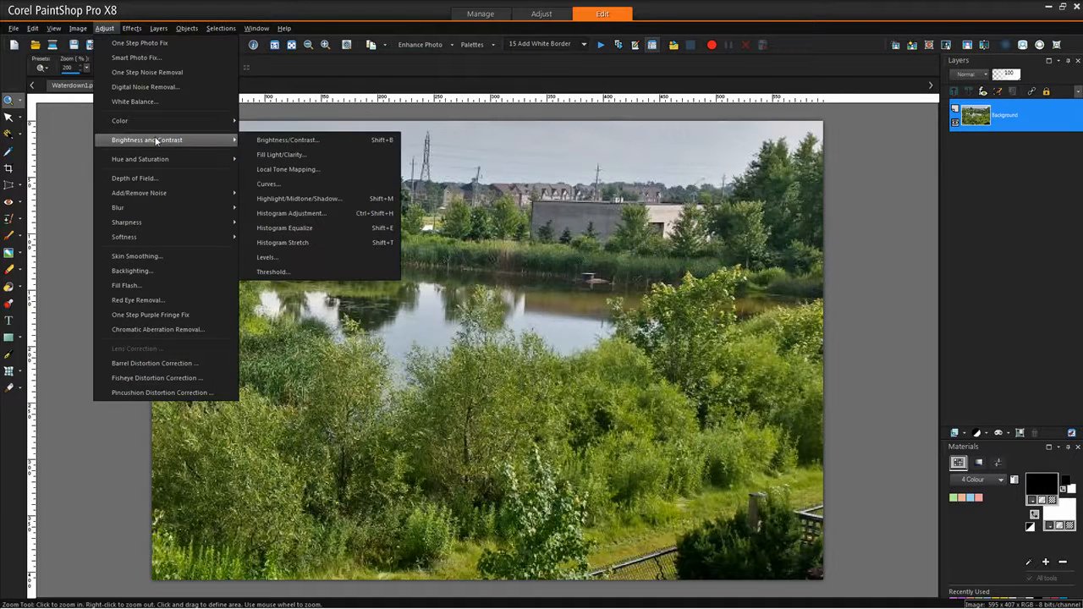
pyautogui.moveTo(282, 154)
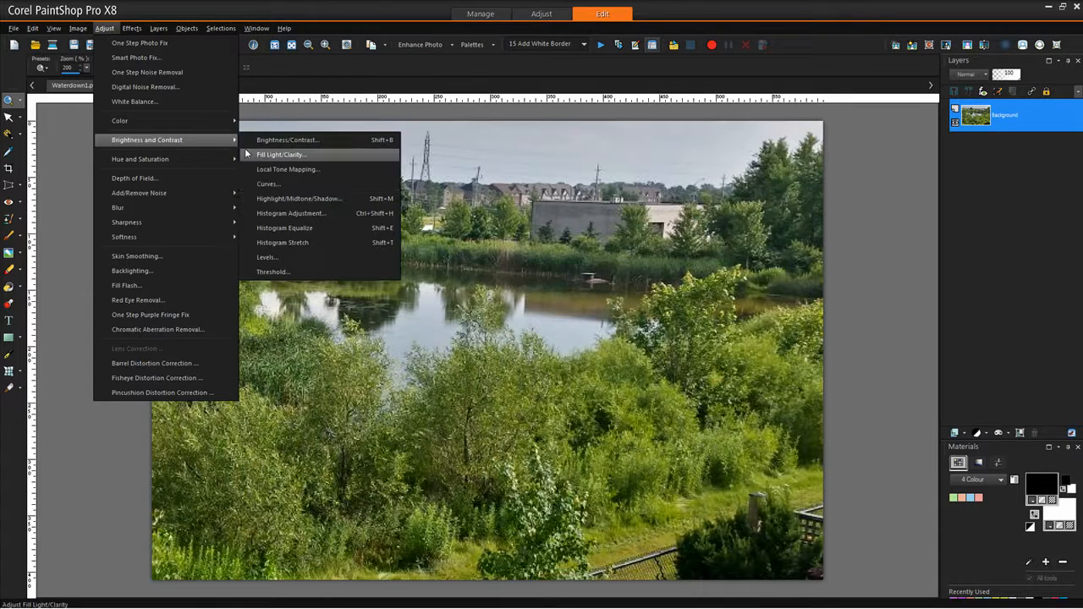
pyautogui.click(269, 184)
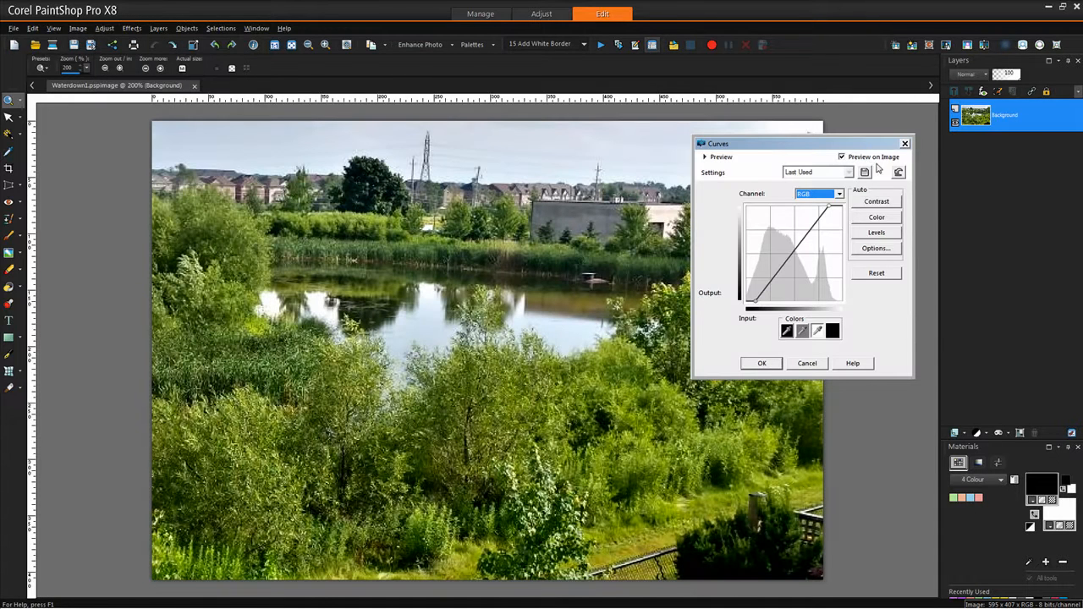
pyautogui.click(877, 273)
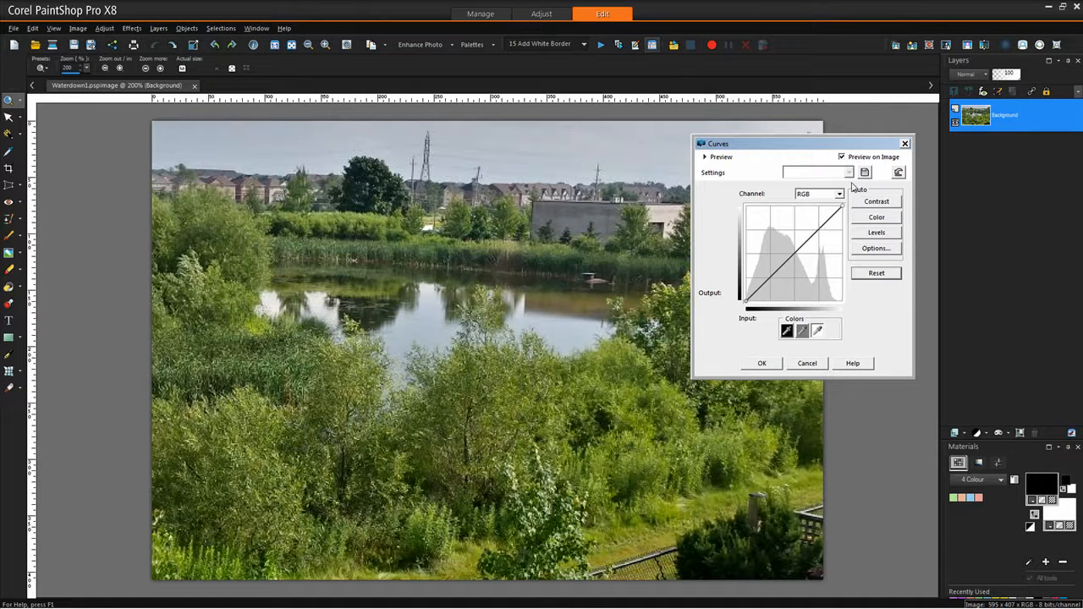
pyautogui.click(838, 193)
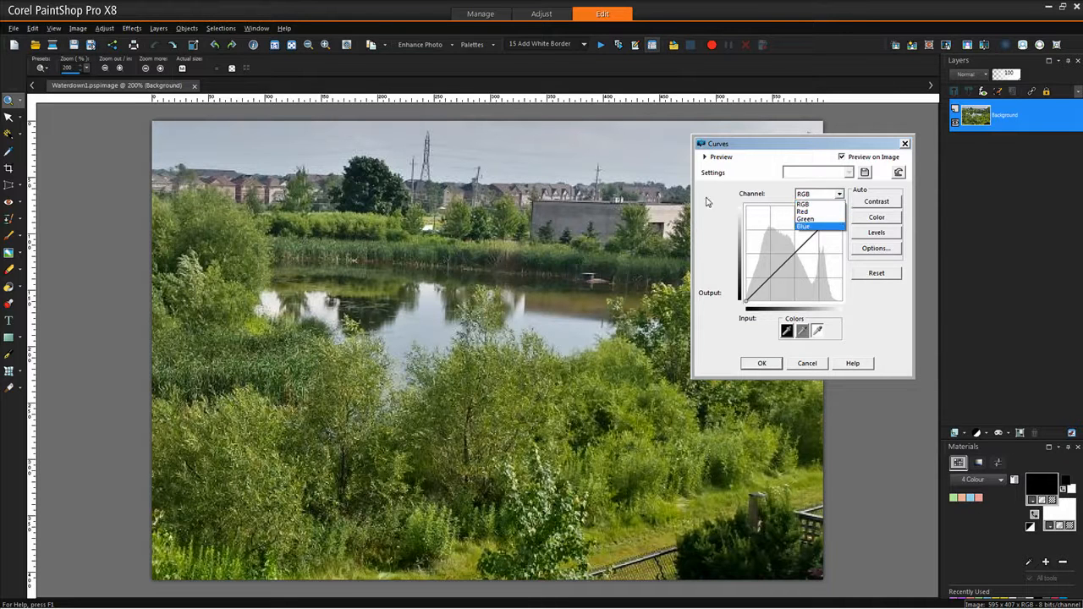
pyautogui.click(838, 194)
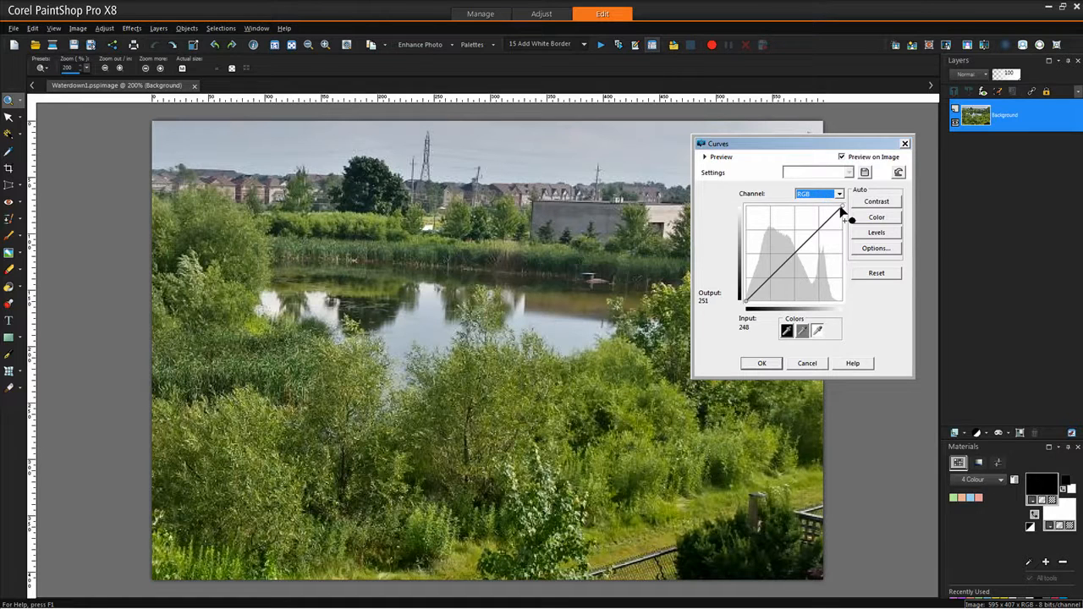
# - Add shadow and highlight points, lowering shadows and raising highlights into a gentle S
pyautogui.moveTo(850, 218); pyautogui.dragTo(844, 208)
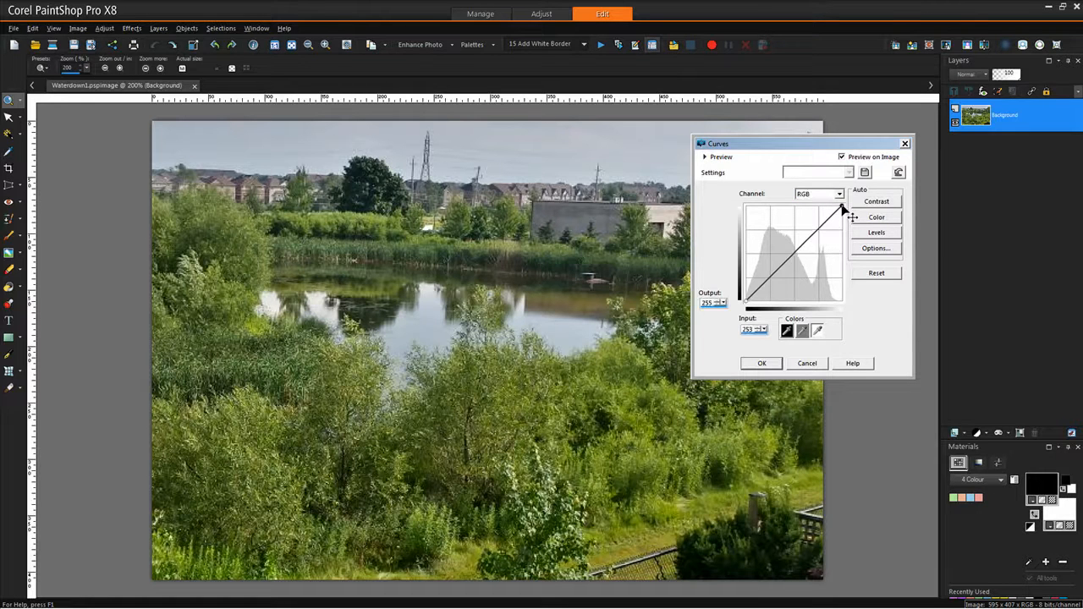
pyautogui.moveTo(840, 209); pyautogui.dragTo(842, 211)
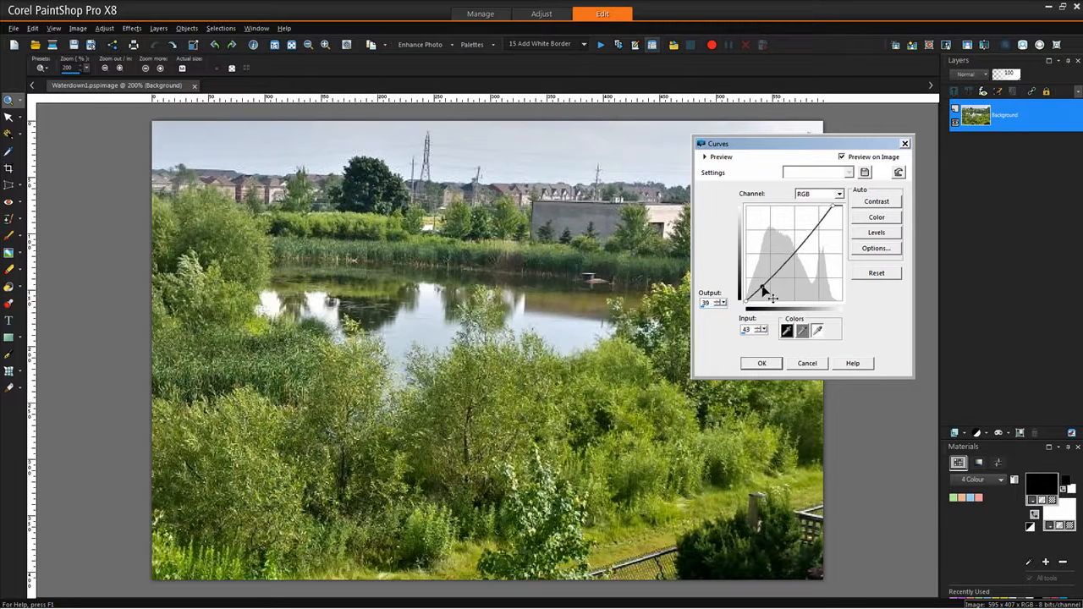
pyautogui.moveTo(764, 287); pyautogui.dragTo(764, 295)
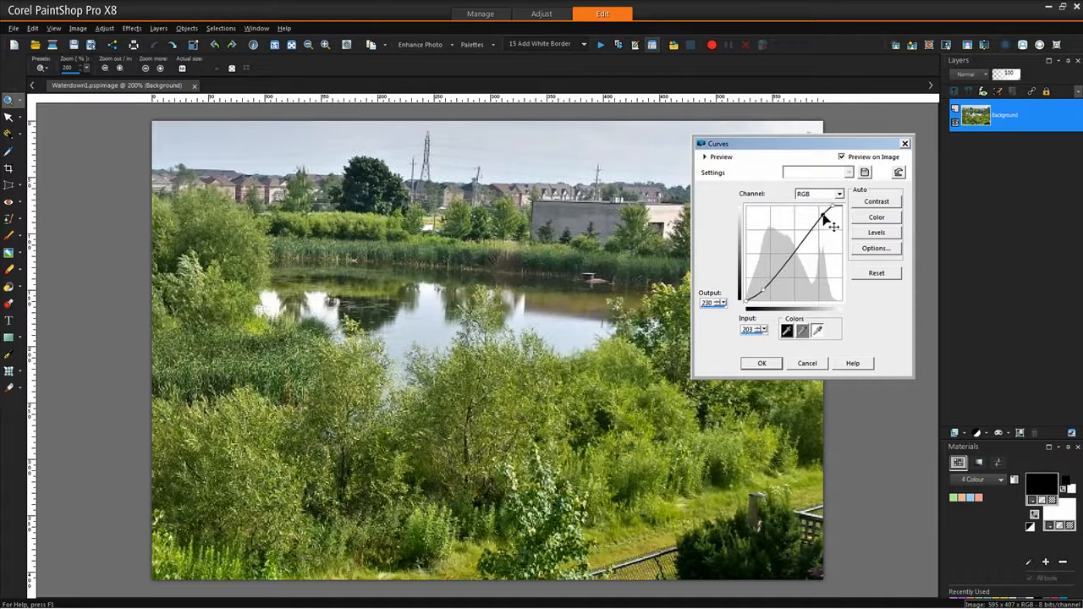
pyautogui.moveTo(826, 218); pyautogui.dragTo(823, 213)
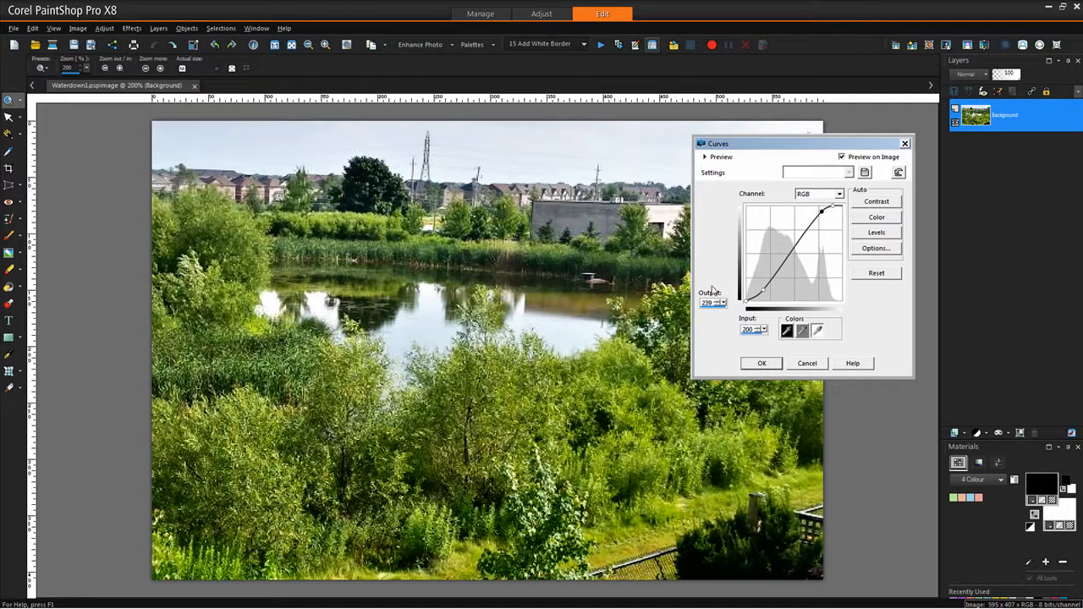
pyautogui.moveTo(827, 220)
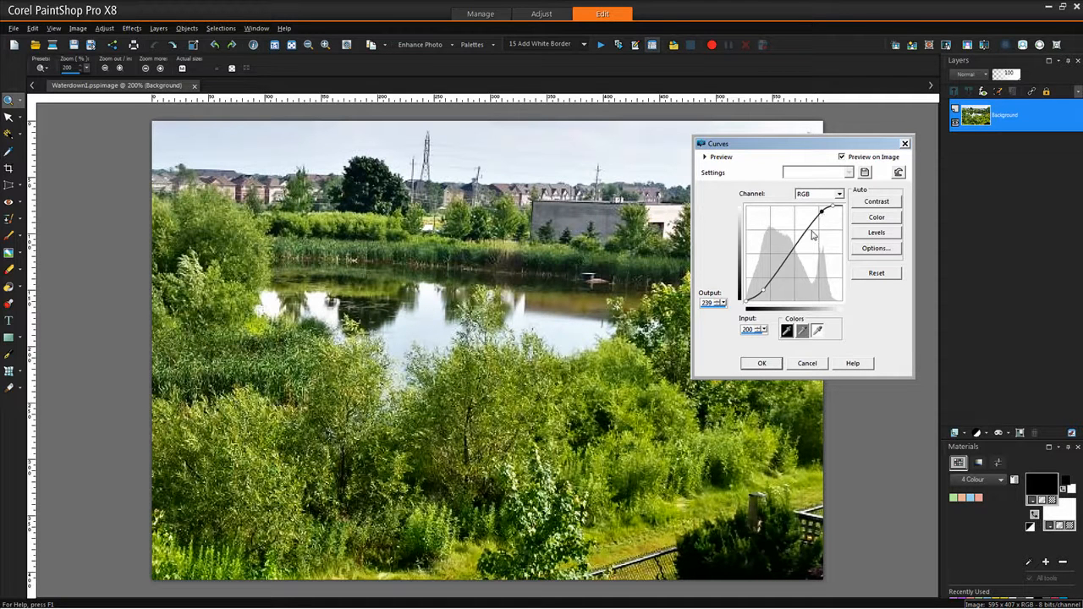
# - Pull the highlight point up-left and shadows down for a steep, harsh-contrast curve
pyautogui.moveTo(817, 237); pyautogui.dragTo(822, 213)
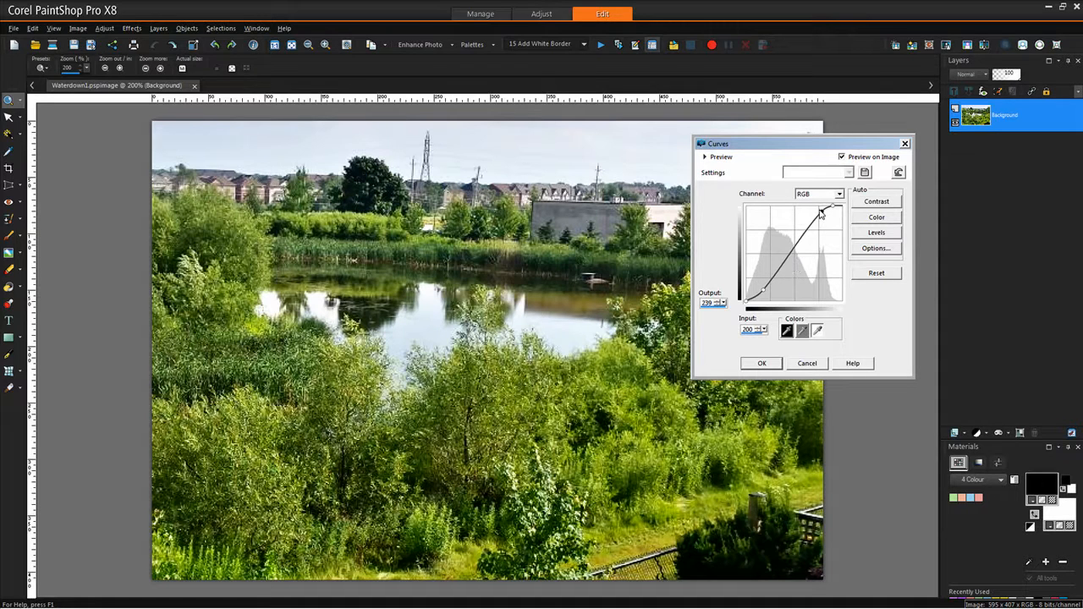
pyautogui.moveTo(821, 212); pyautogui.dragTo(768, 294)
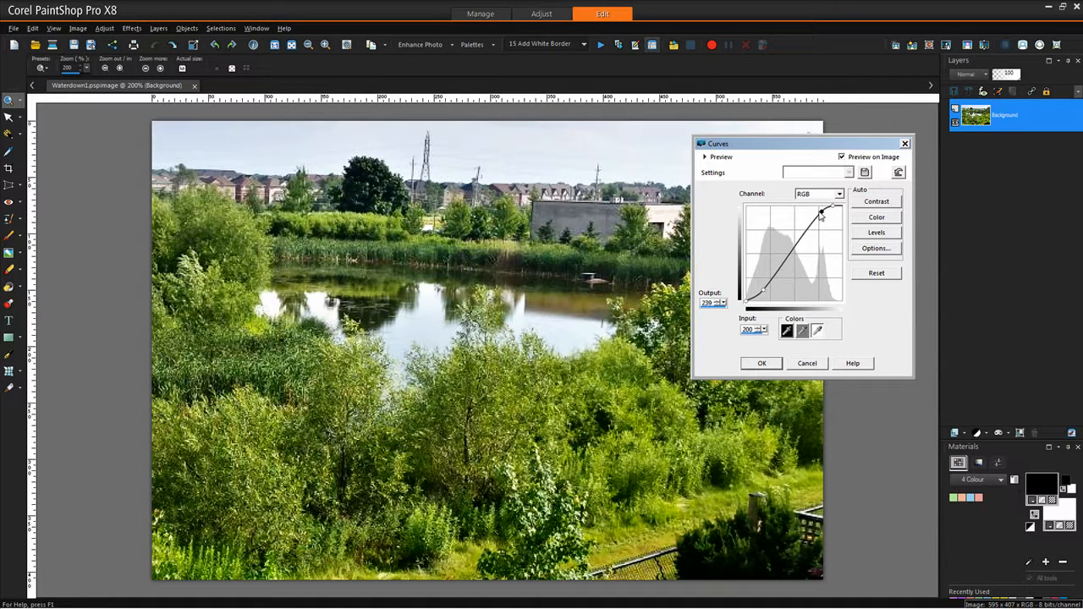
pyautogui.moveTo(822, 214); pyautogui.dragTo(810, 217)
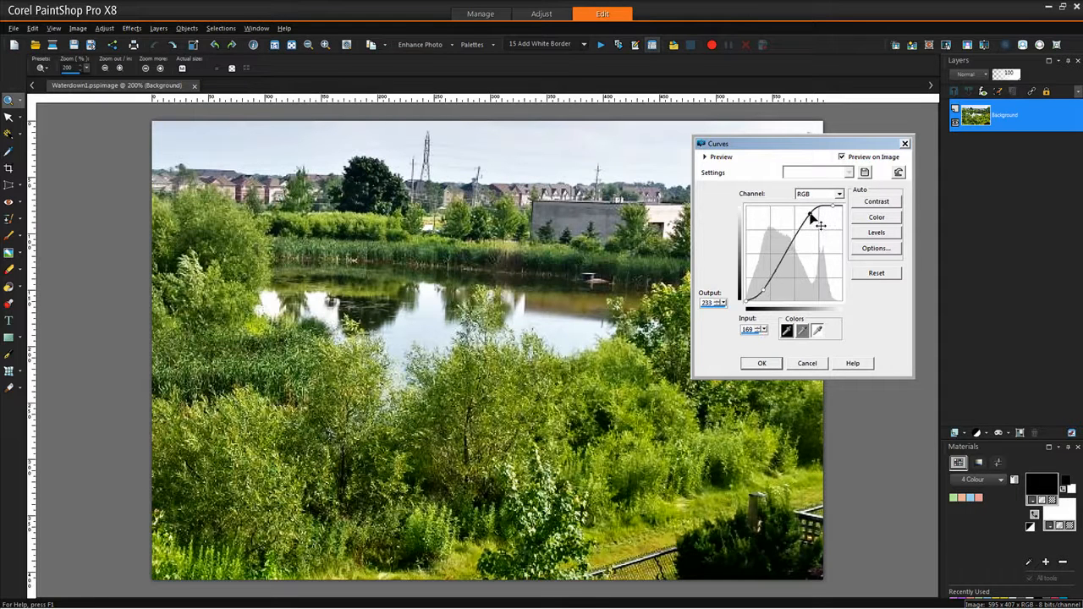
pyautogui.moveTo(810, 219); pyautogui.dragTo(787, 266)
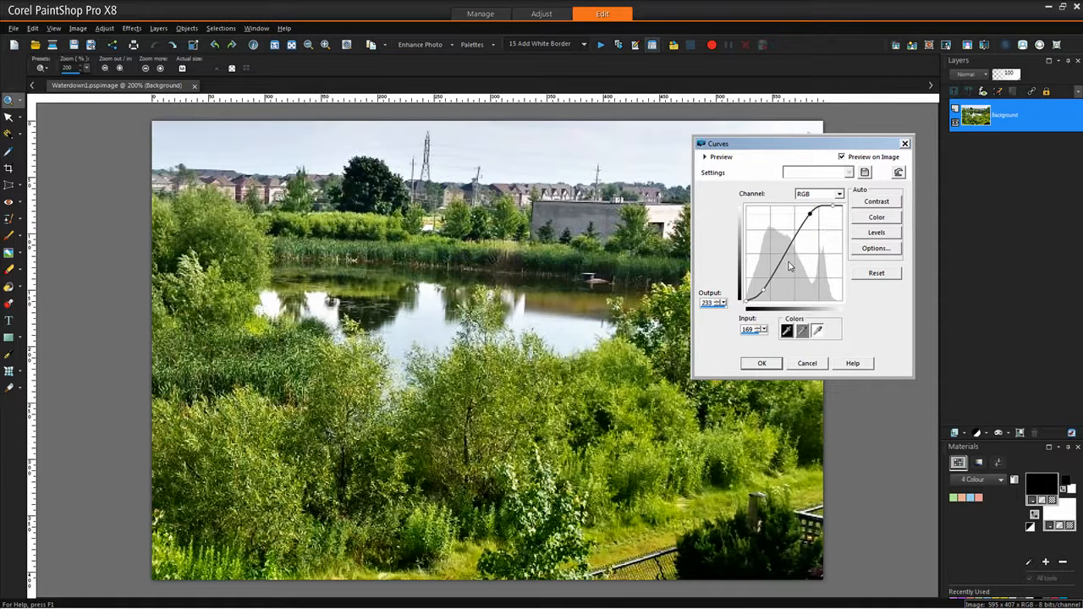
pyautogui.moveTo(787, 267); pyautogui.dragTo(770, 296)
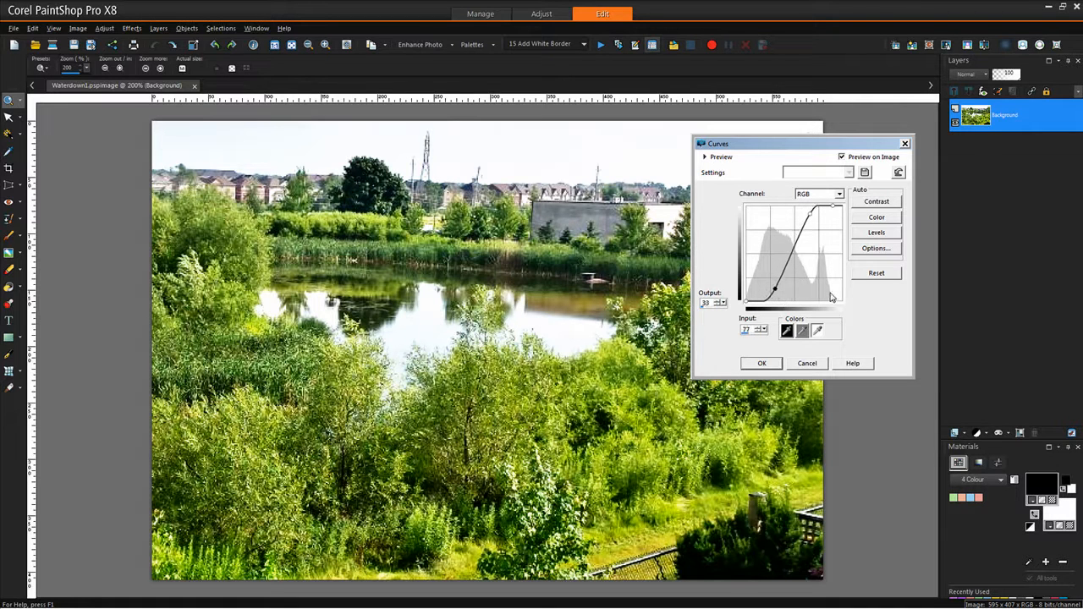
pyautogui.moveTo(820, 282)
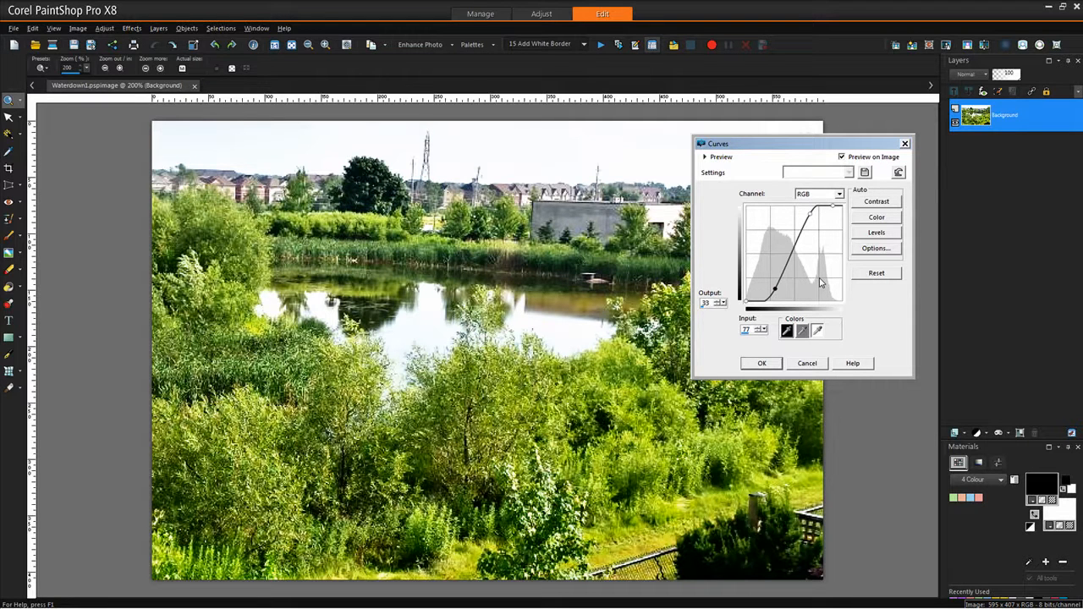
pyautogui.moveTo(850, 306)
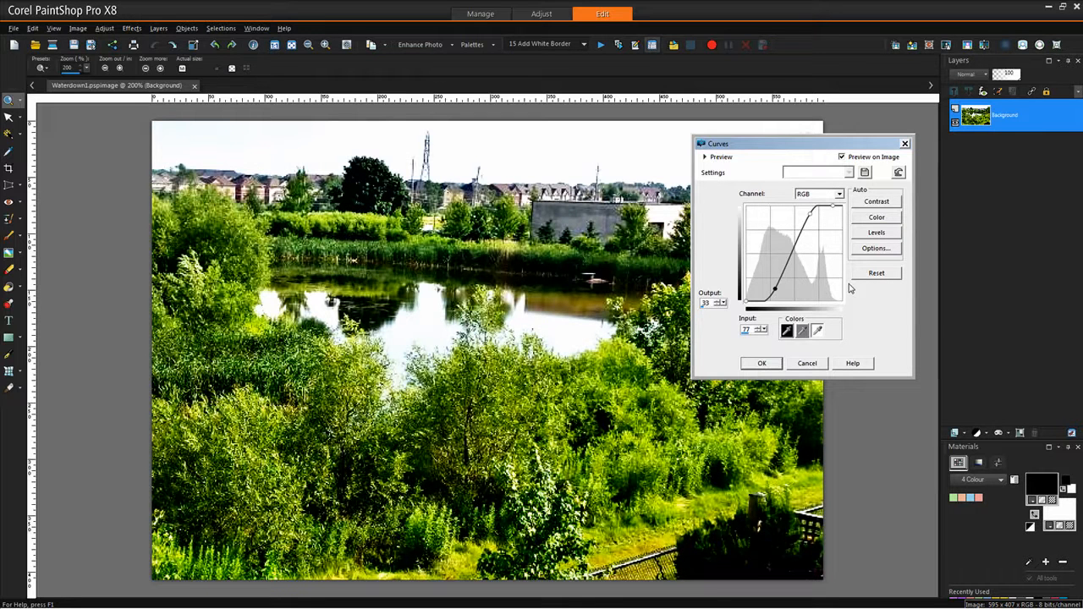
pyautogui.moveTo(783, 296)
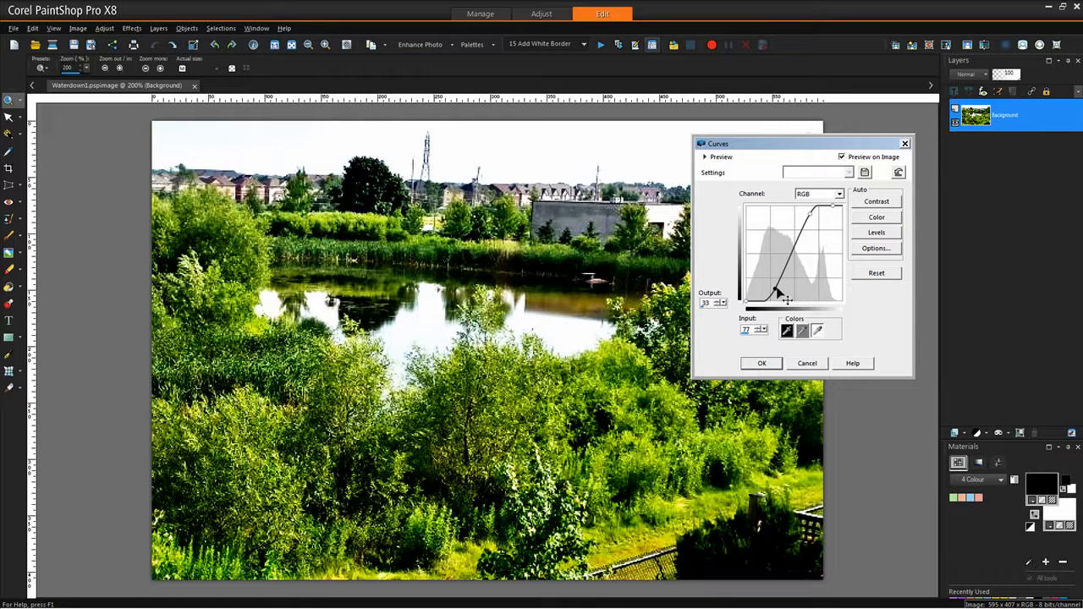
# - Ease the shadow and highlight points back into a moderate S-curve
pyautogui.moveTo(778, 296); pyautogui.dragTo(770, 287)
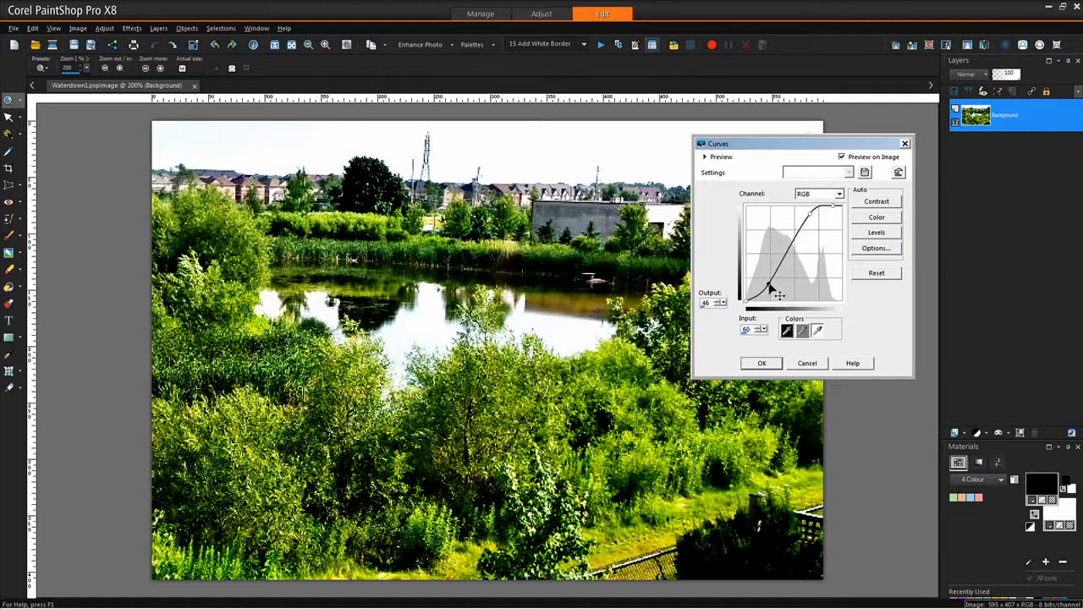
pyautogui.moveTo(768, 291); pyautogui.dragTo(768, 290)
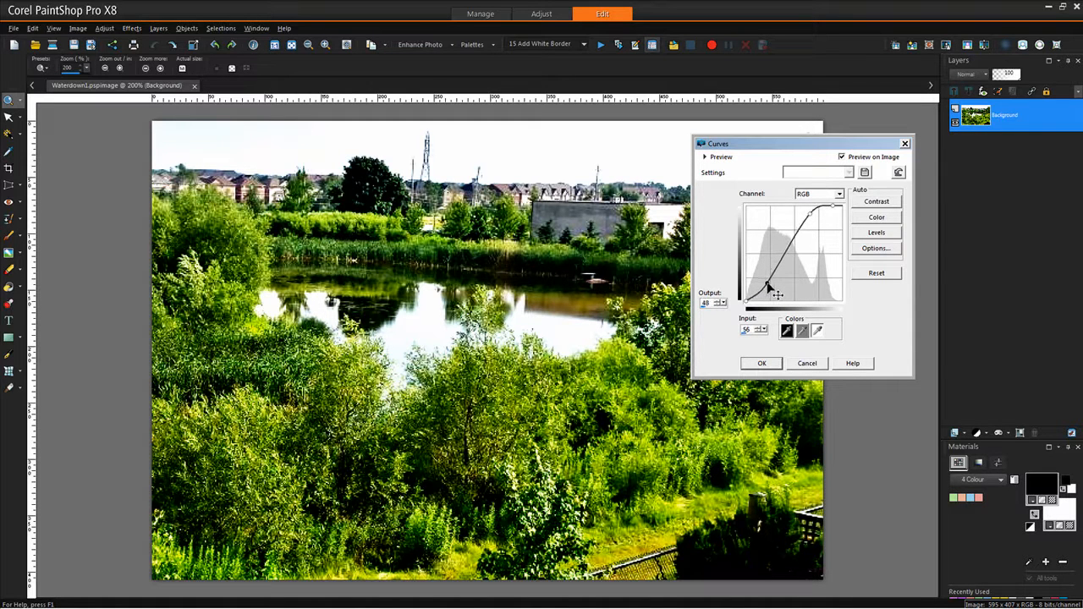
pyautogui.moveTo(777, 292); pyautogui.dragTo(821, 225)
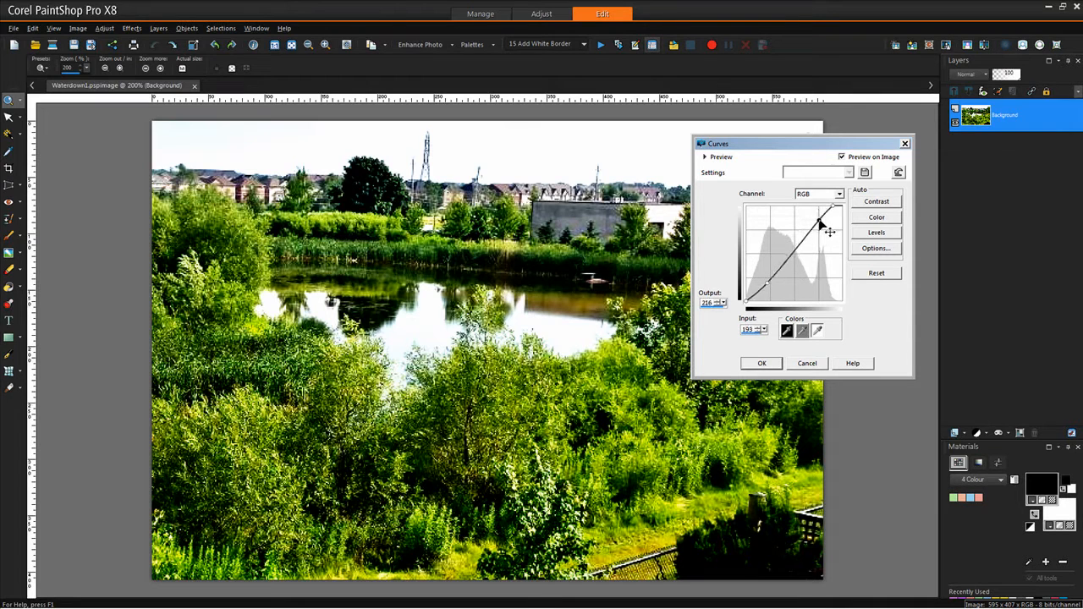
pyautogui.moveTo(819, 231); pyautogui.dragTo(822, 213)
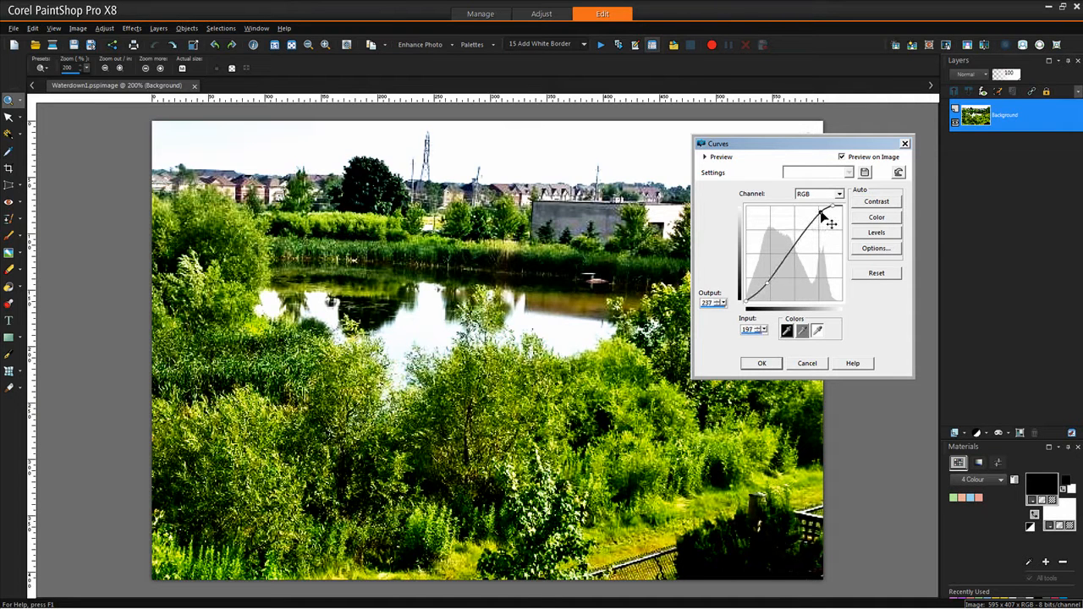
pyautogui.moveTo(823, 213); pyautogui.dragTo(821, 215)
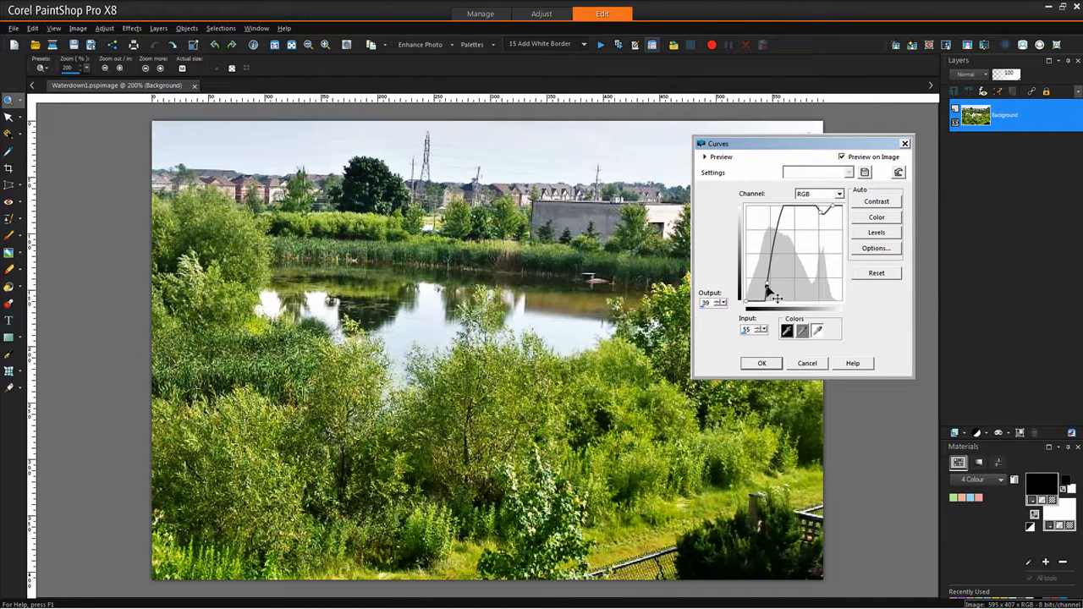
pyautogui.moveTo(765, 292); pyautogui.dragTo(770, 296)
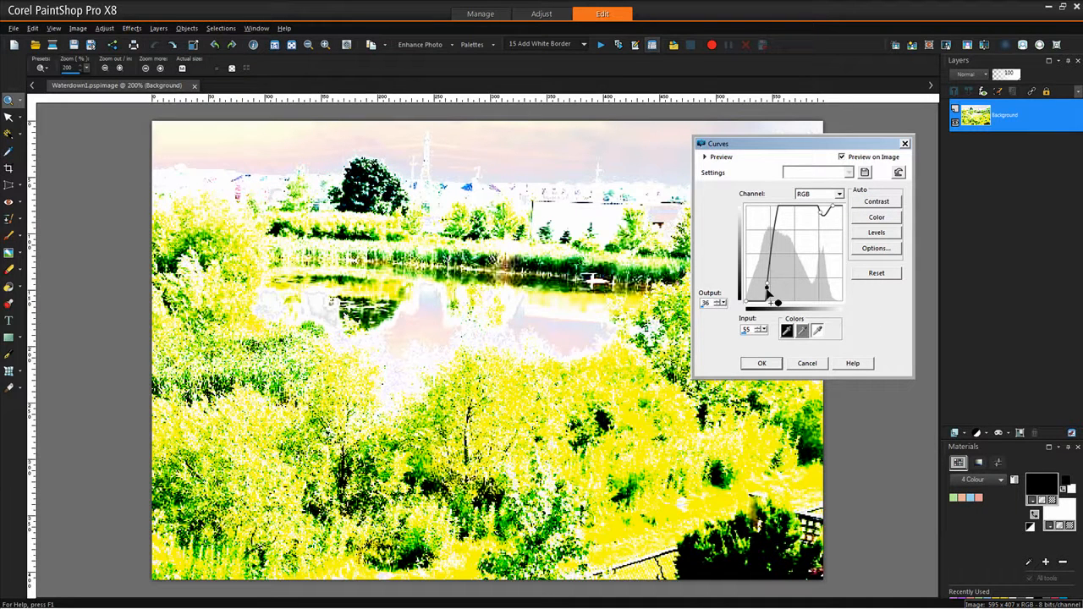
pyautogui.moveTo(775, 297)
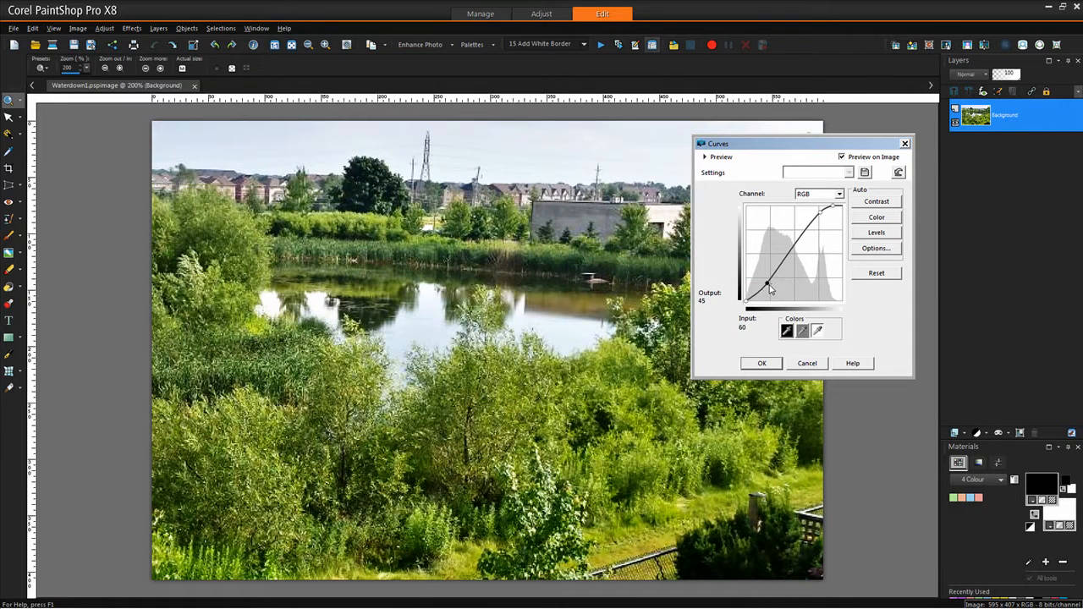
pyautogui.moveTo(770, 288); pyautogui.dragTo(766, 290)
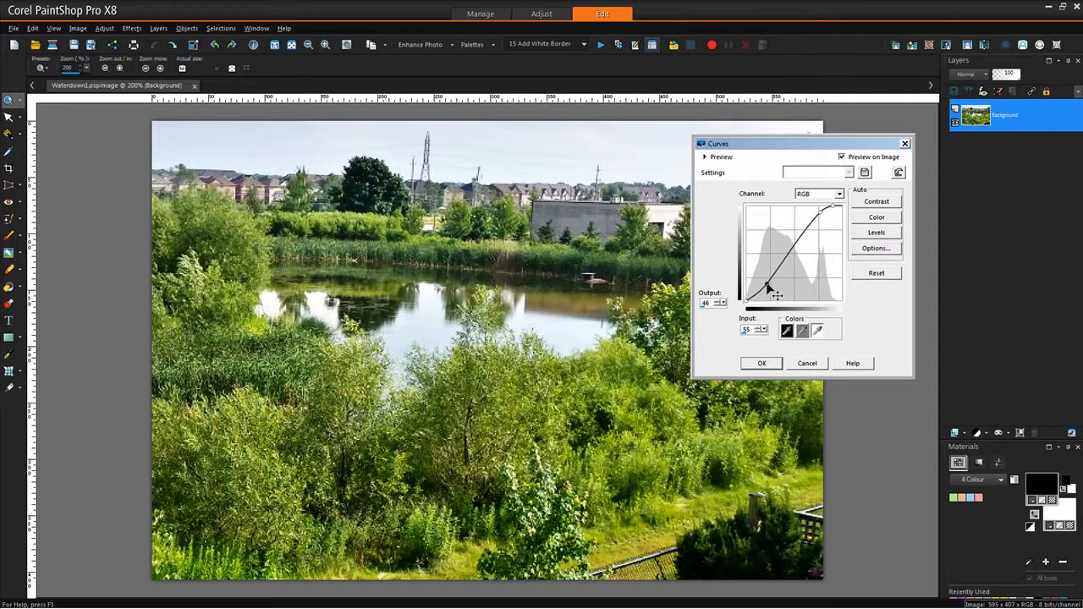
pyautogui.moveTo(770, 284); pyautogui.dragTo(765, 294)
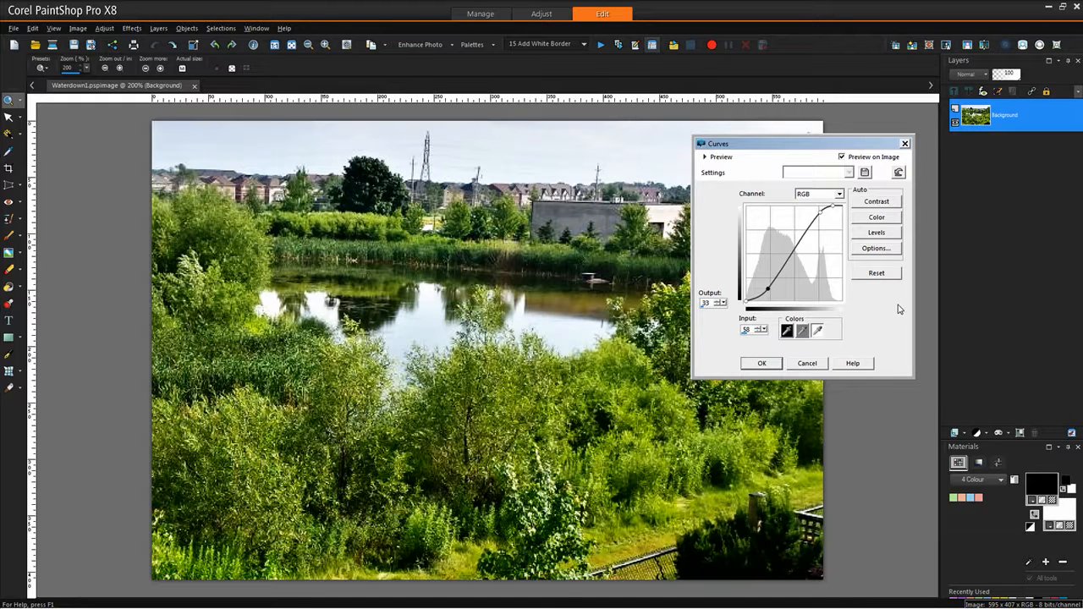
pyautogui.moveTo(806, 371)
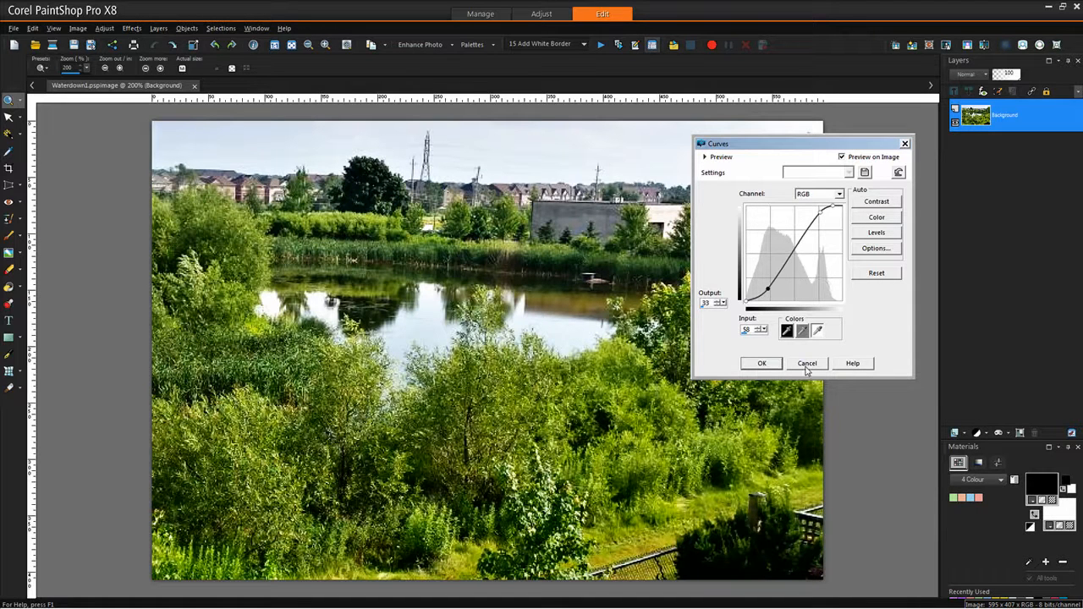
# - Cancel the direct curve edit and add a Curves adjustment layer using the S Curve preset
pyautogui.click(806, 363)
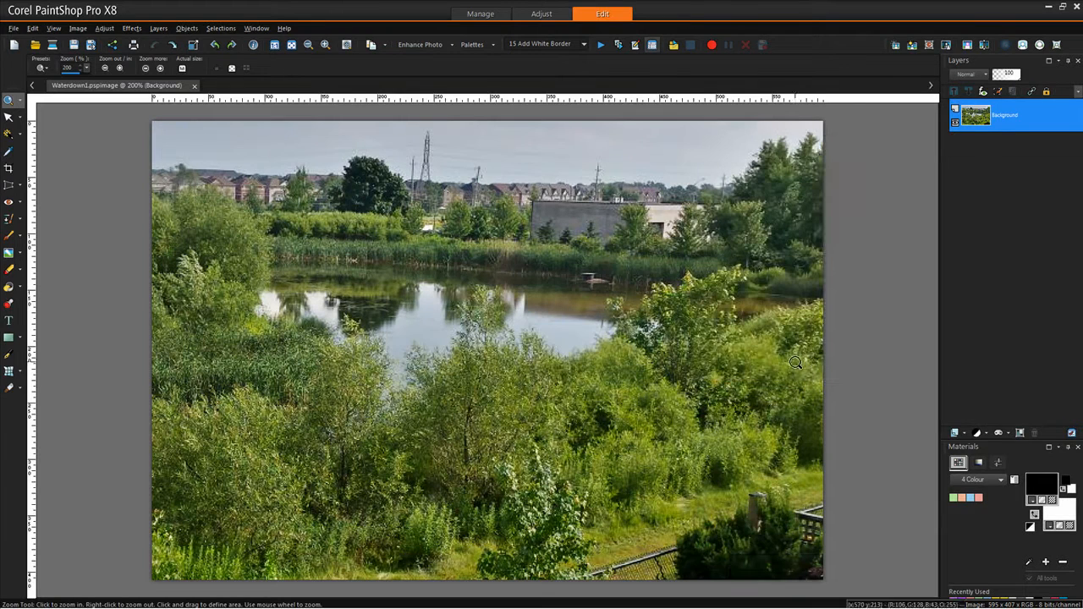
pyautogui.moveTo(986, 433)
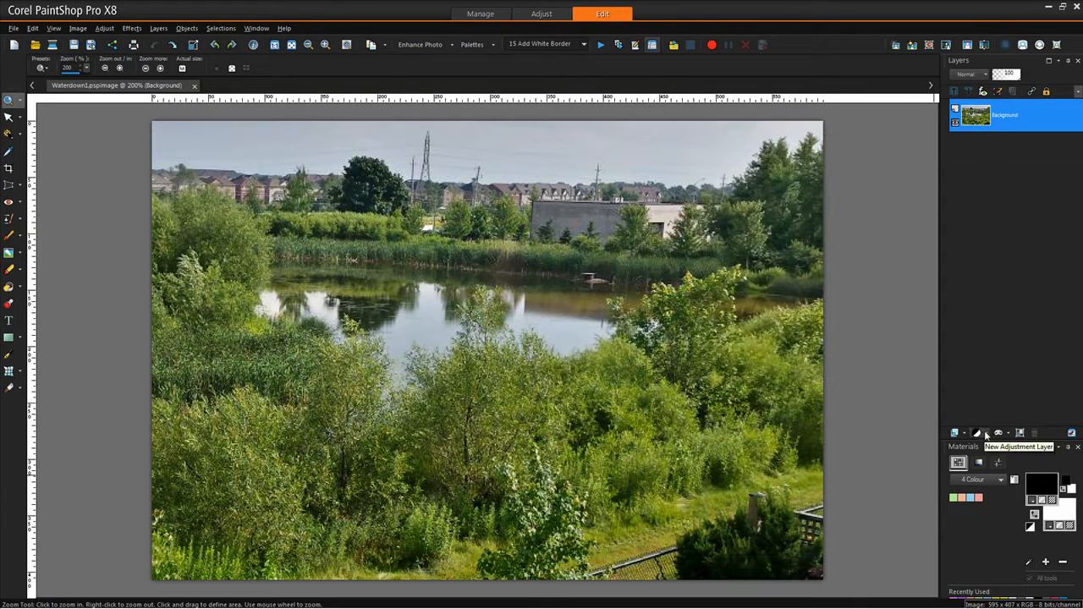
pyautogui.click(987, 432)
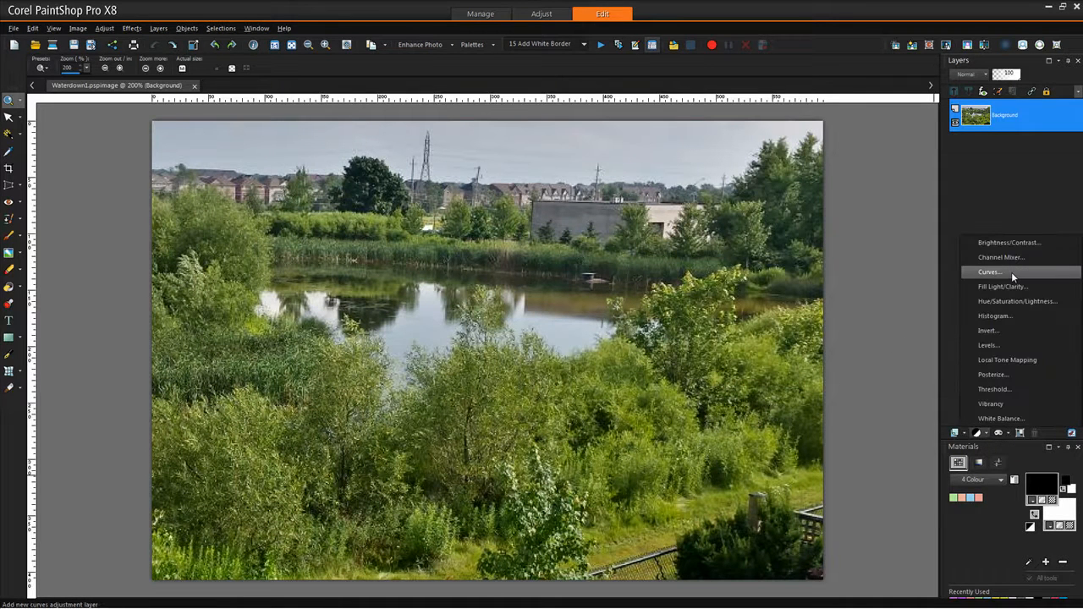
pyautogui.click(989, 271)
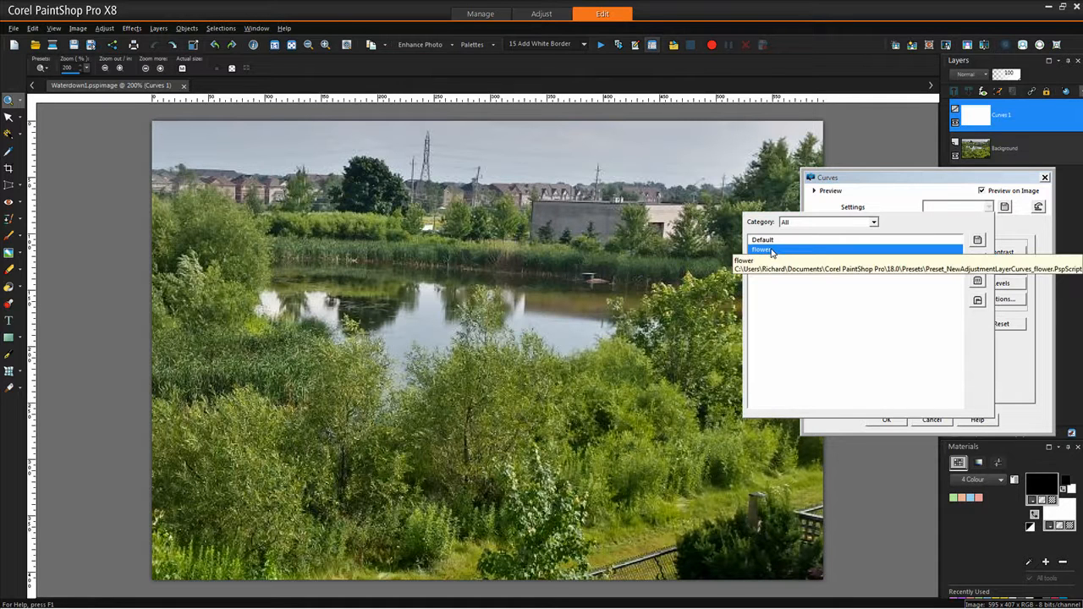
pyautogui.click(764, 259)
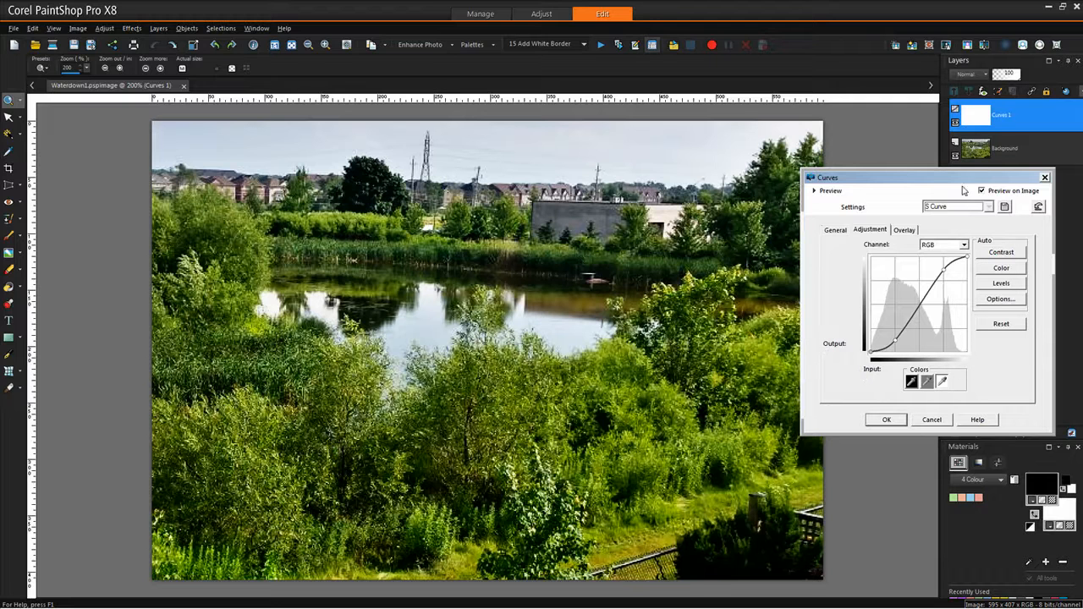
# - Reset the layer curve, move the dialog, disable Preview on Image, and show before/after panes
pyautogui.click(1001, 323)
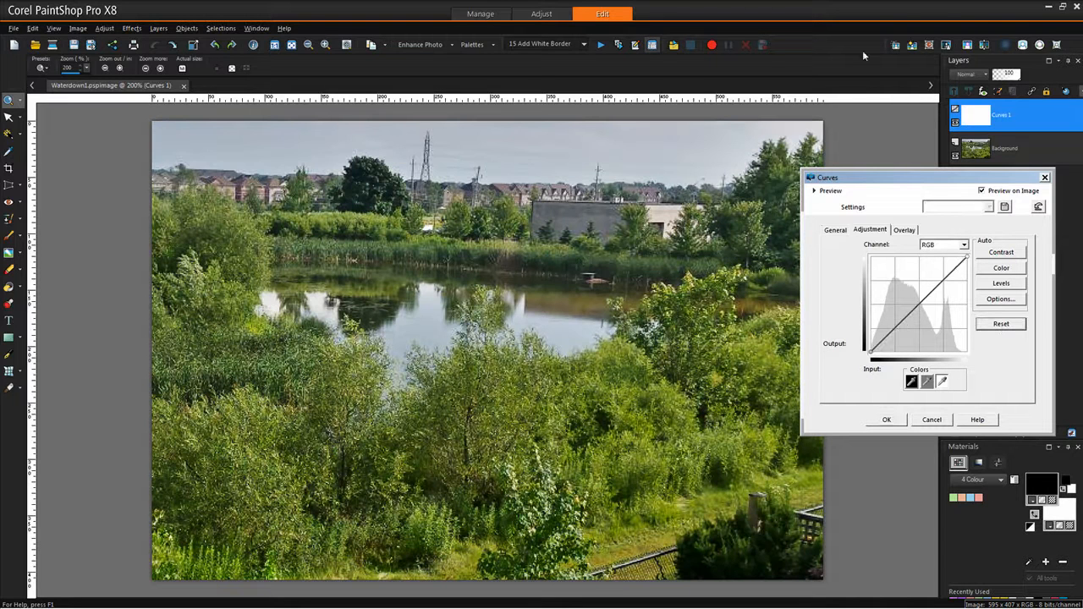
pyautogui.moveTo(973, 186)
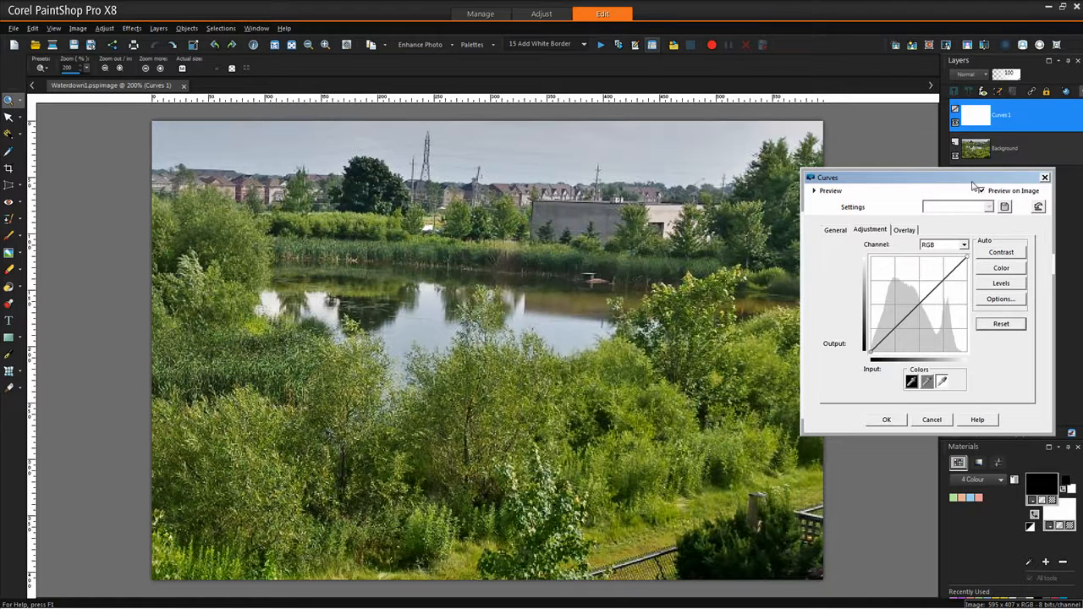
pyautogui.moveTo(926, 177); pyautogui.dragTo(630, 197)
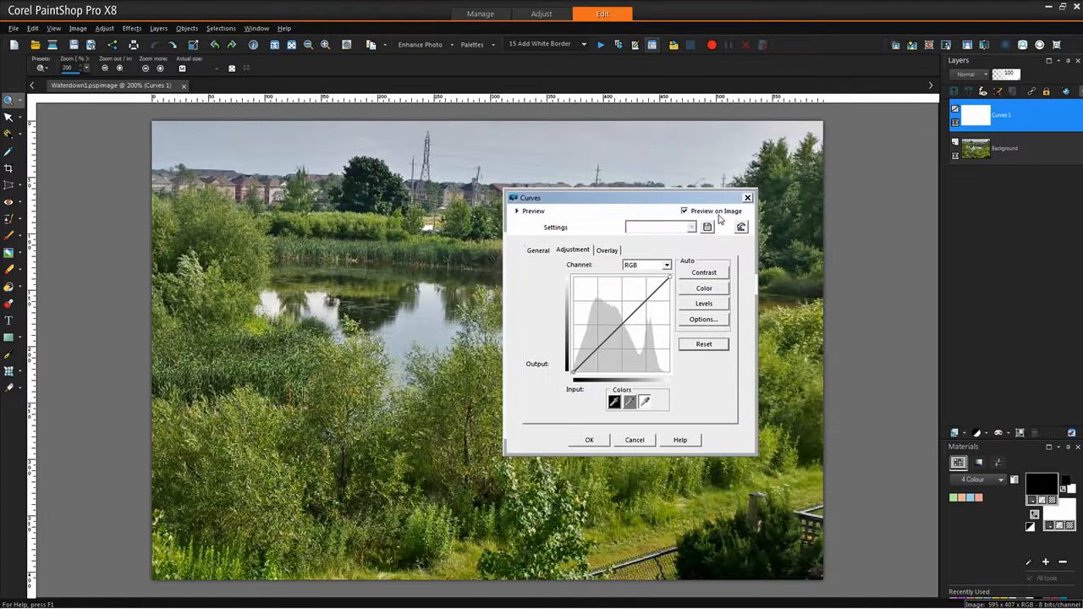
pyautogui.click(684, 211)
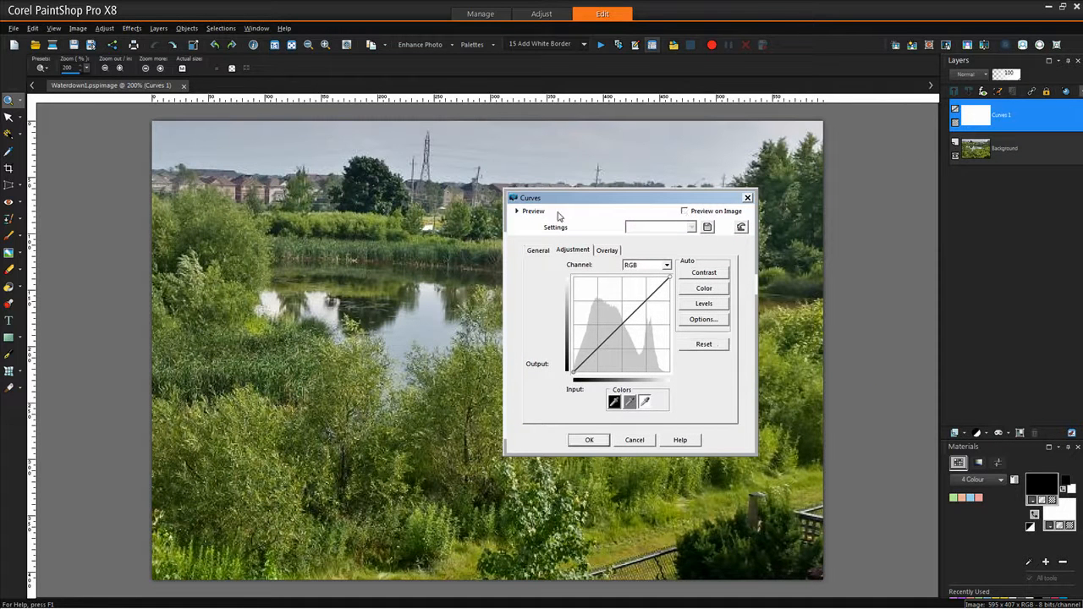
pyautogui.click(517, 211)
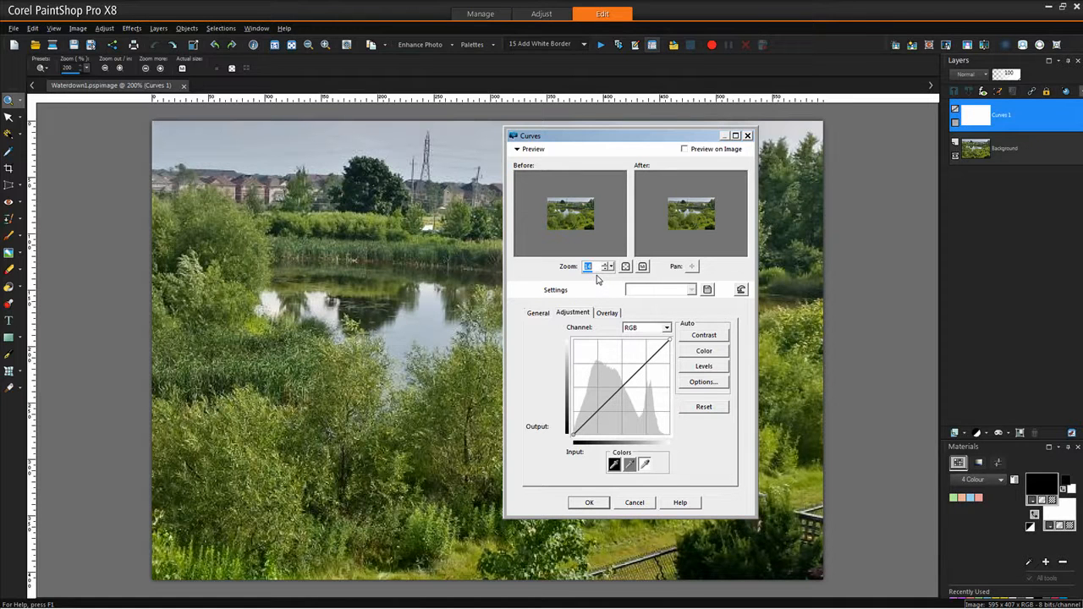
pyautogui.moveTo(601, 278)
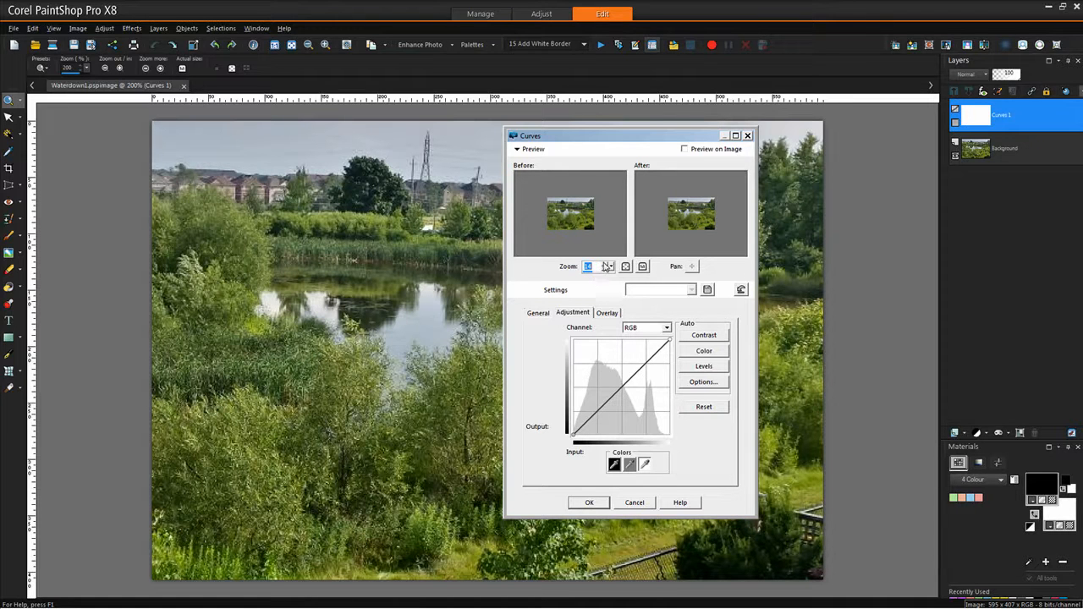
# - Maximize the Curves dialog and zoom the Before/After previews up to 117%
pyautogui.click(607, 263)
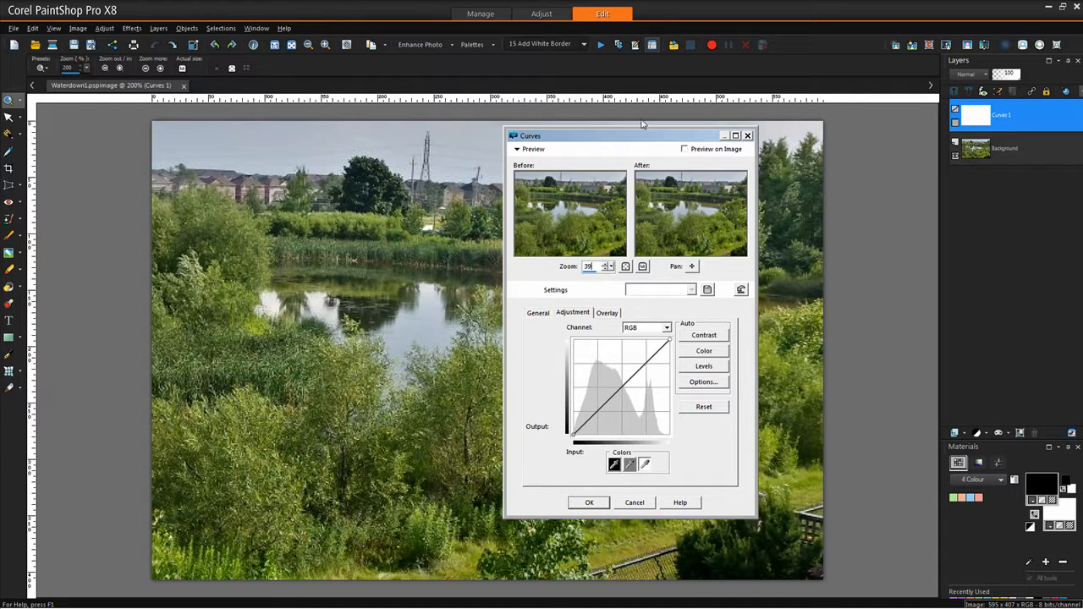
pyautogui.moveTo(637, 136)
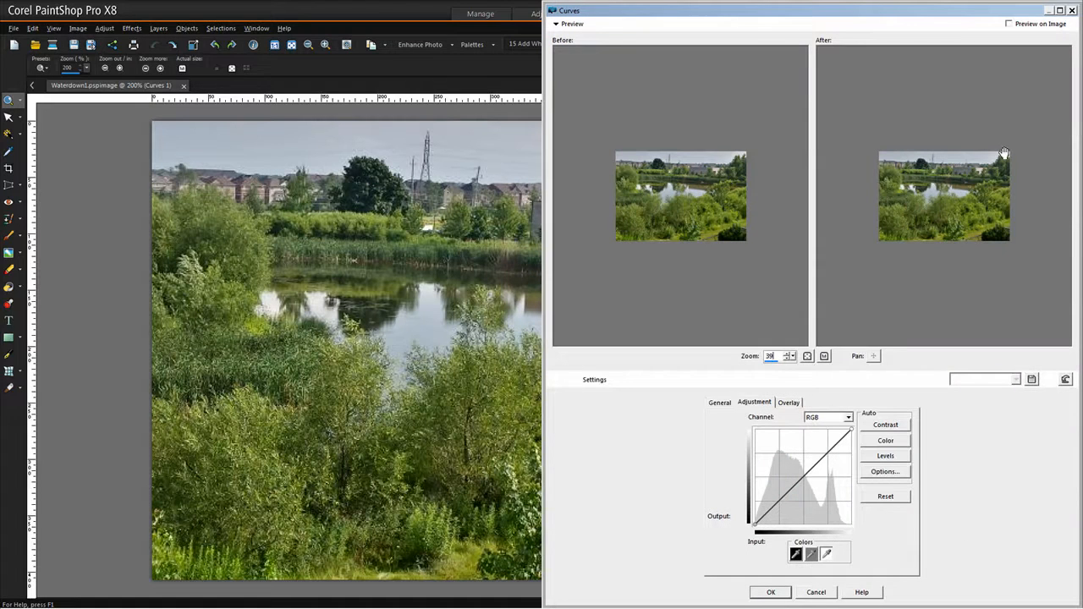
pyautogui.moveTo(979, 156)
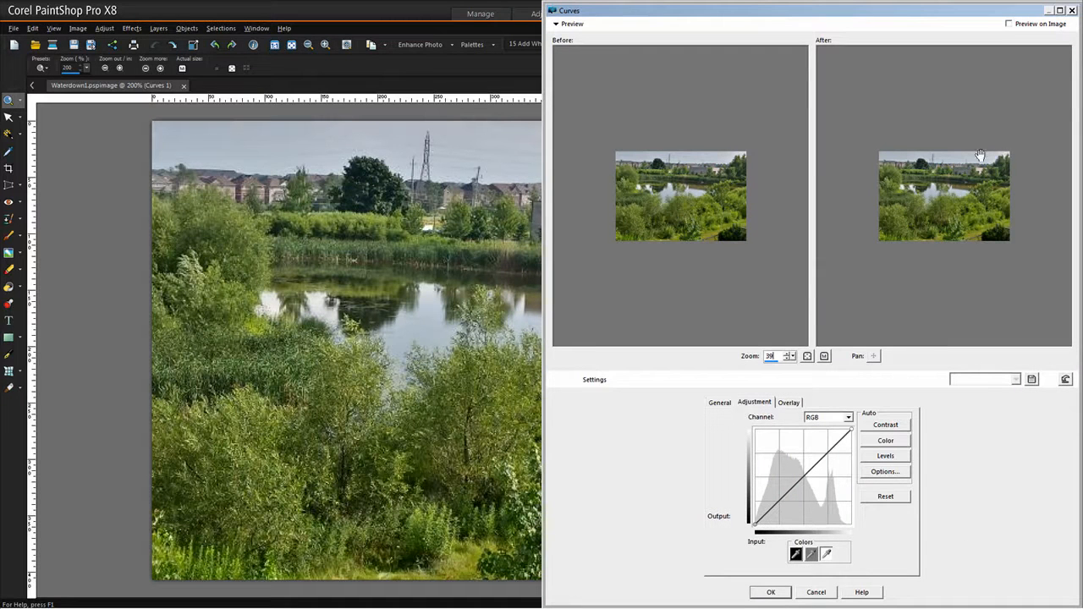
pyautogui.moveTo(787, 359)
pyautogui.write('67')
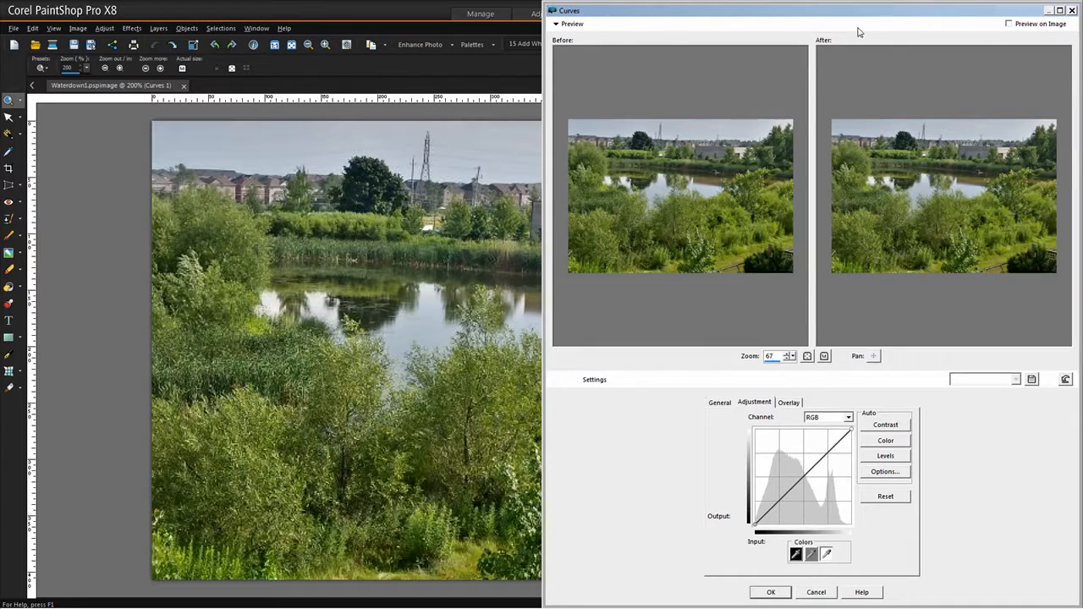
pyautogui.moveTo(963, 8)
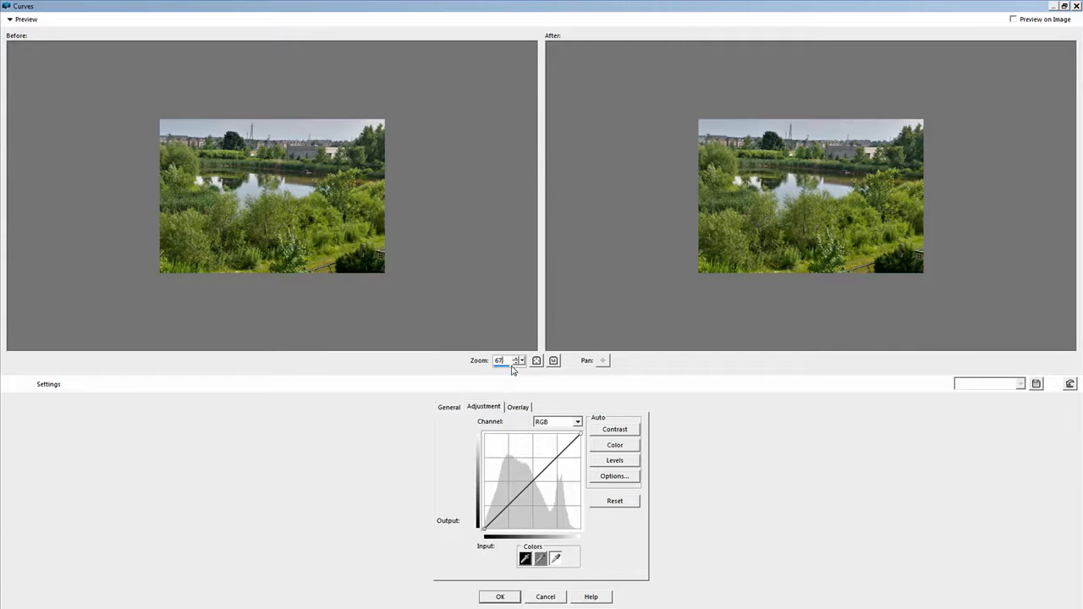
pyautogui.click(519, 358)
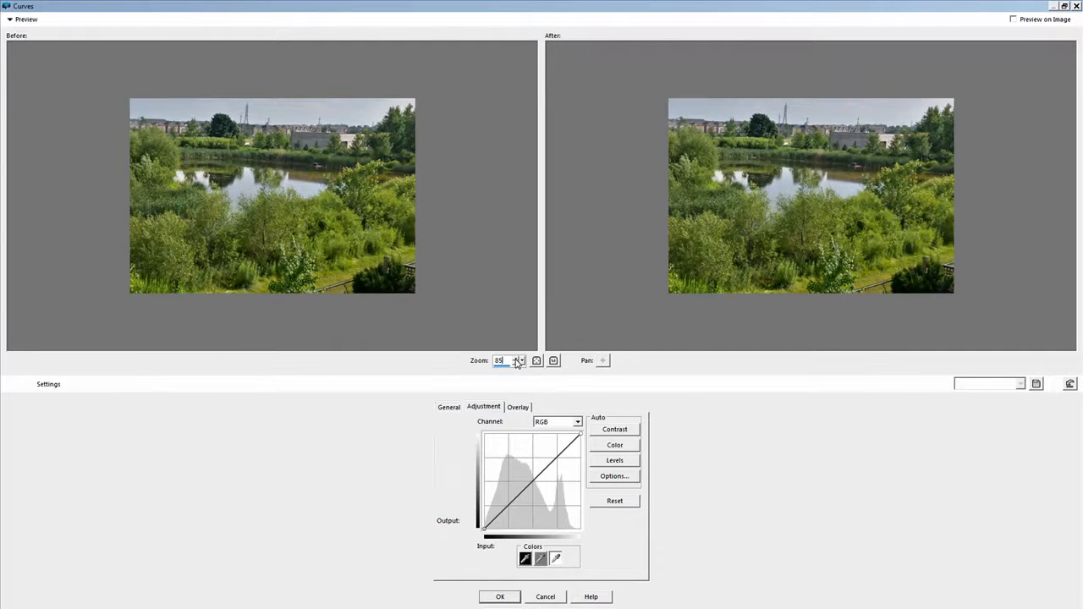
pyautogui.click(518, 358)
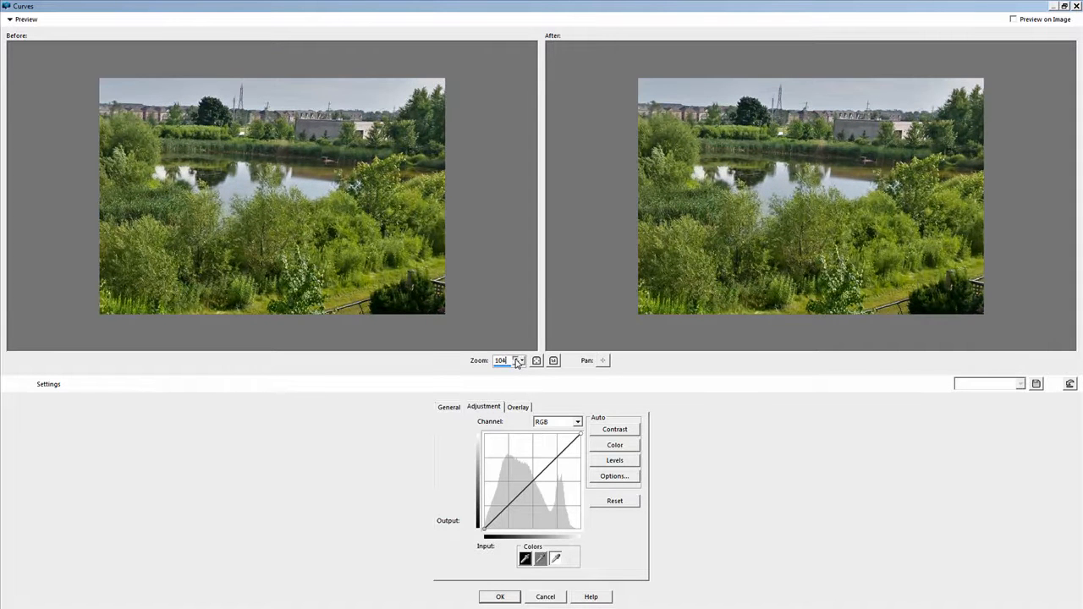
pyautogui.click(519, 357)
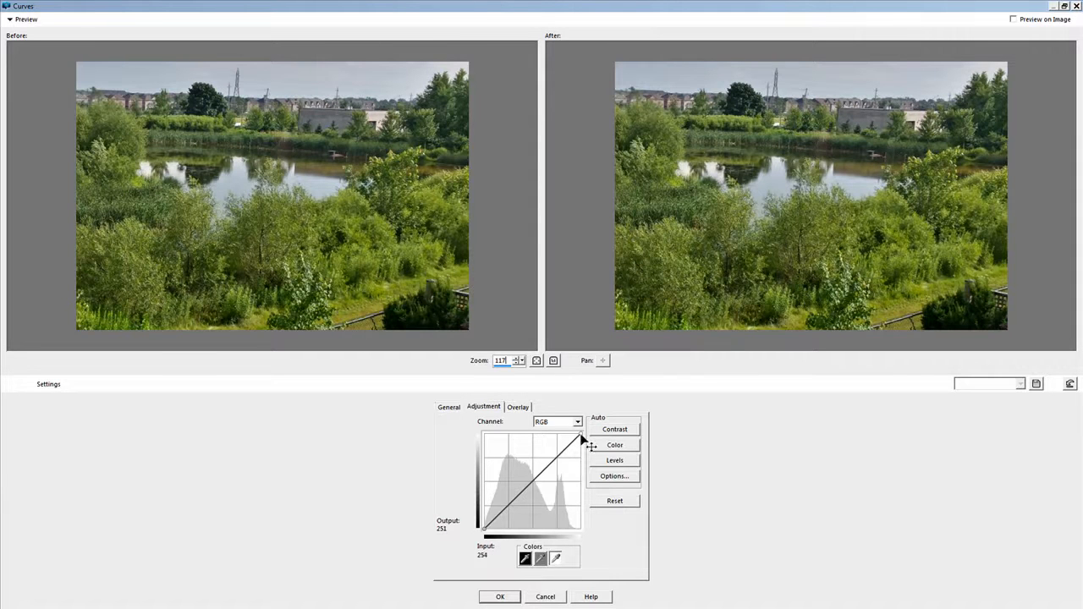
# - Shape the RGB curve into an S: pull the top endpoint in, lower shadows, raise highlights
pyautogui.moveTo(582, 439); pyautogui.dragTo(576, 432)
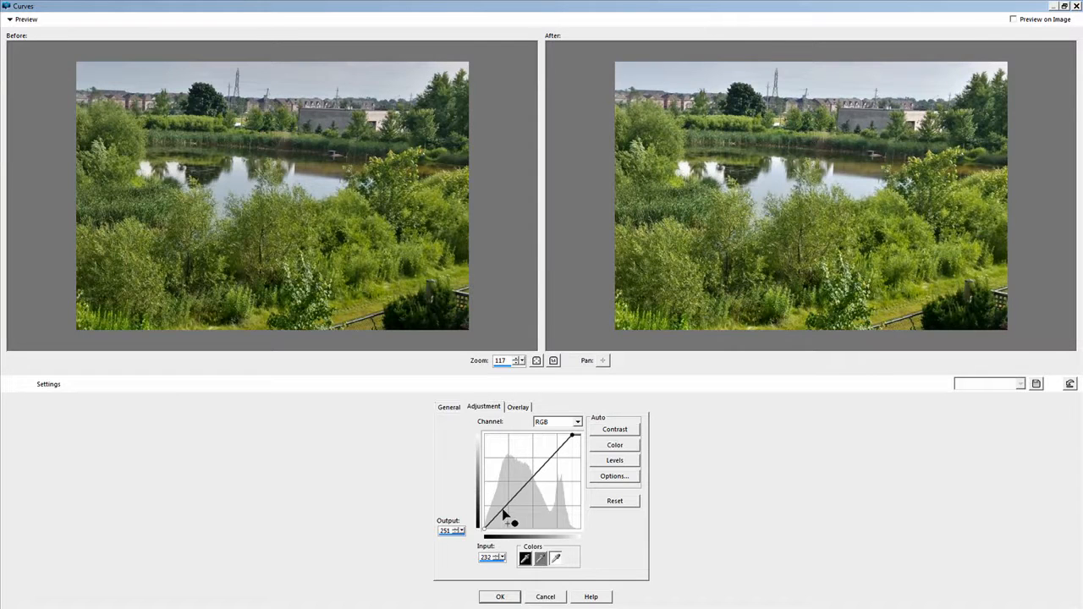
pyautogui.moveTo(513, 522); pyautogui.dragTo(500, 520)
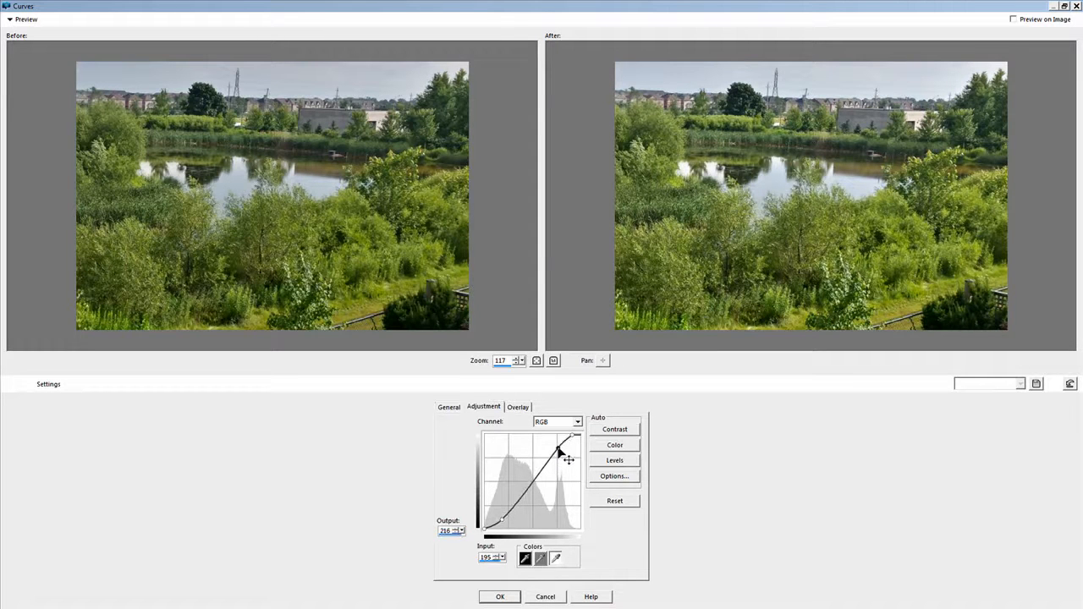
pyautogui.moveTo(561, 453); pyautogui.dragTo(562, 447)
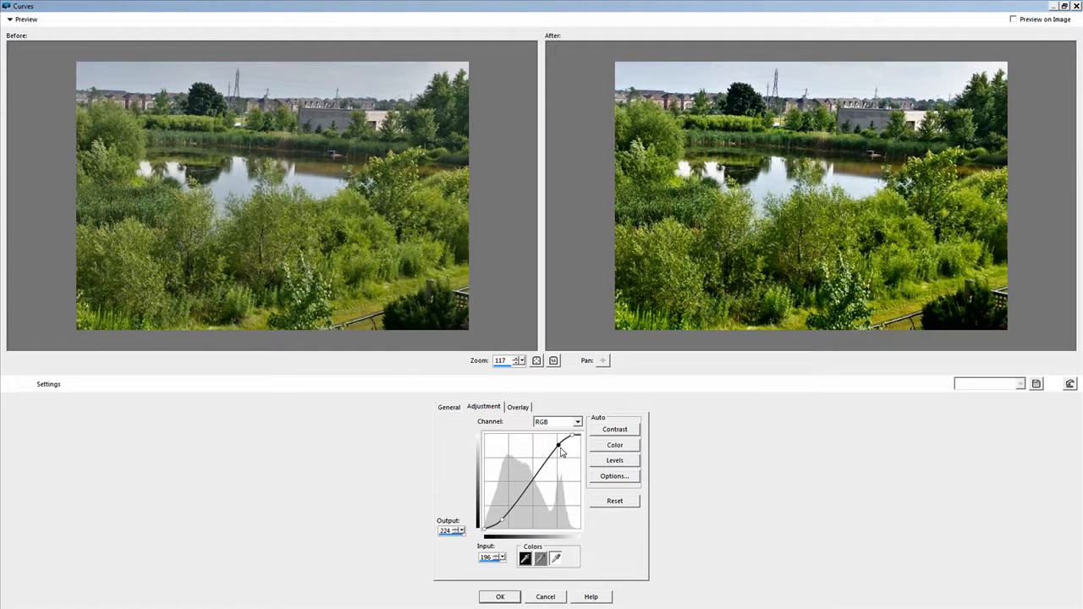
pyautogui.moveTo(562, 451); pyautogui.dragTo(559, 447)
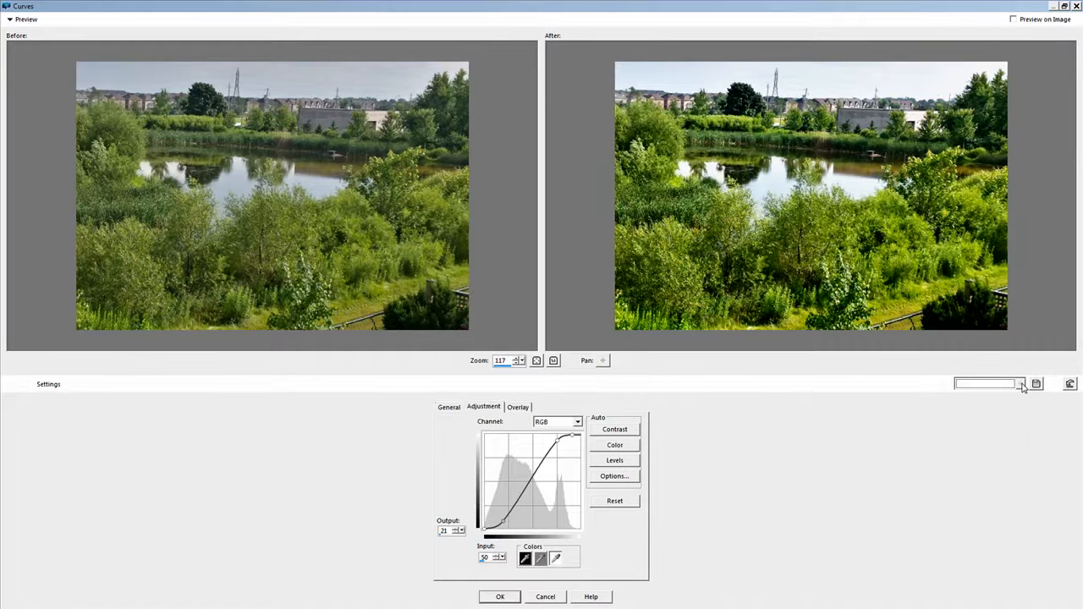
pyautogui.moveTo(540, 536)
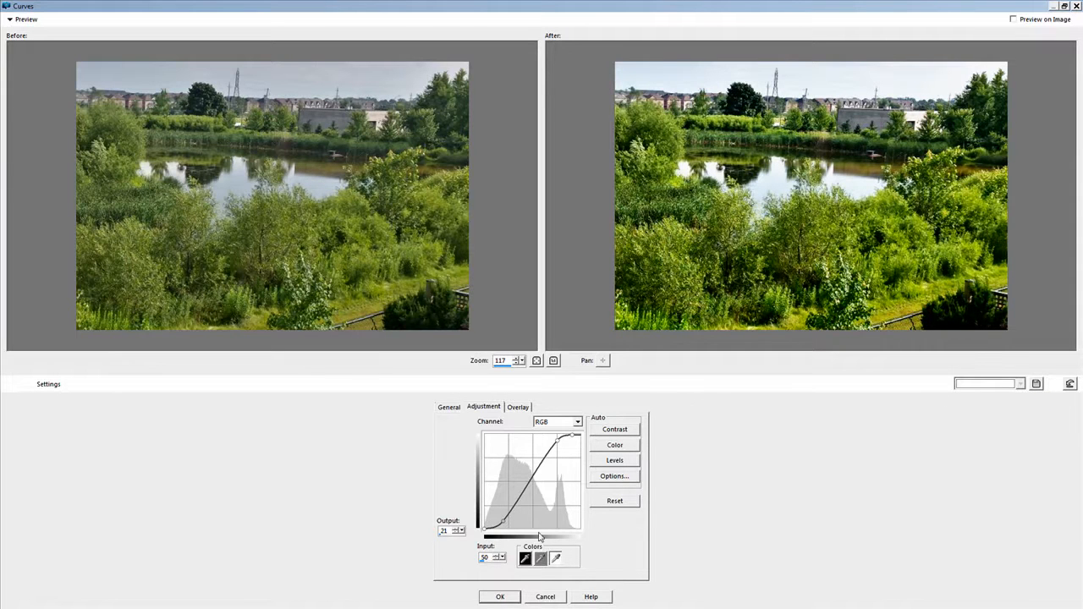
# - Apply the S-curve to the photo and reopen the Curves 1 layer's properties
pyautogui.click(1036, 384)
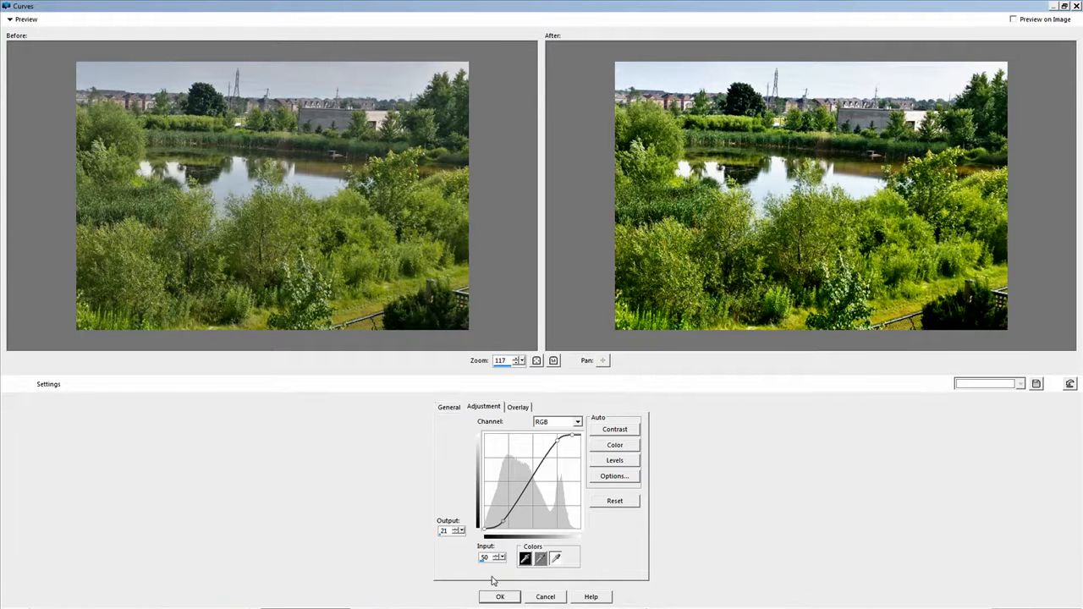
pyautogui.click(499, 597)
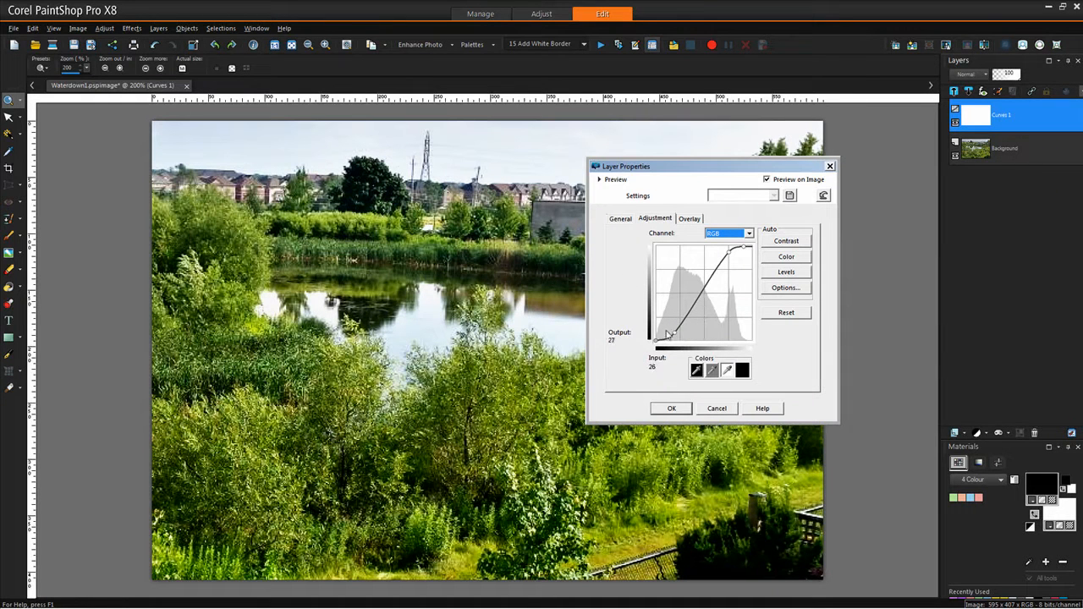
# - Reshape the curve with a midpoint near input 127, output 115, then show Before/After previews
pyautogui.moveTo(667, 334); pyautogui.dragTo(689, 312)
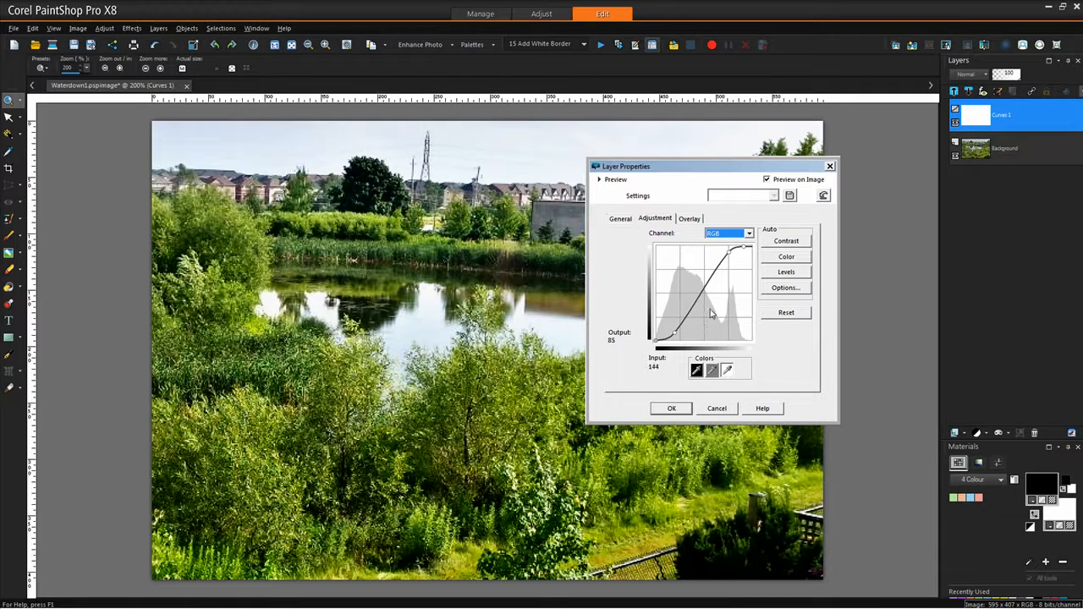
pyautogui.moveTo(711, 313); pyautogui.dragTo(715, 266)
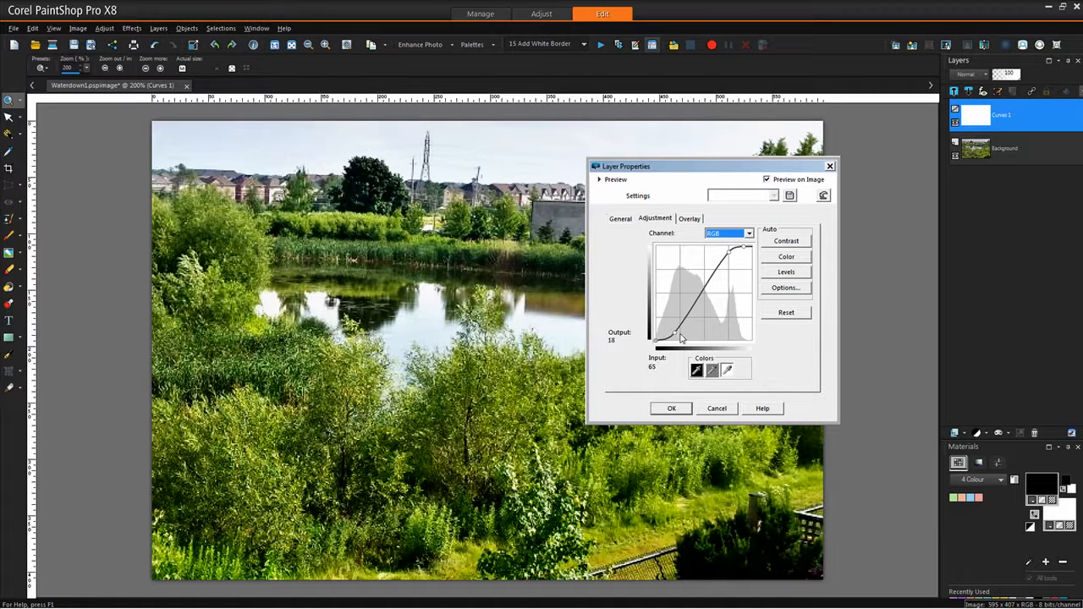
pyautogui.moveTo(681, 338); pyautogui.dragTo(709, 300)
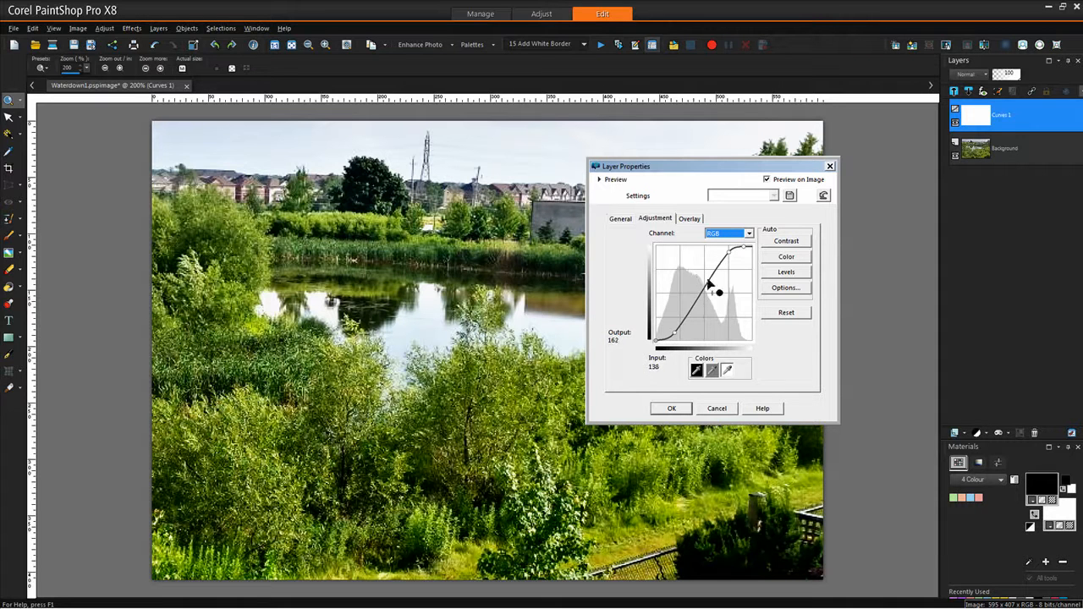
pyautogui.moveTo(709, 287); pyautogui.dragTo(715, 309)
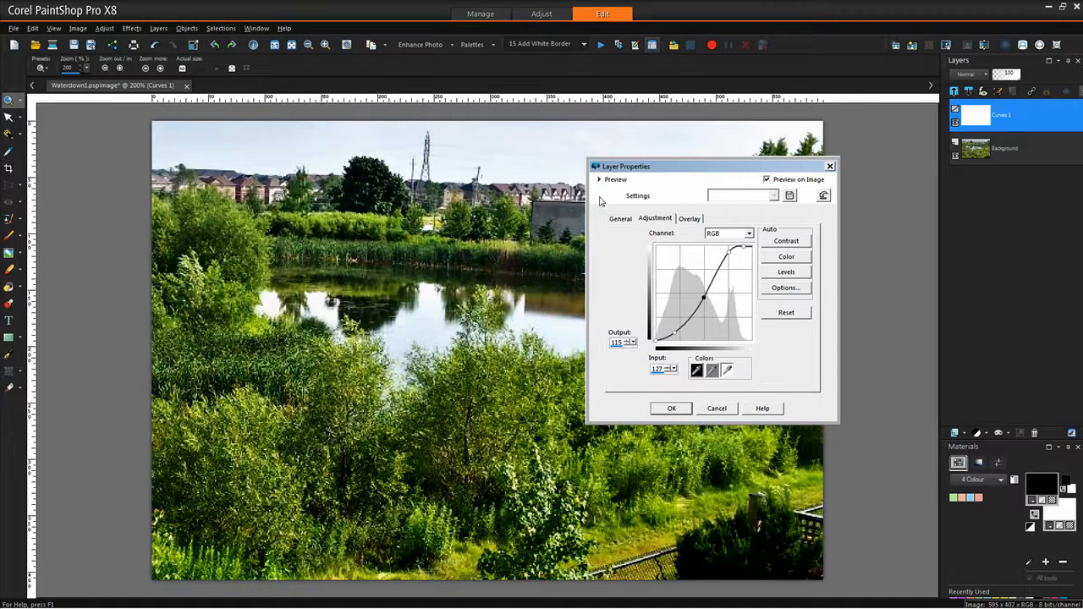
pyautogui.click(599, 179)
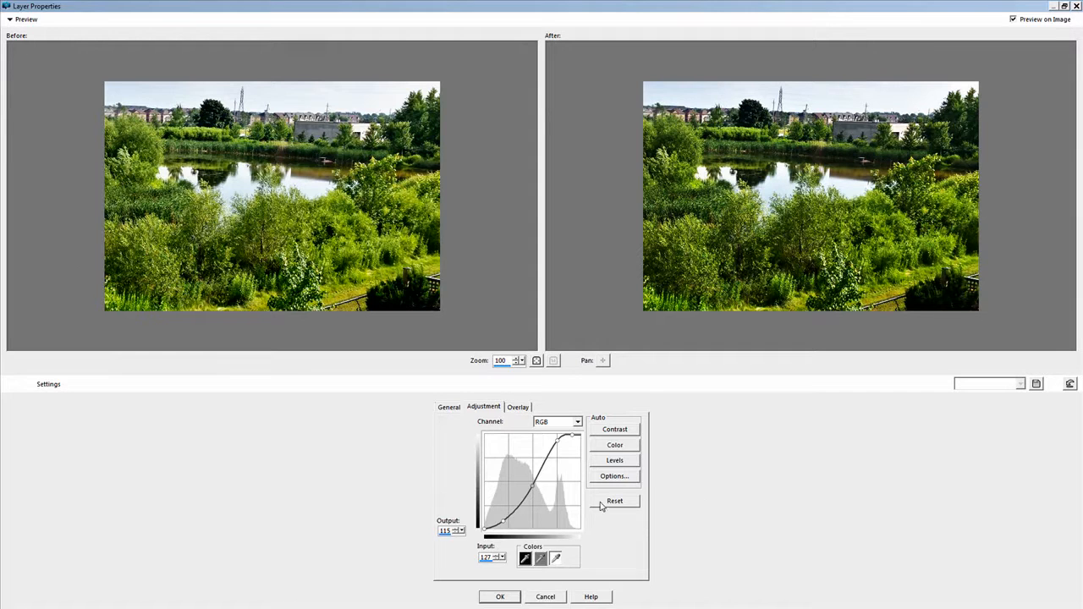
pyautogui.moveTo(592, 550)
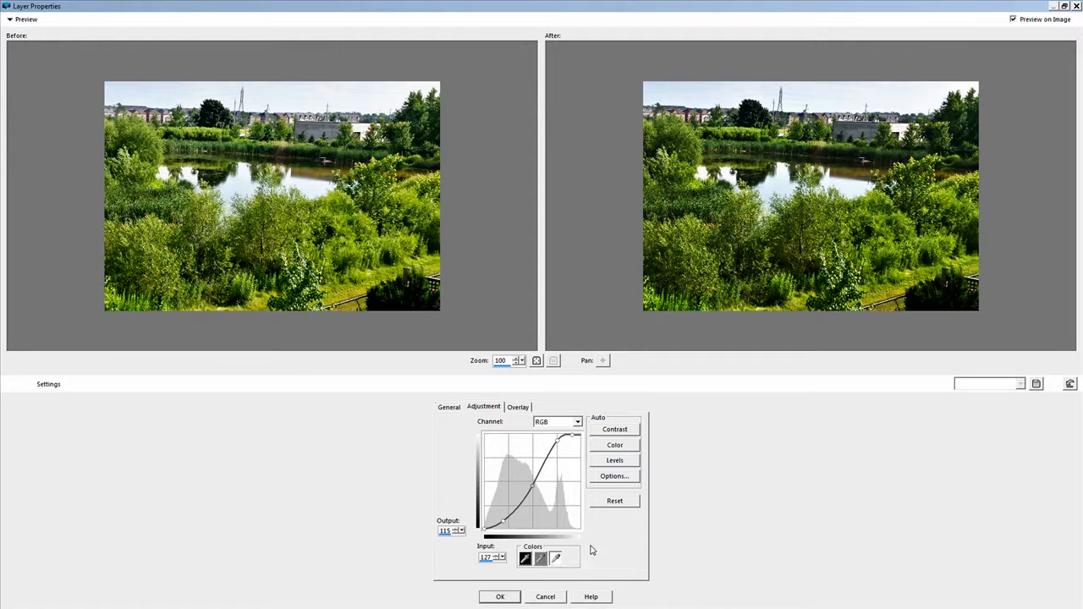